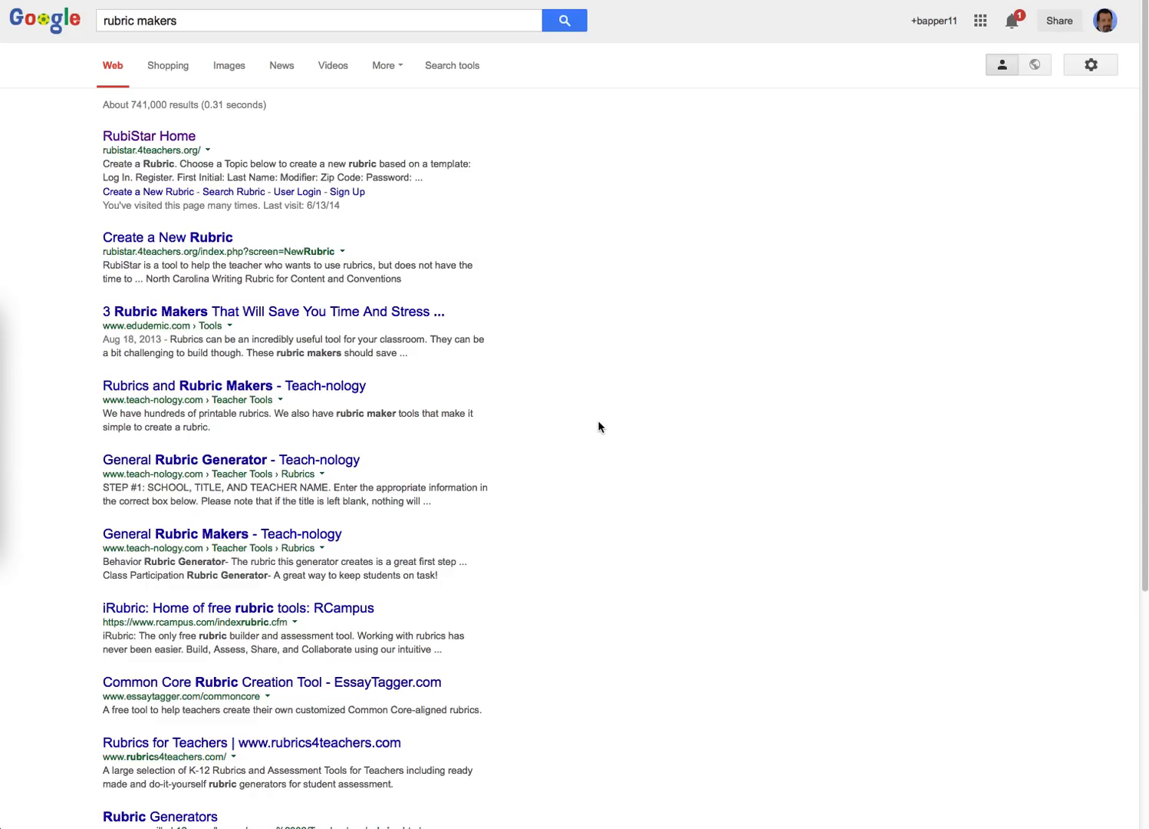
mouse_move(199, 213)
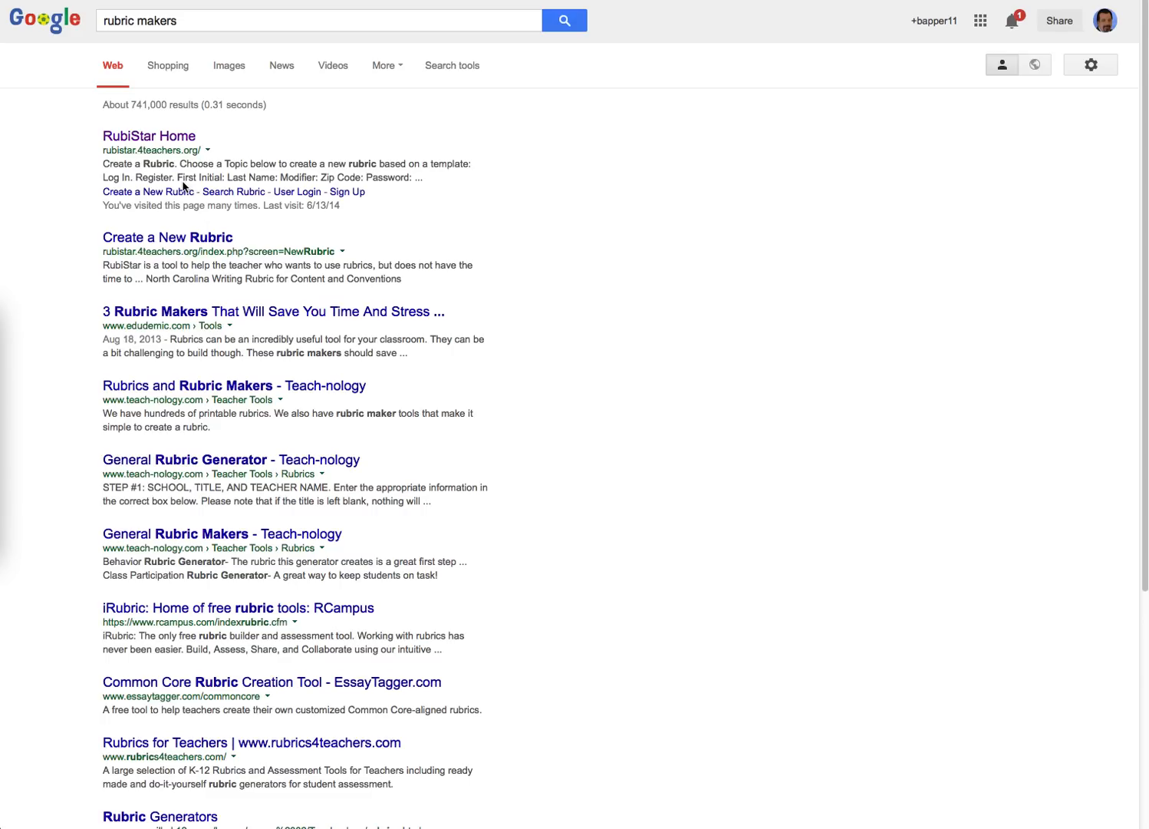
mouse_move(612, 294)
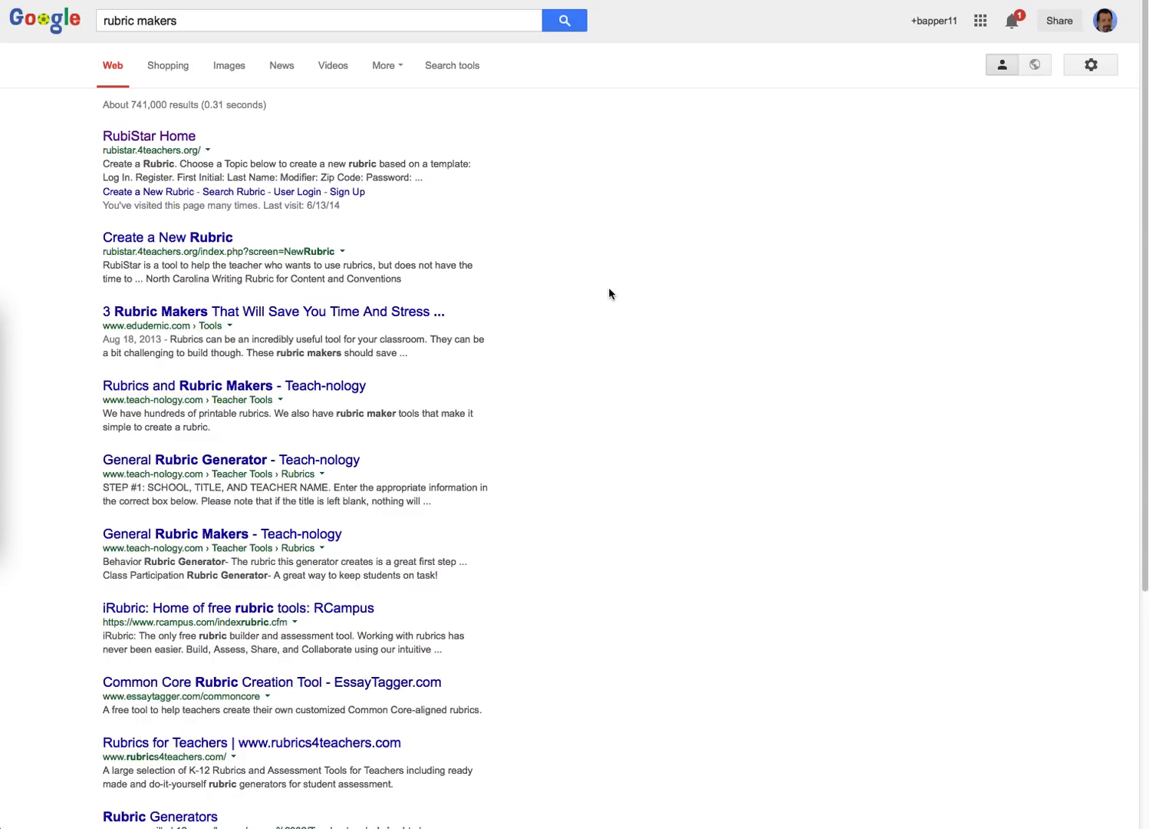
mouse_move(242, 121)
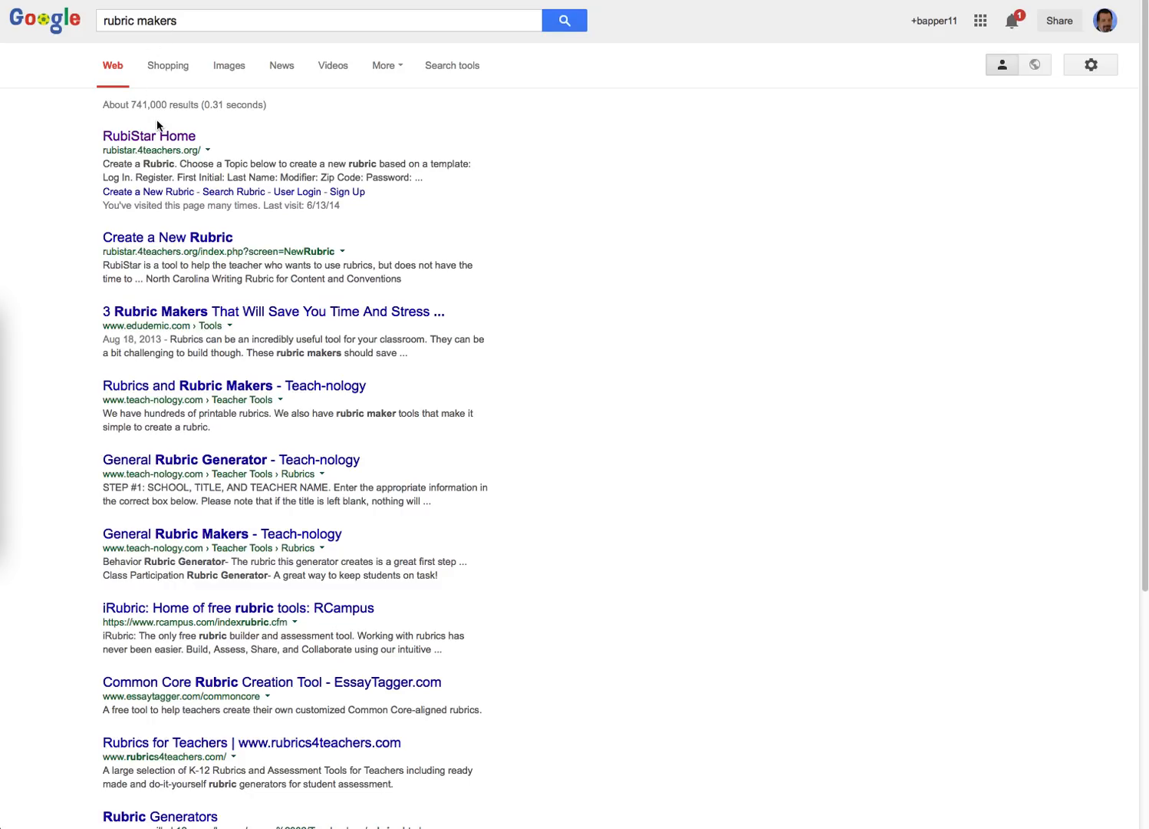
mouse_move(628, 412)
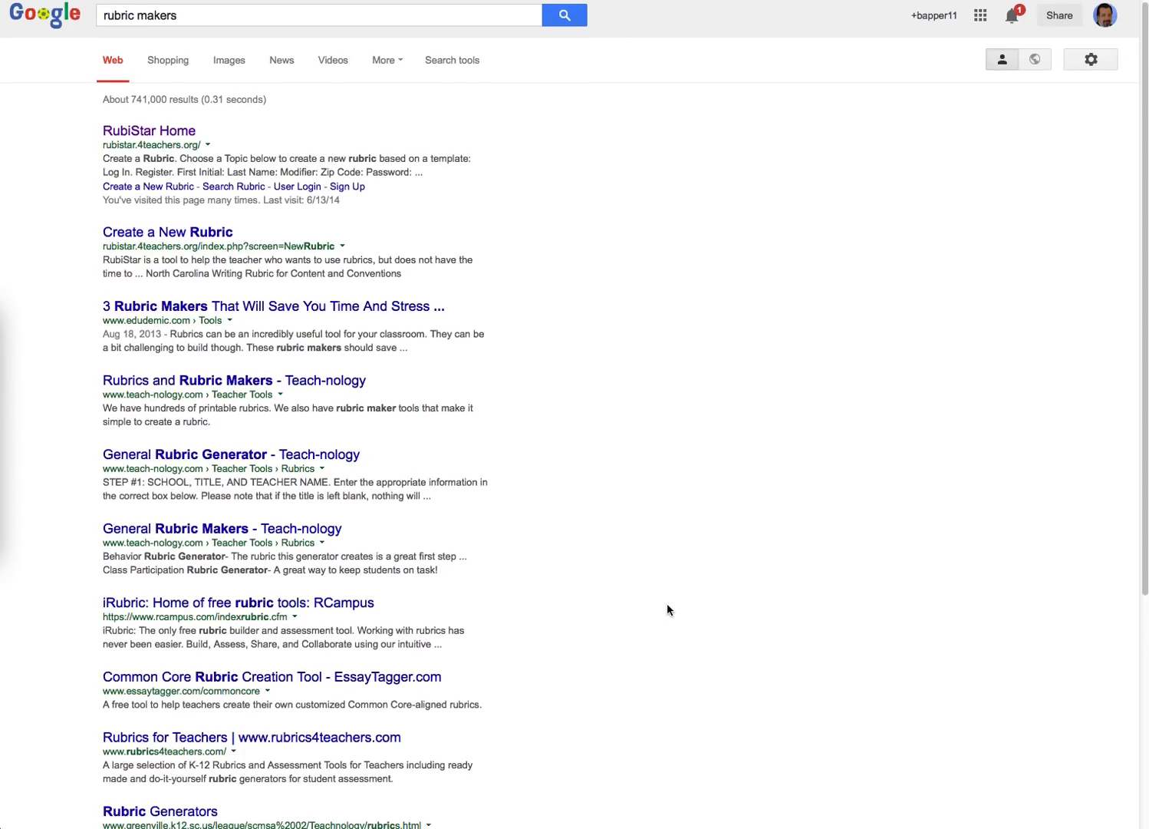
Step: Scroll the search results and go to the RubiStar Home site
scroll("down", 3)
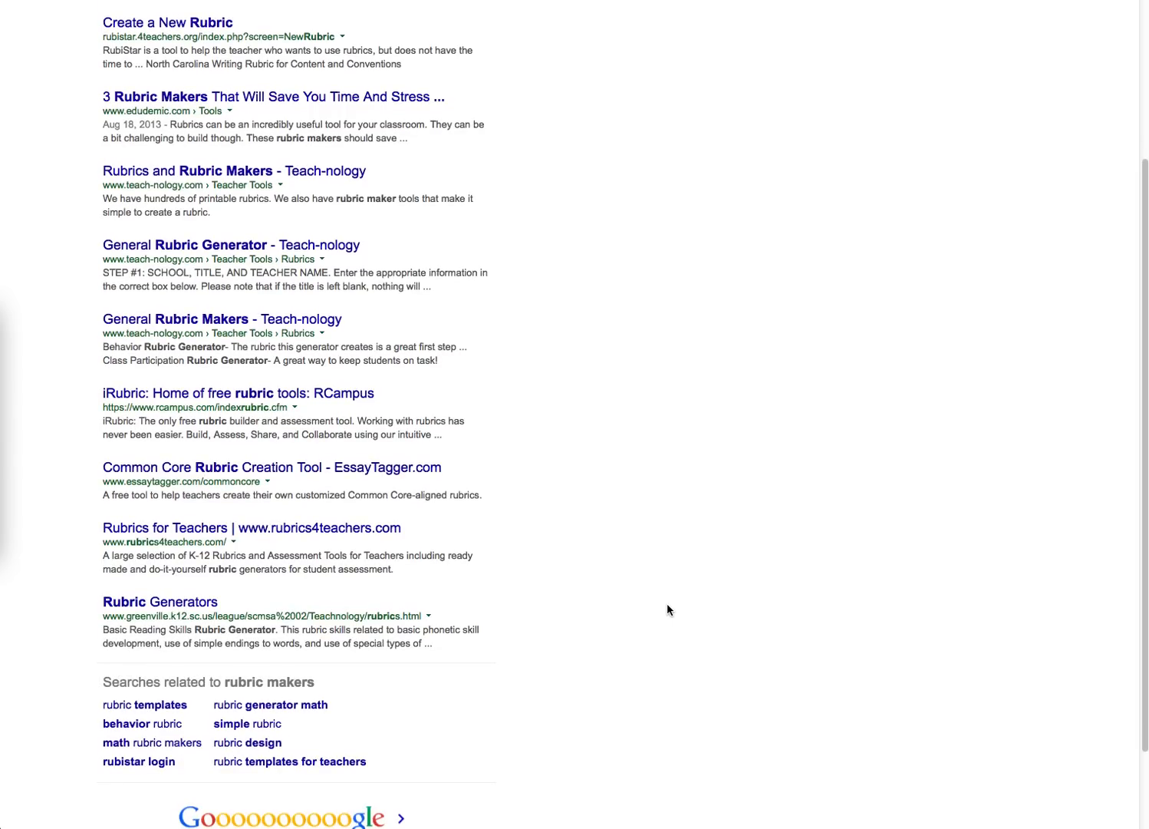
mouse_move(148, 620)
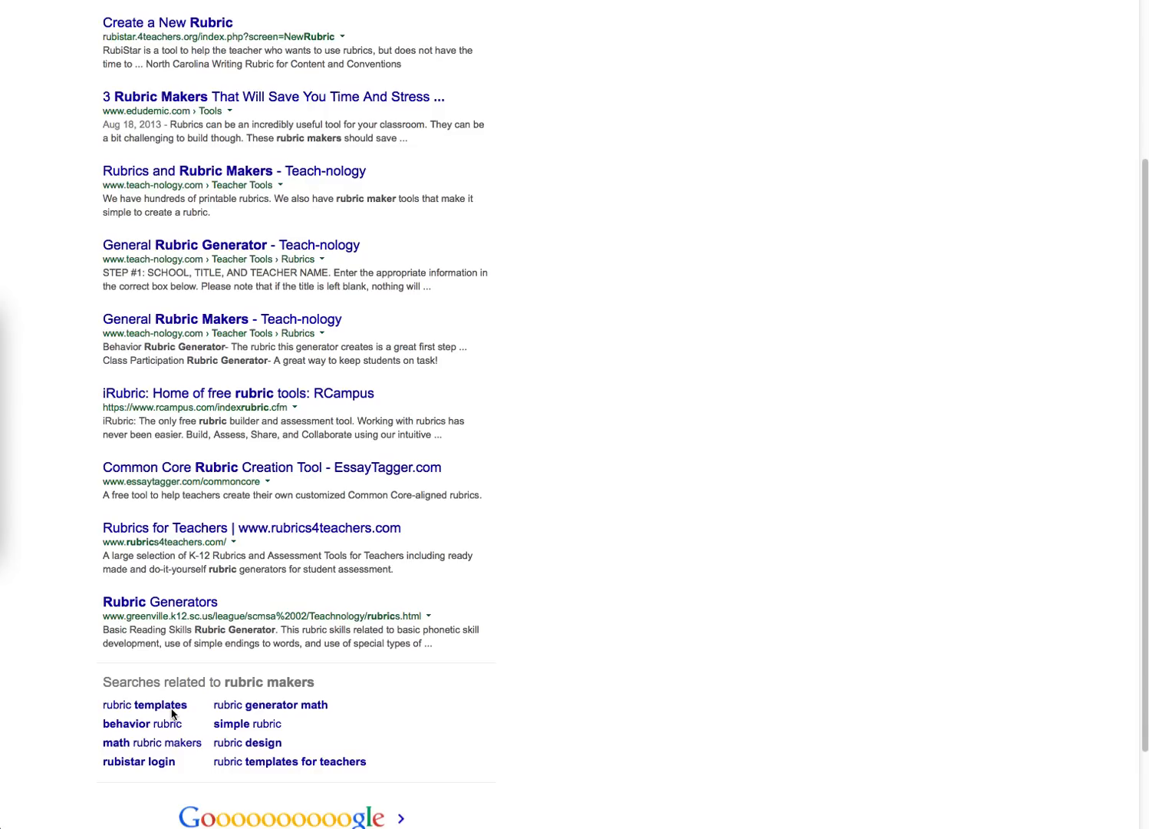
mouse_move(156, 488)
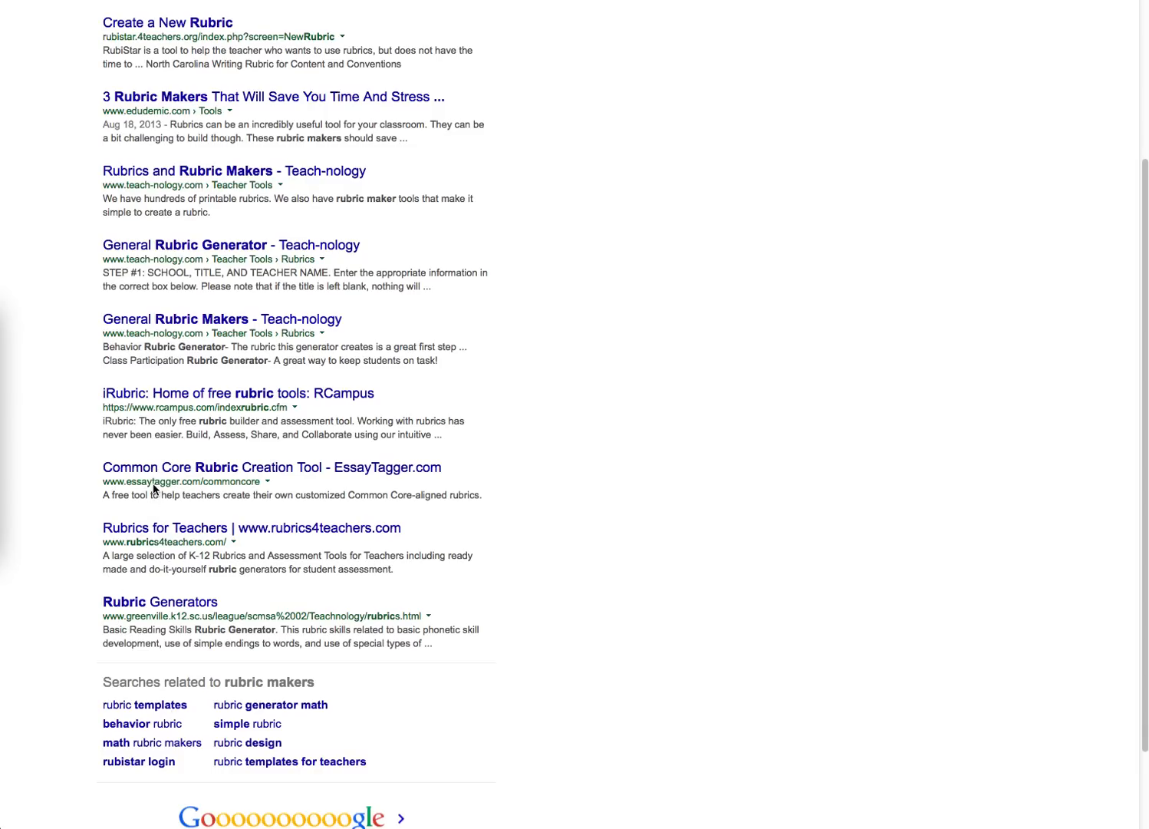
mouse_move(138, 519)
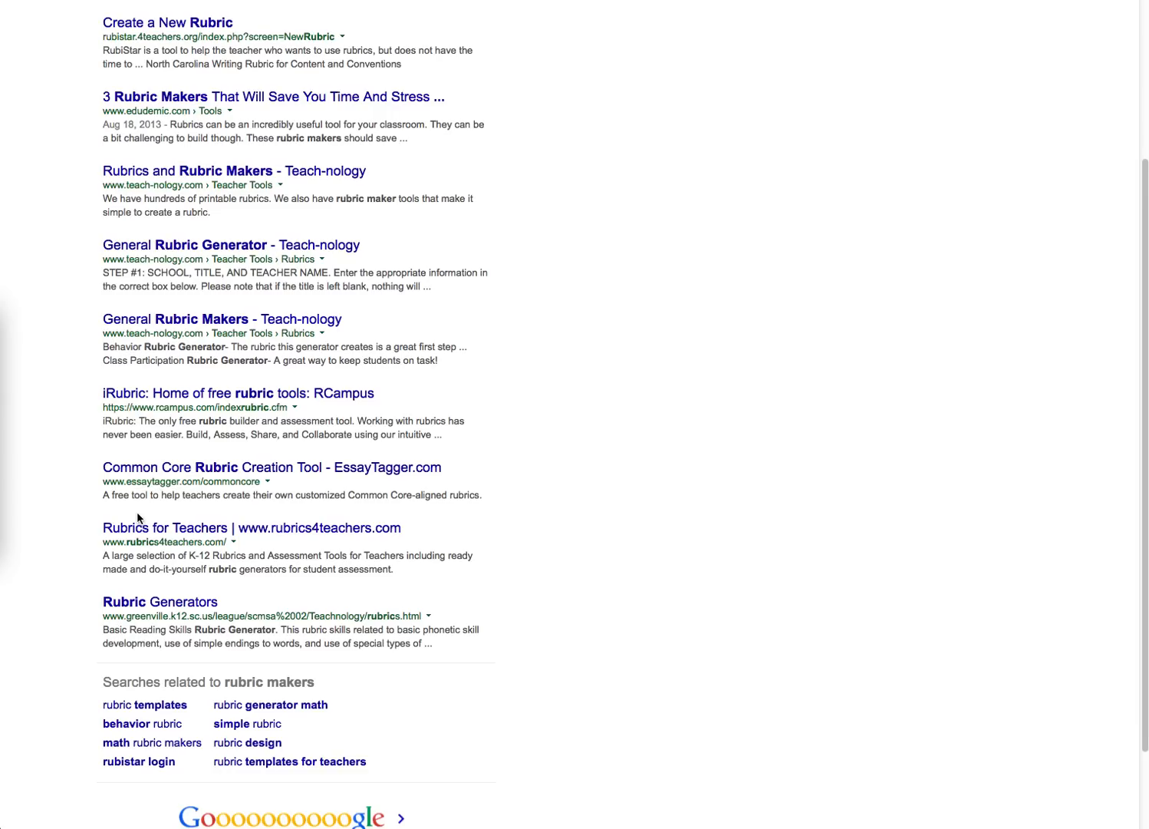
mouse_move(158, 742)
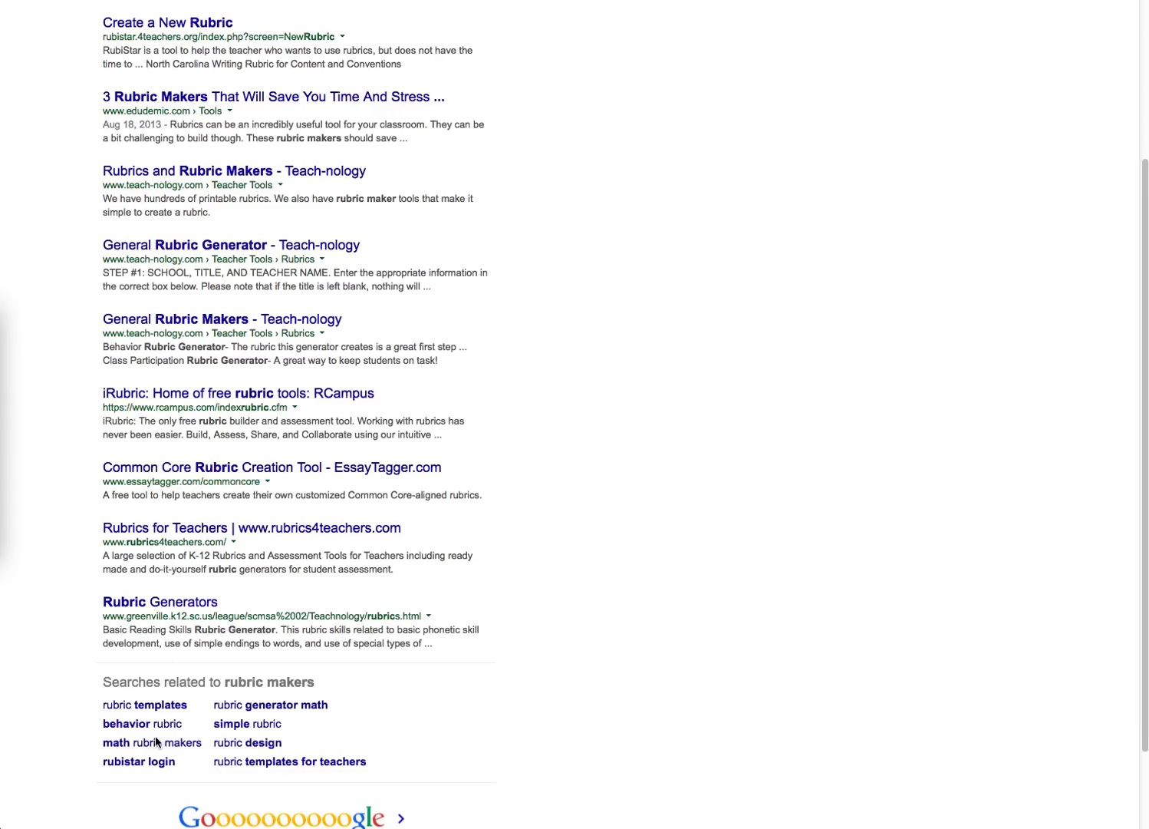
mouse_move(142, 750)
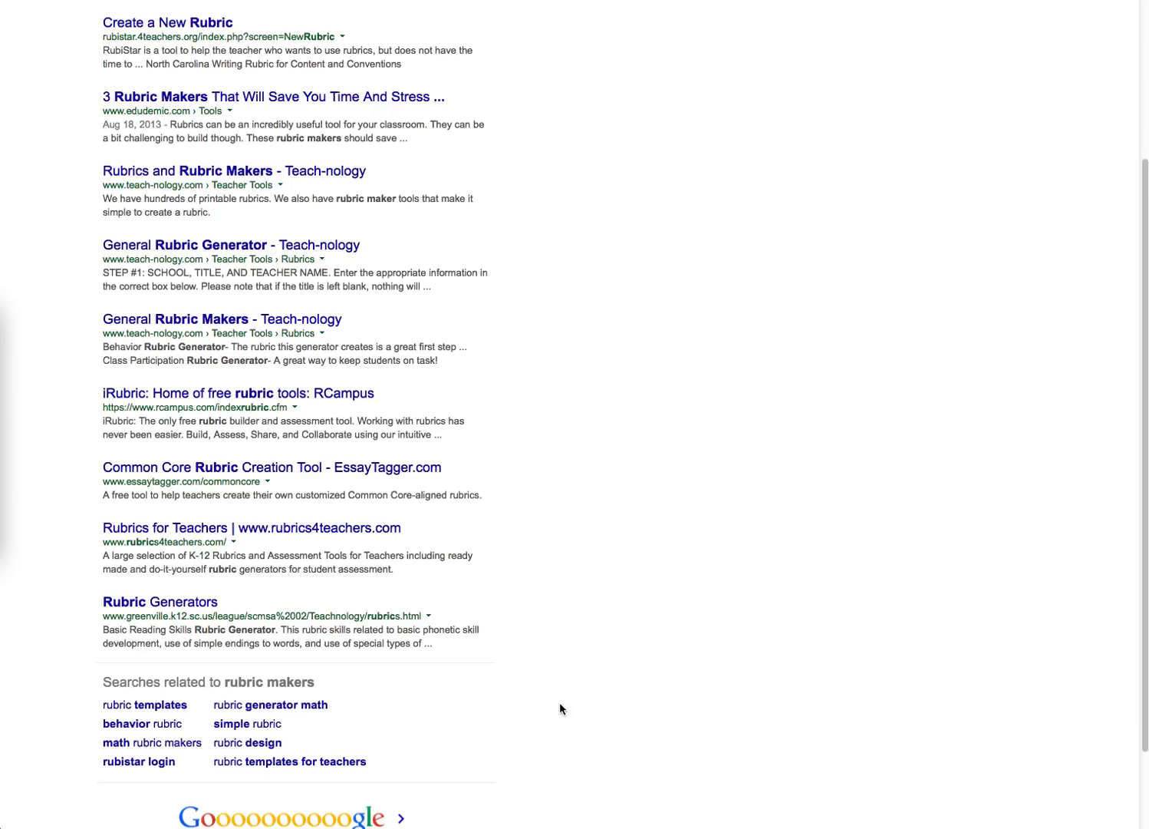
scroll("up", 3)
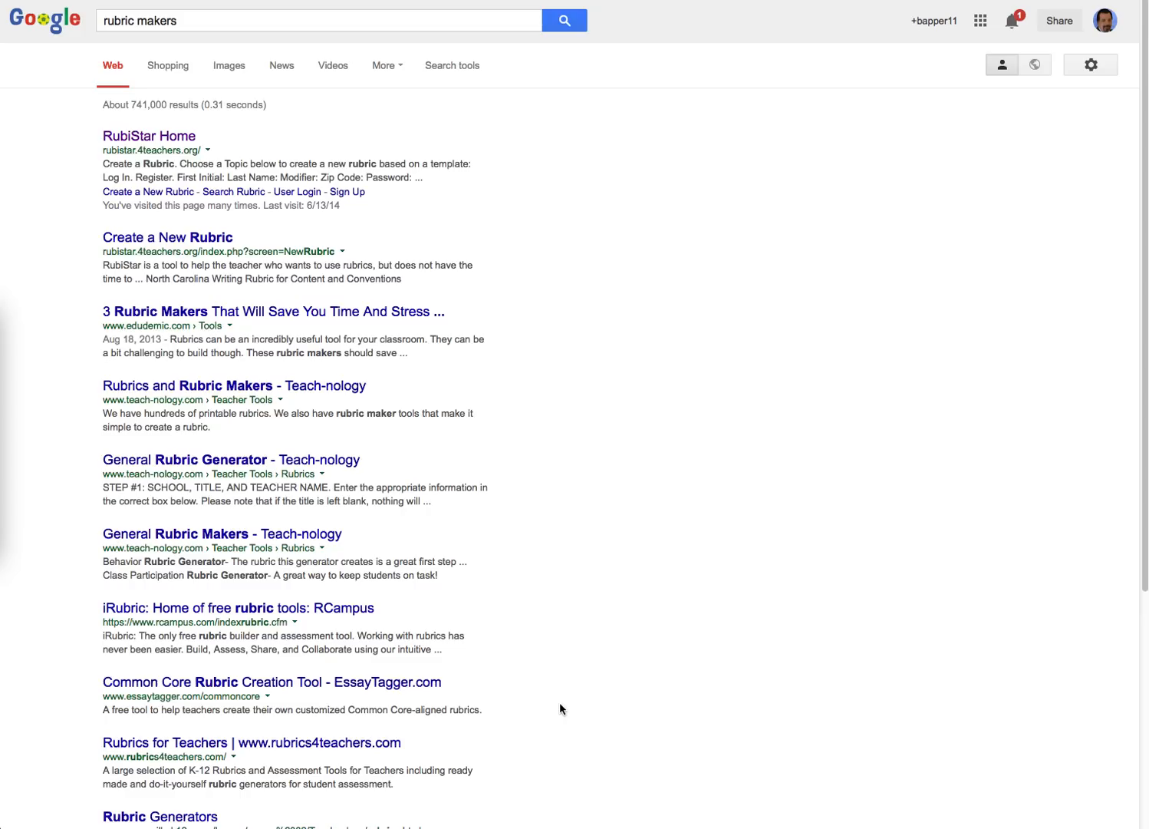
mouse_move(256, 280)
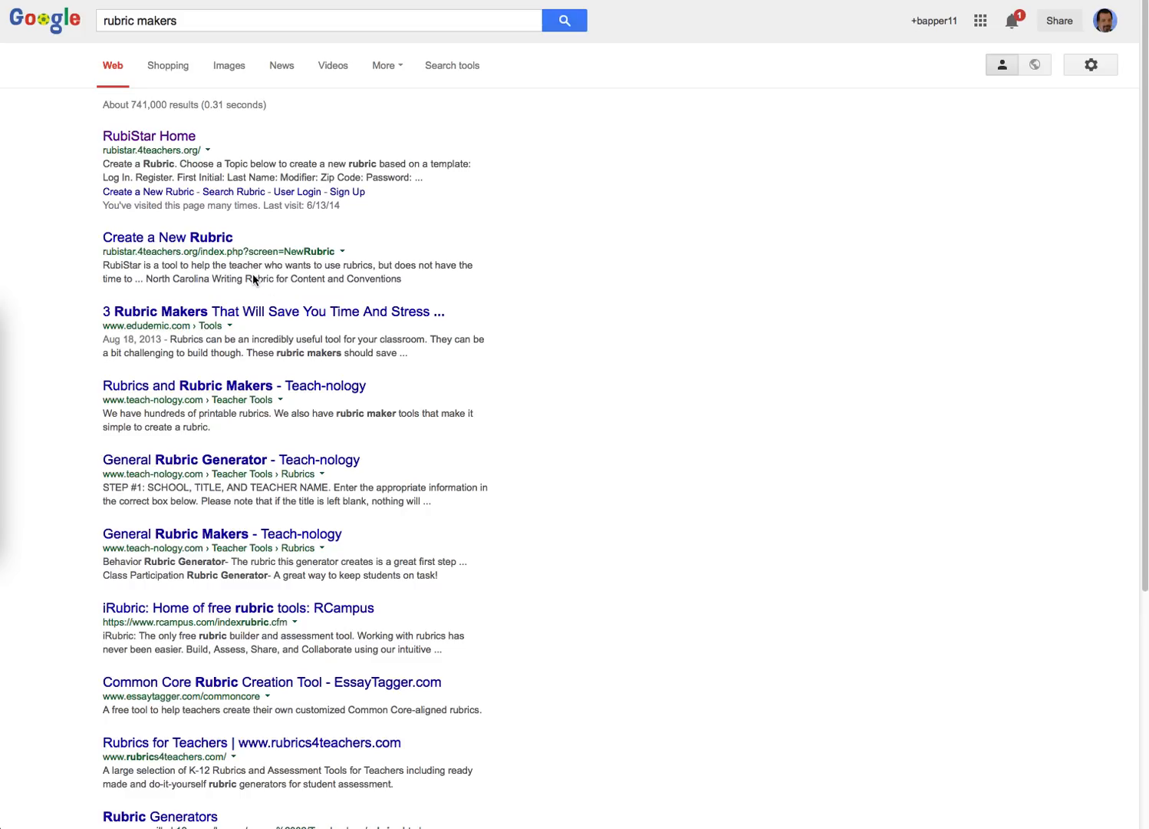
mouse_move(412, 255)
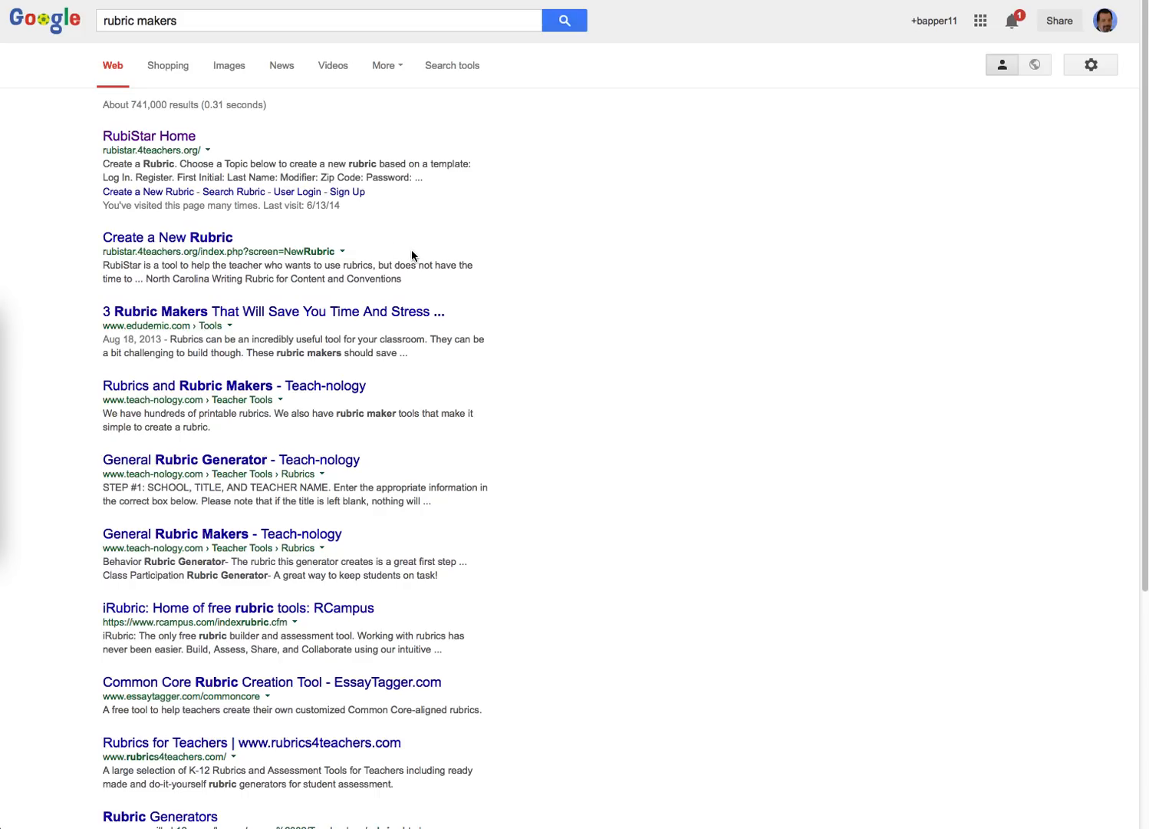
mouse_move(134, 147)
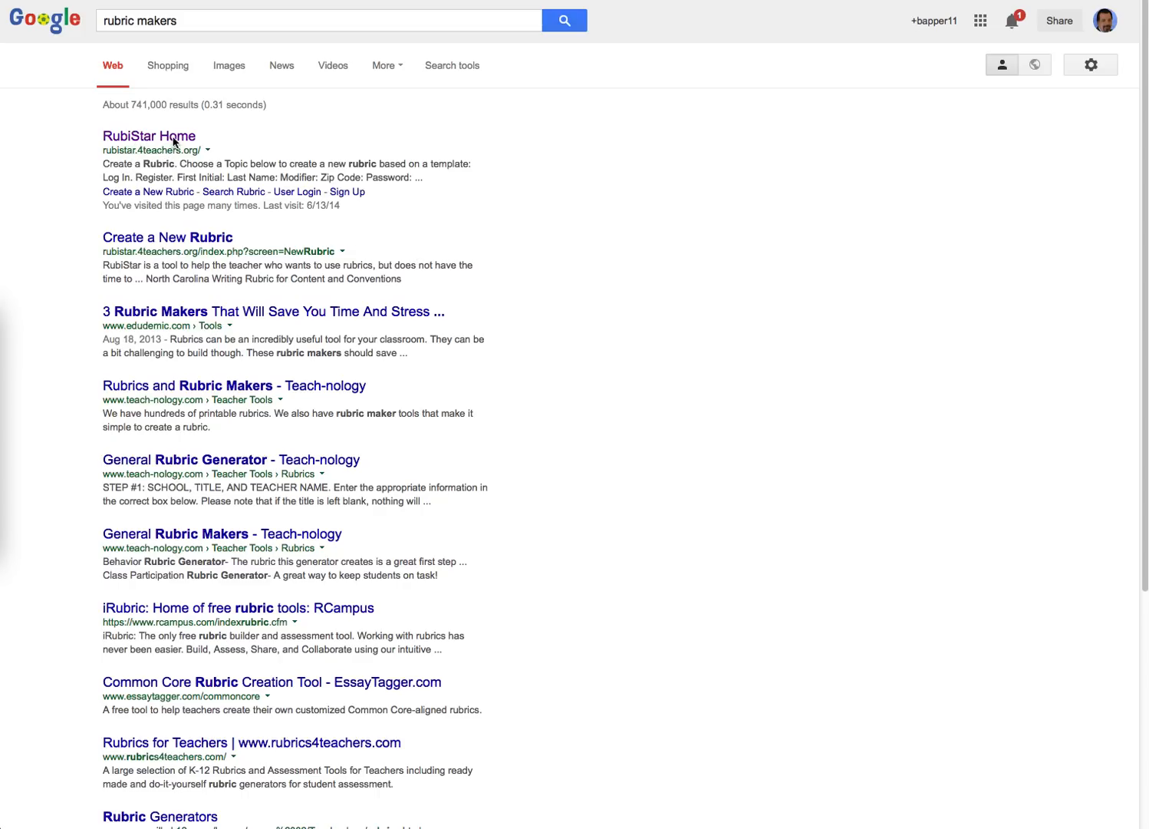
mouse_move(175, 40)
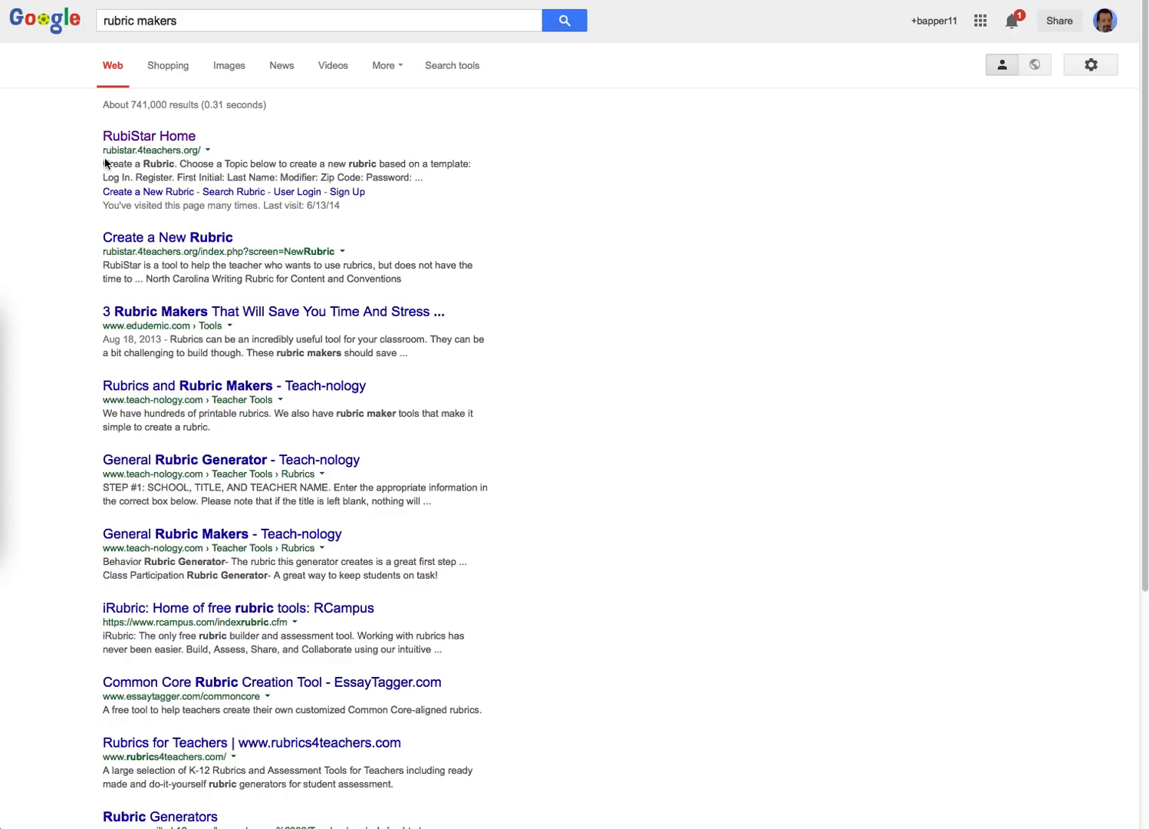
mouse_move(35, 37)
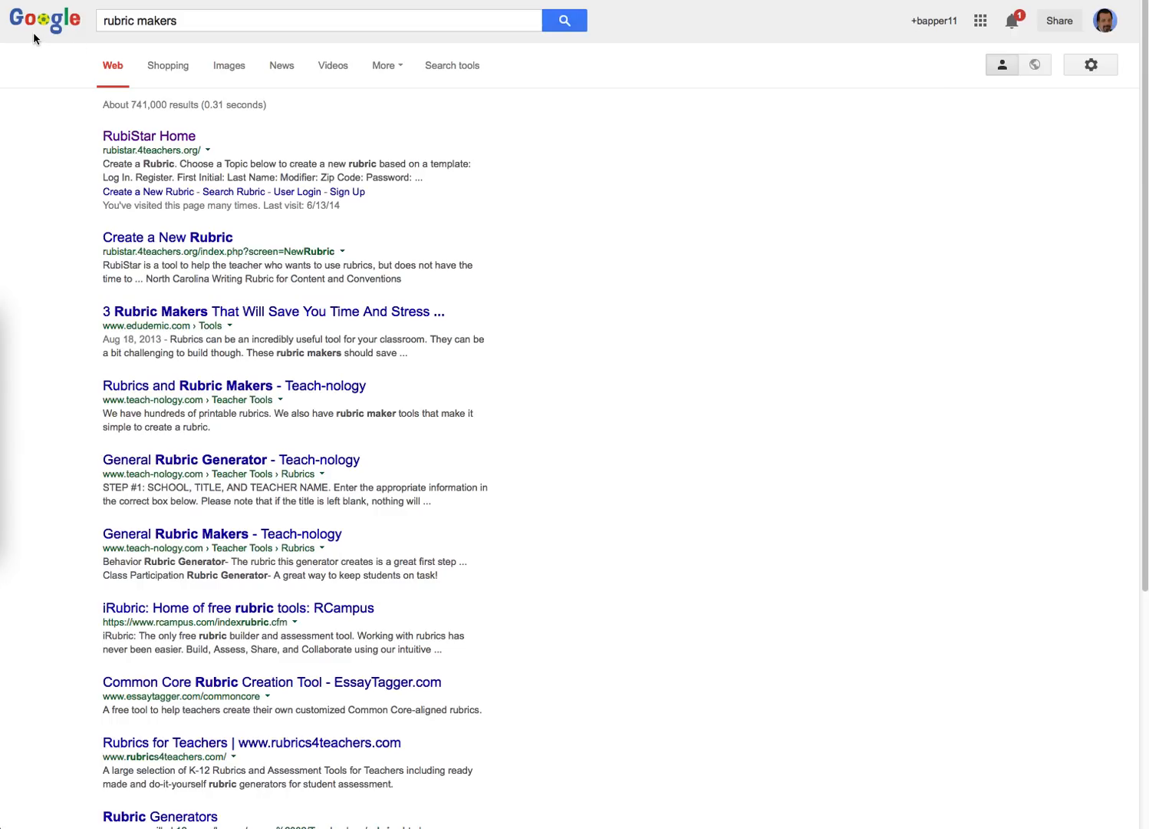
mouse_move(157, 145)
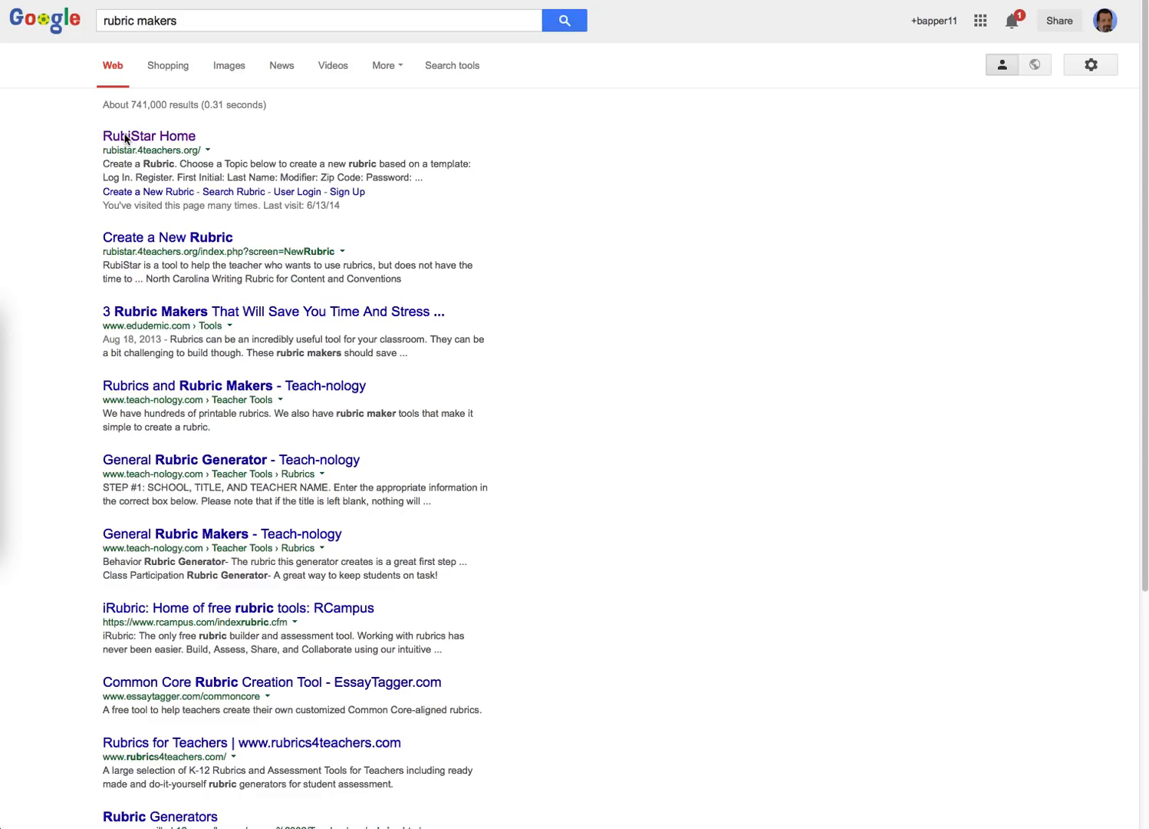
mouse_move(134, 146)
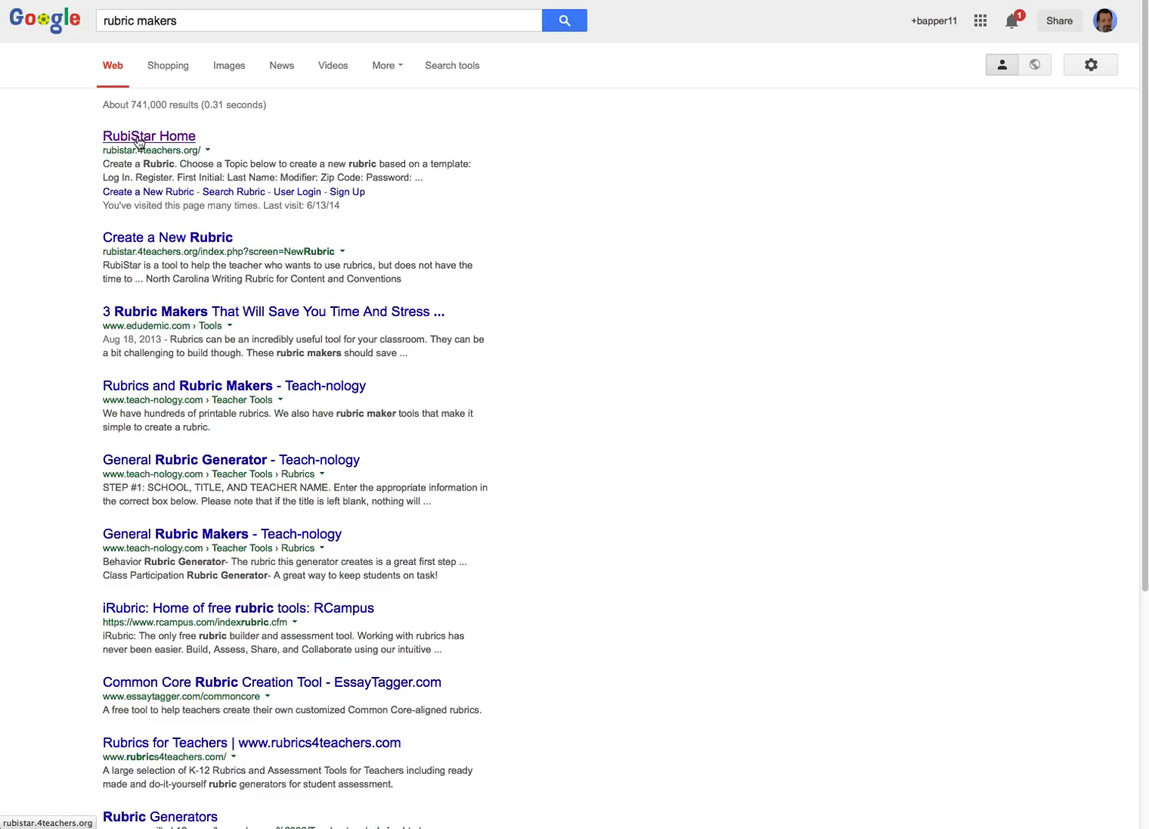
left_click(148, 135)
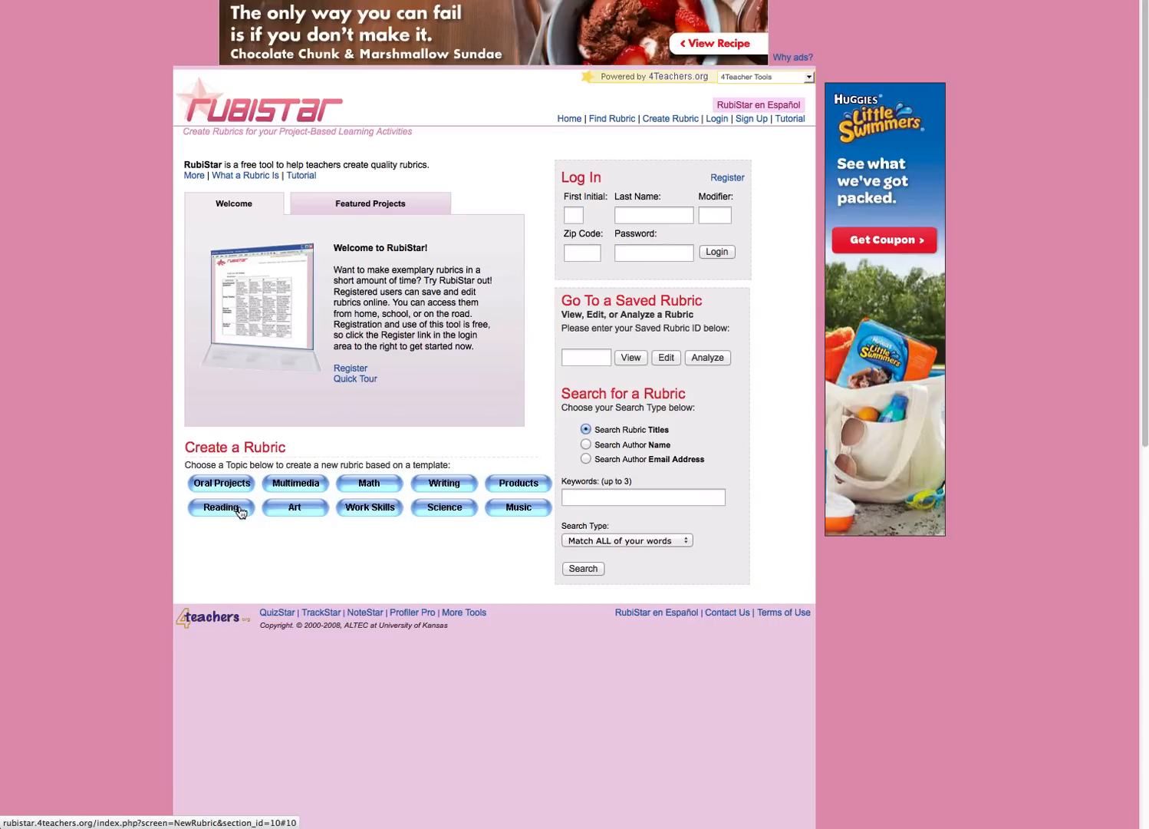
mouse_move(239, 535)
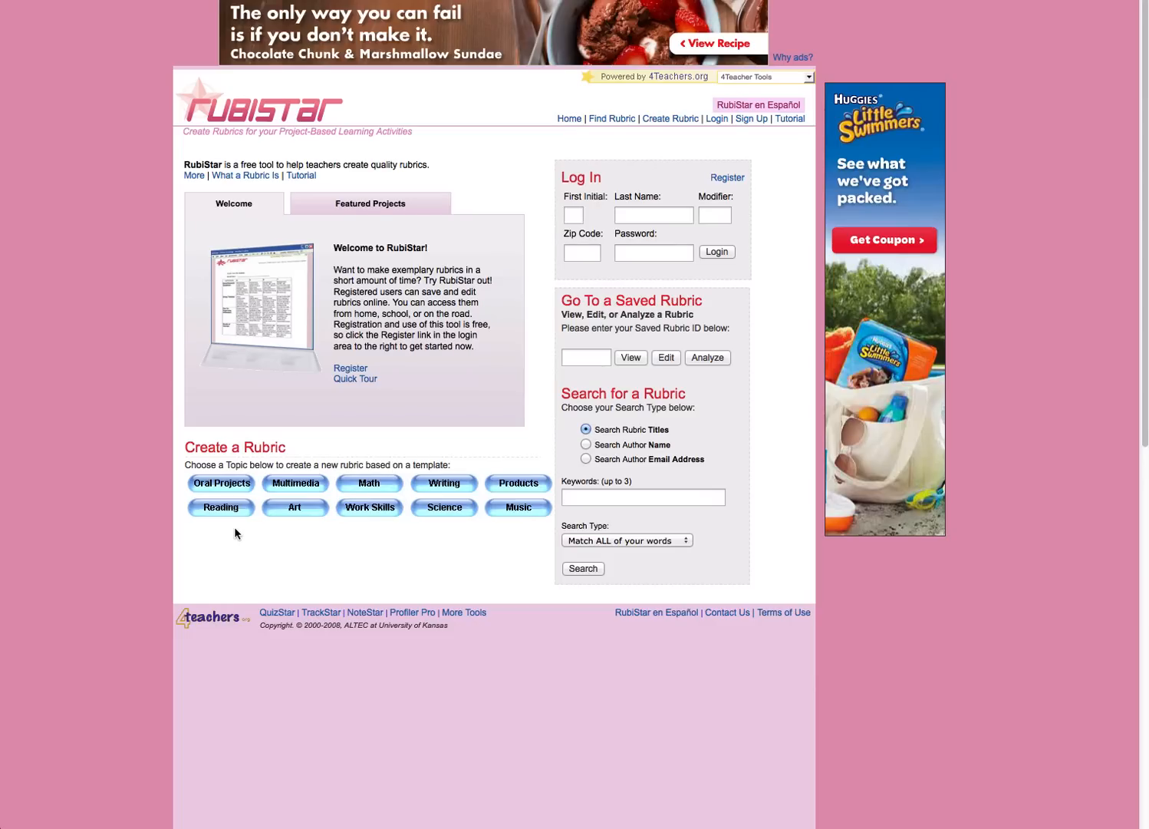
mouse_move(270, 539)
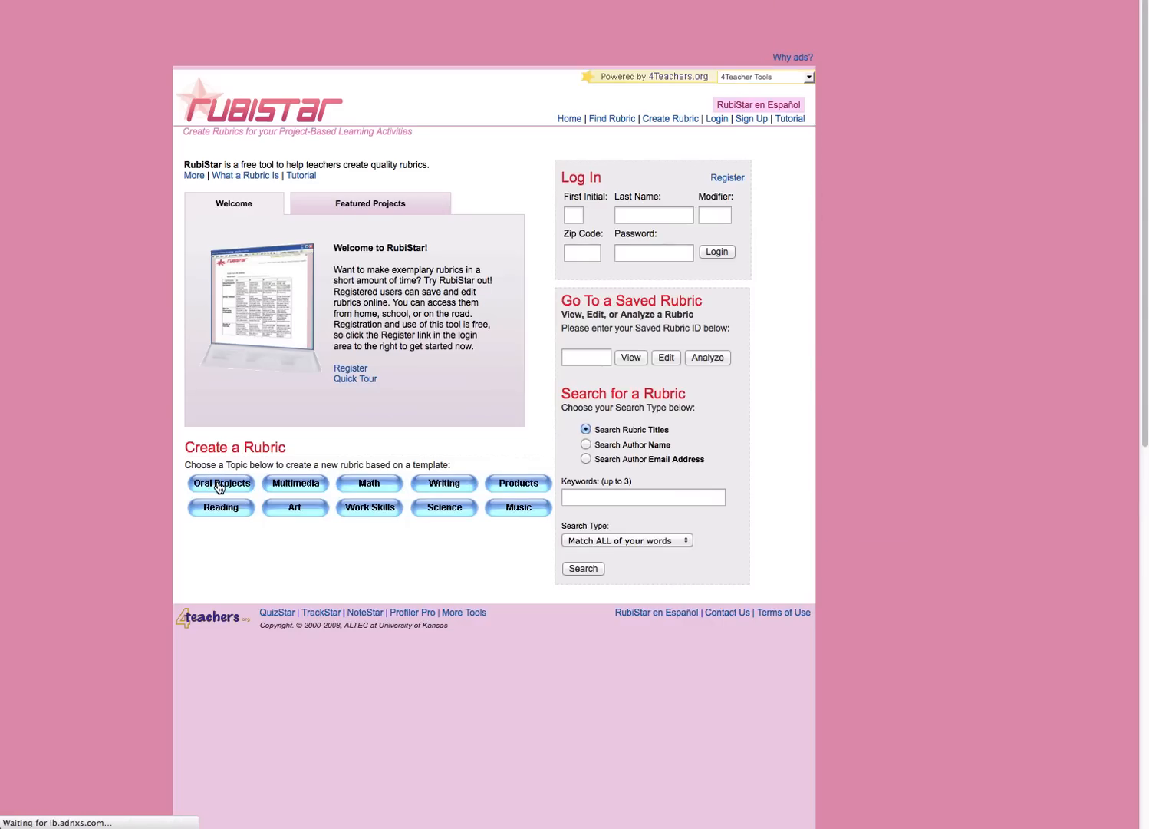
Step: Show the Oral Projects rubric templates and scroll to Oral Presentation Rubric
left_click(220, 482)
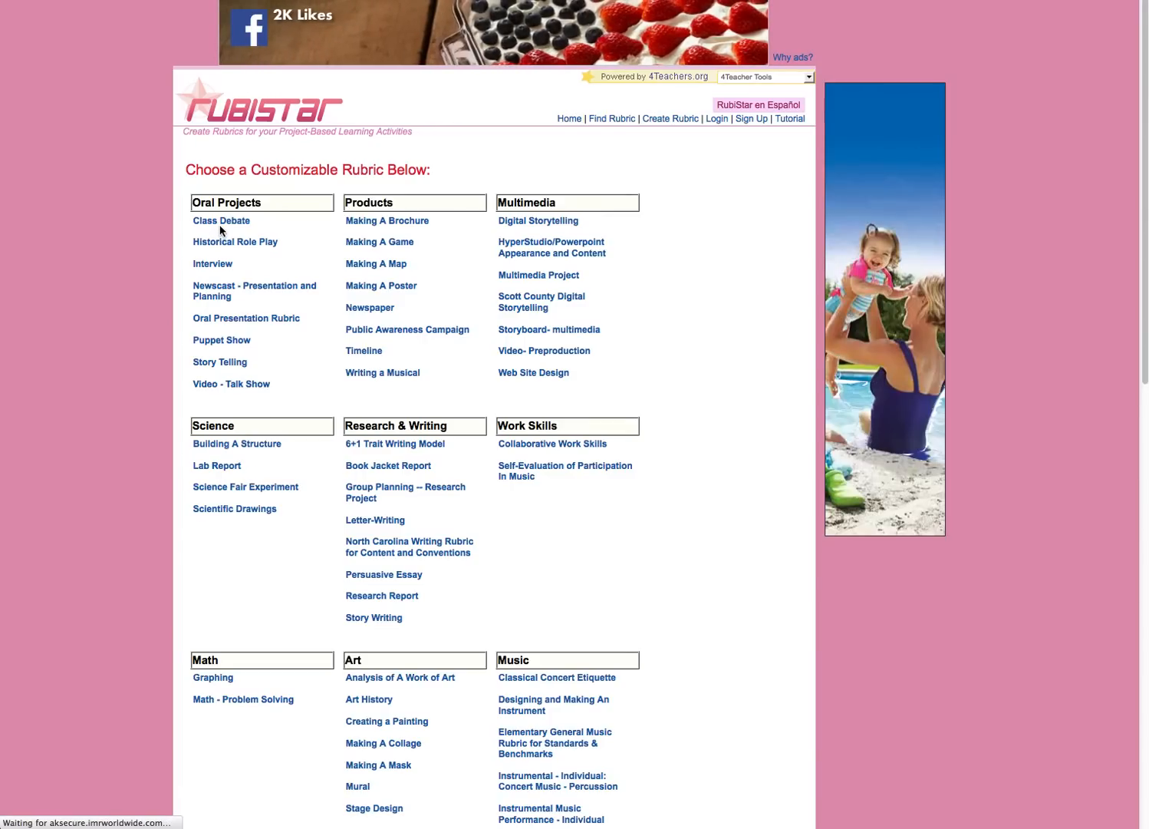
scroll("down", 3)
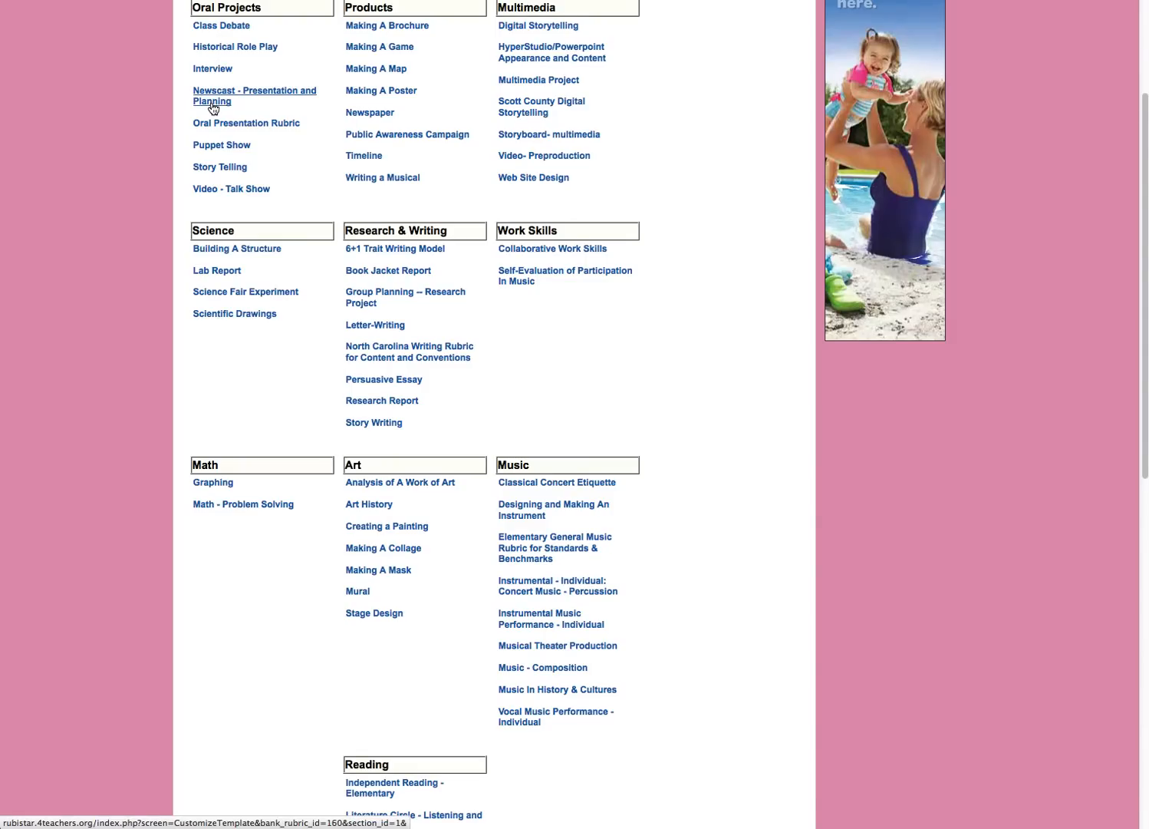
mouse_move(206, 132)
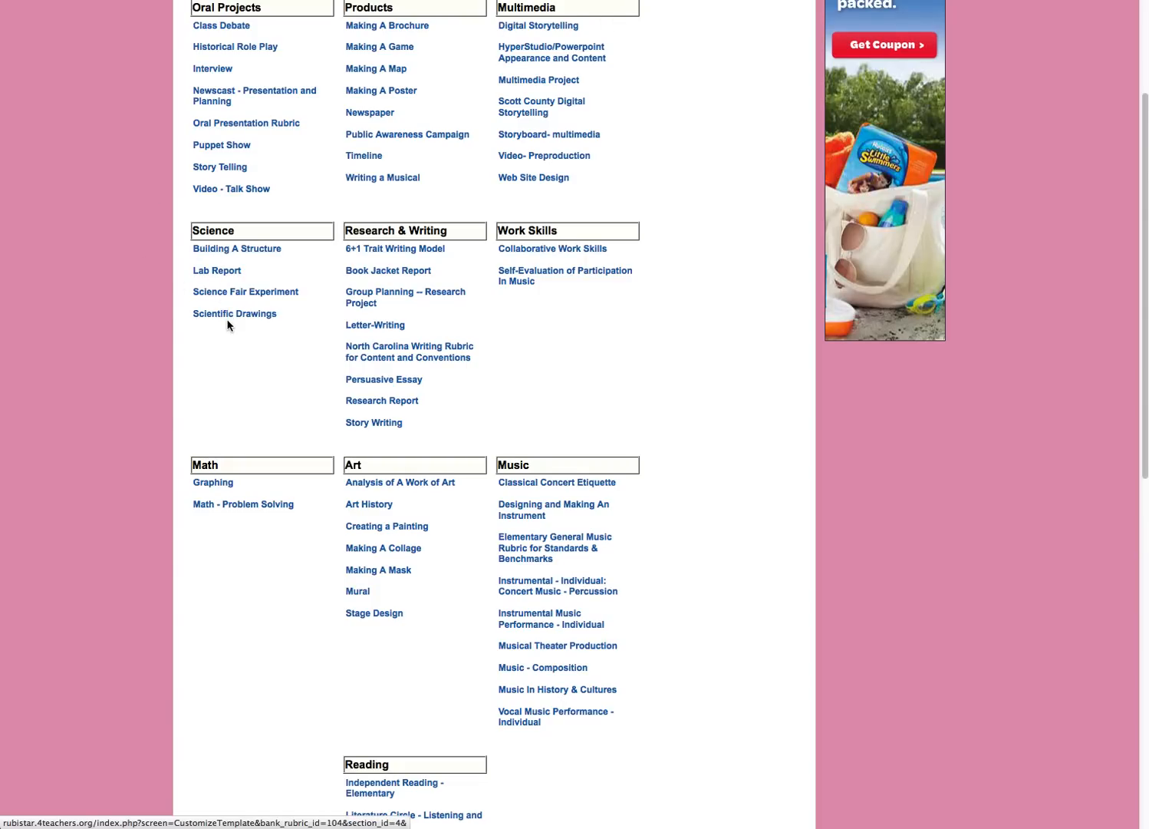
mouse_move(240, 458)
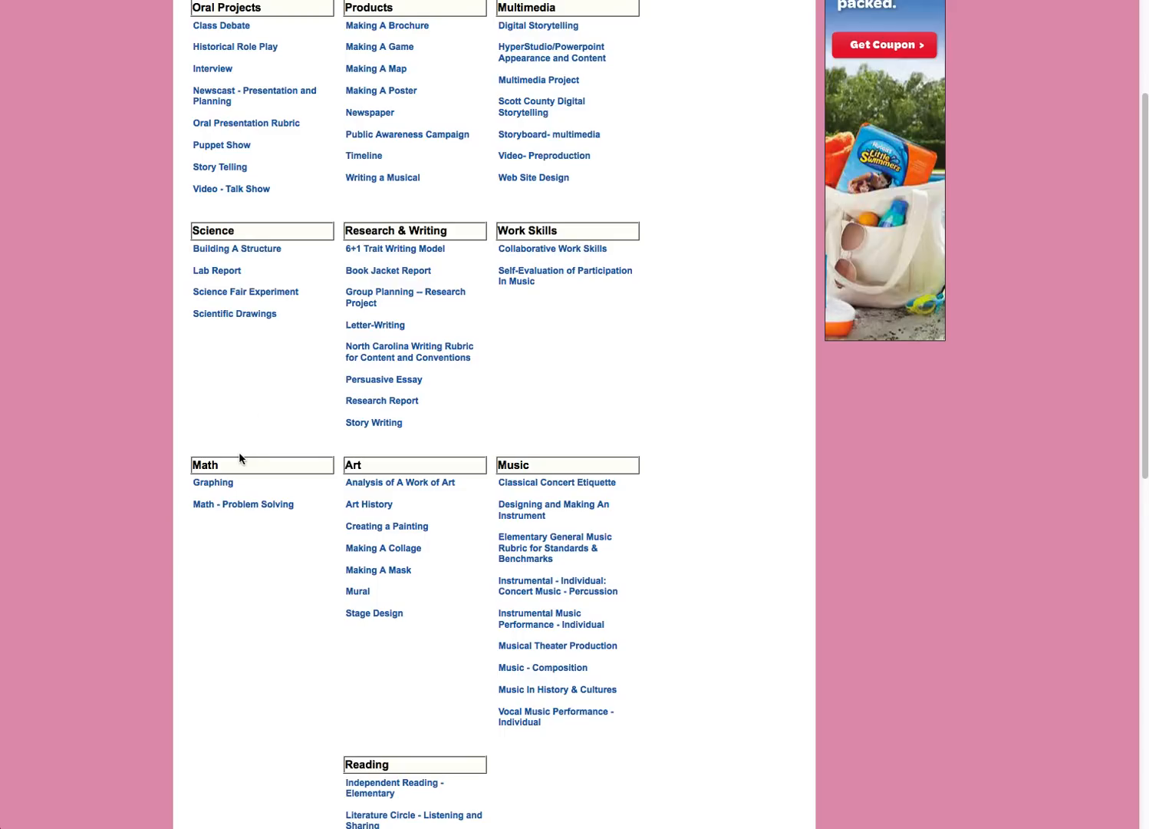
mouse_move(343, 496)
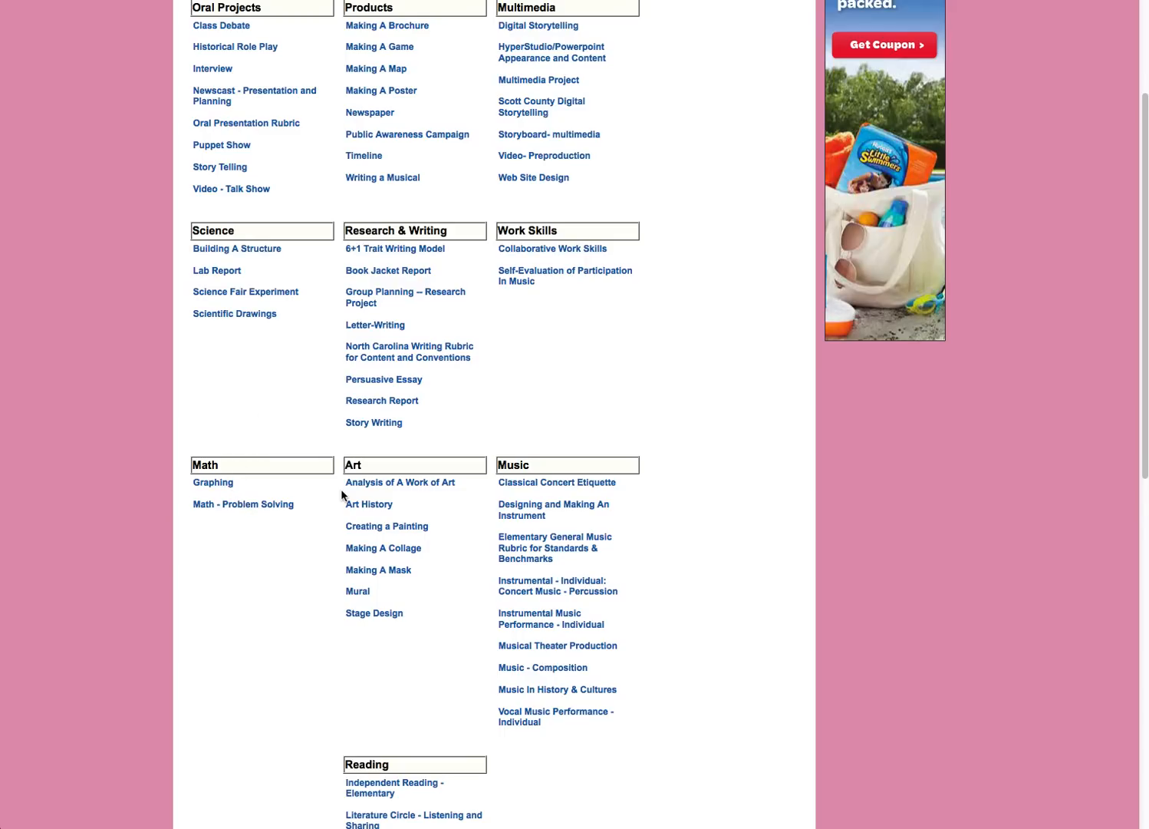
mouse_move(527, 244)
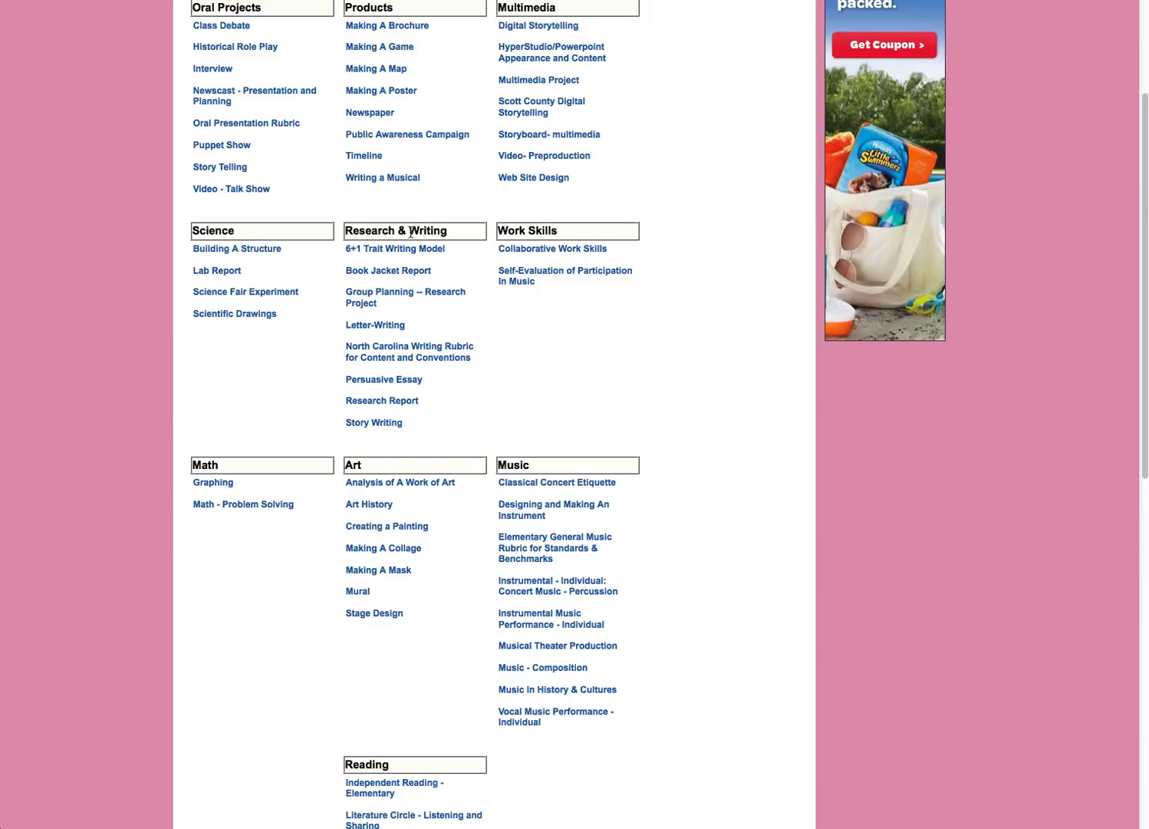
mouse_move(373, 23)
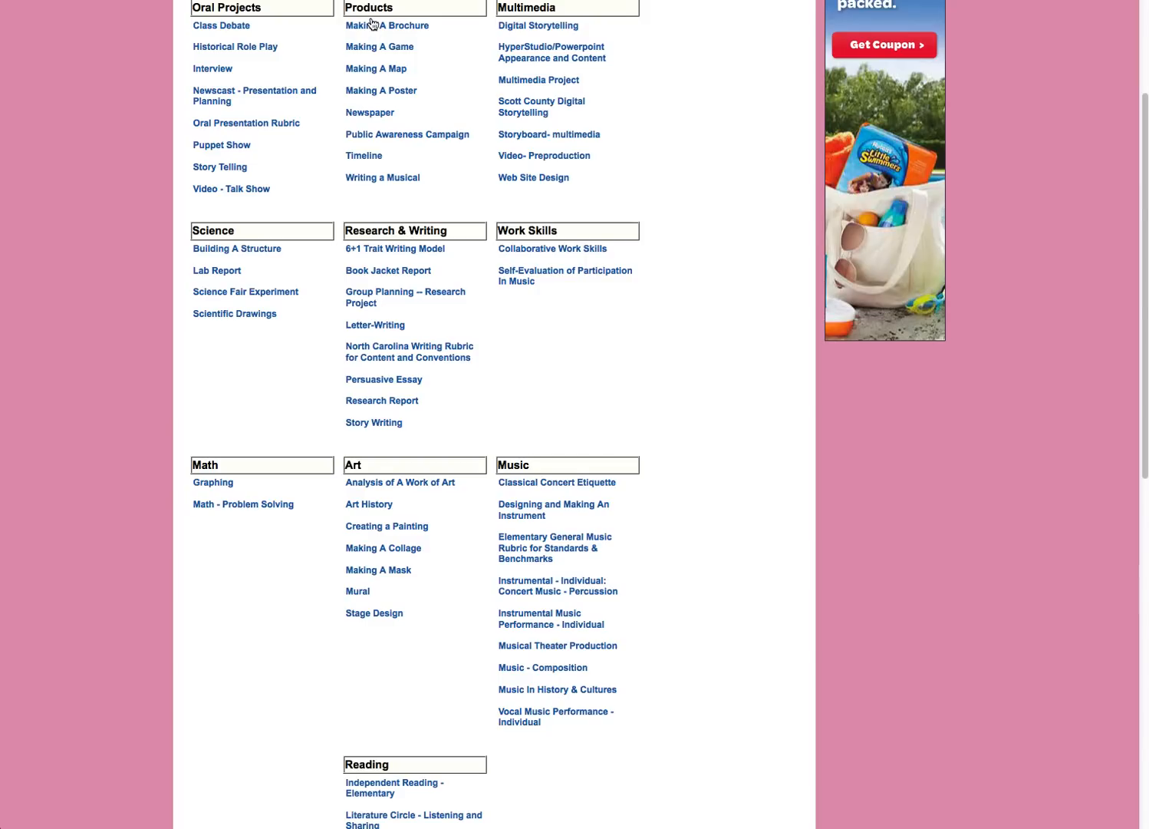
mouse_move(371, 22)
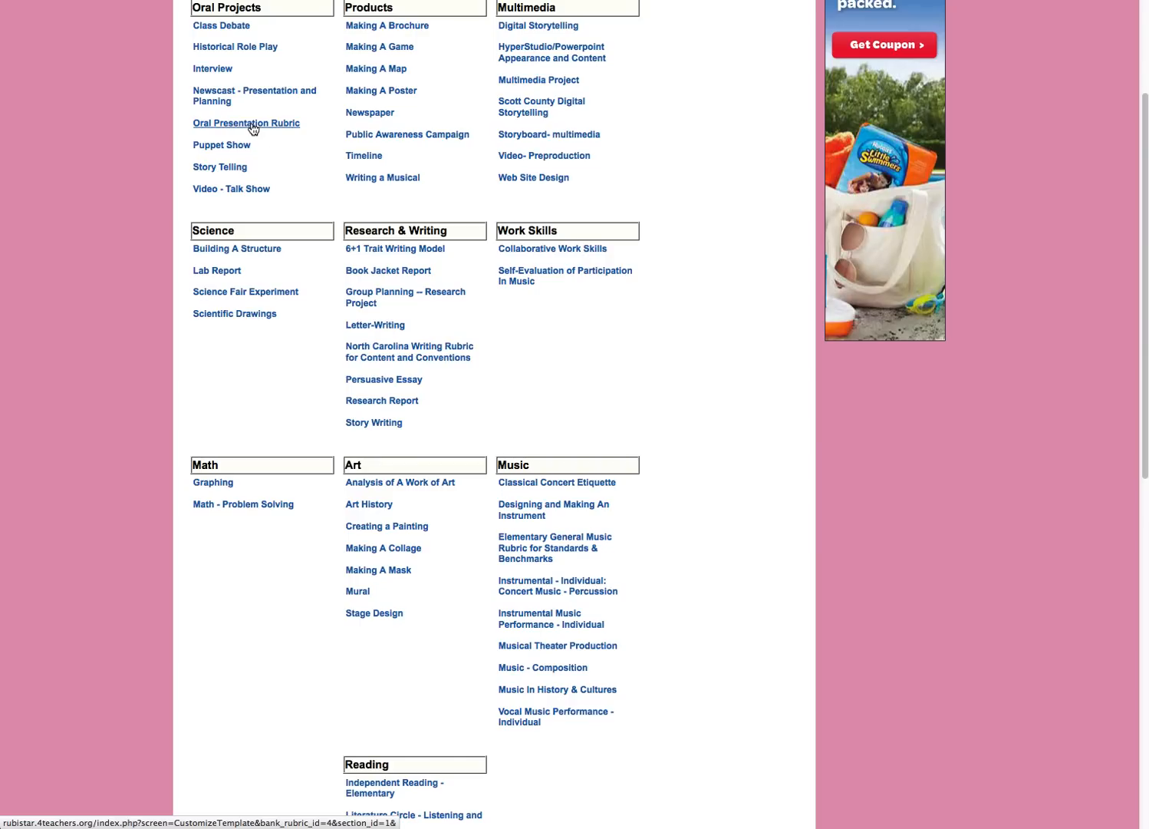
left_click(245, 123)
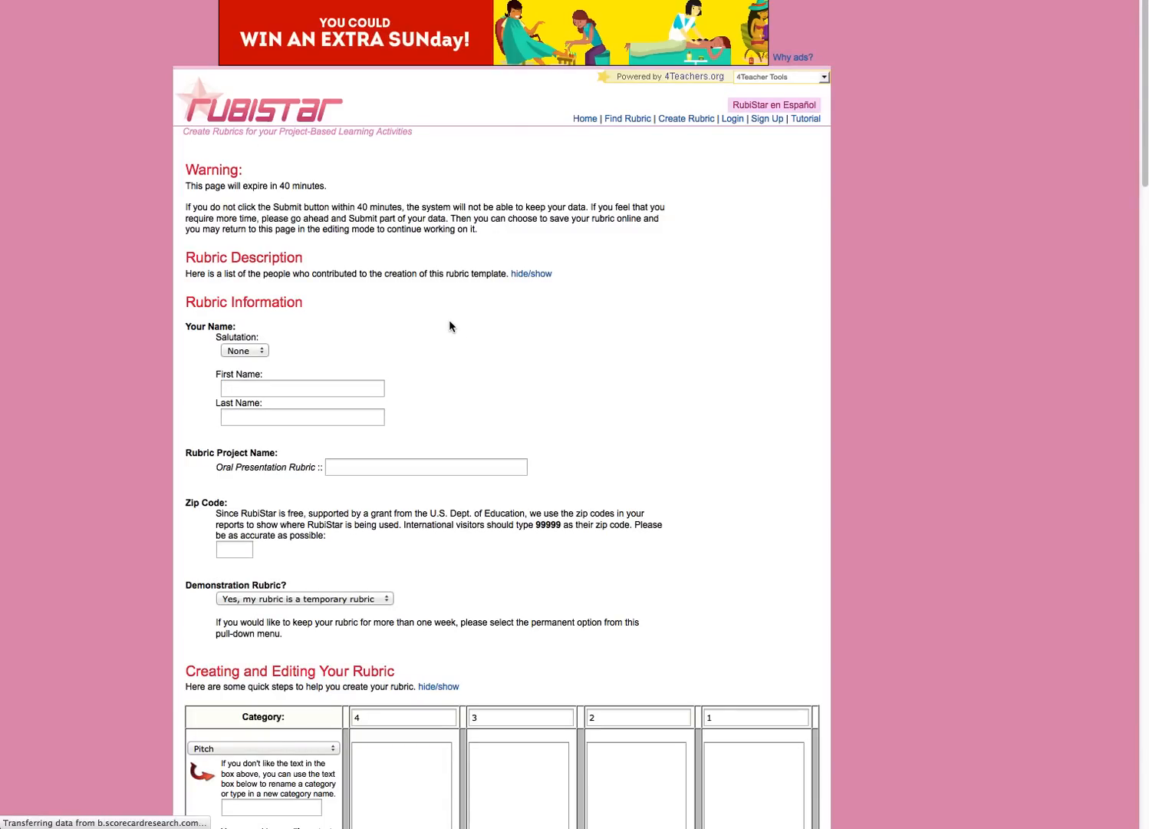
scroll("down", 3)
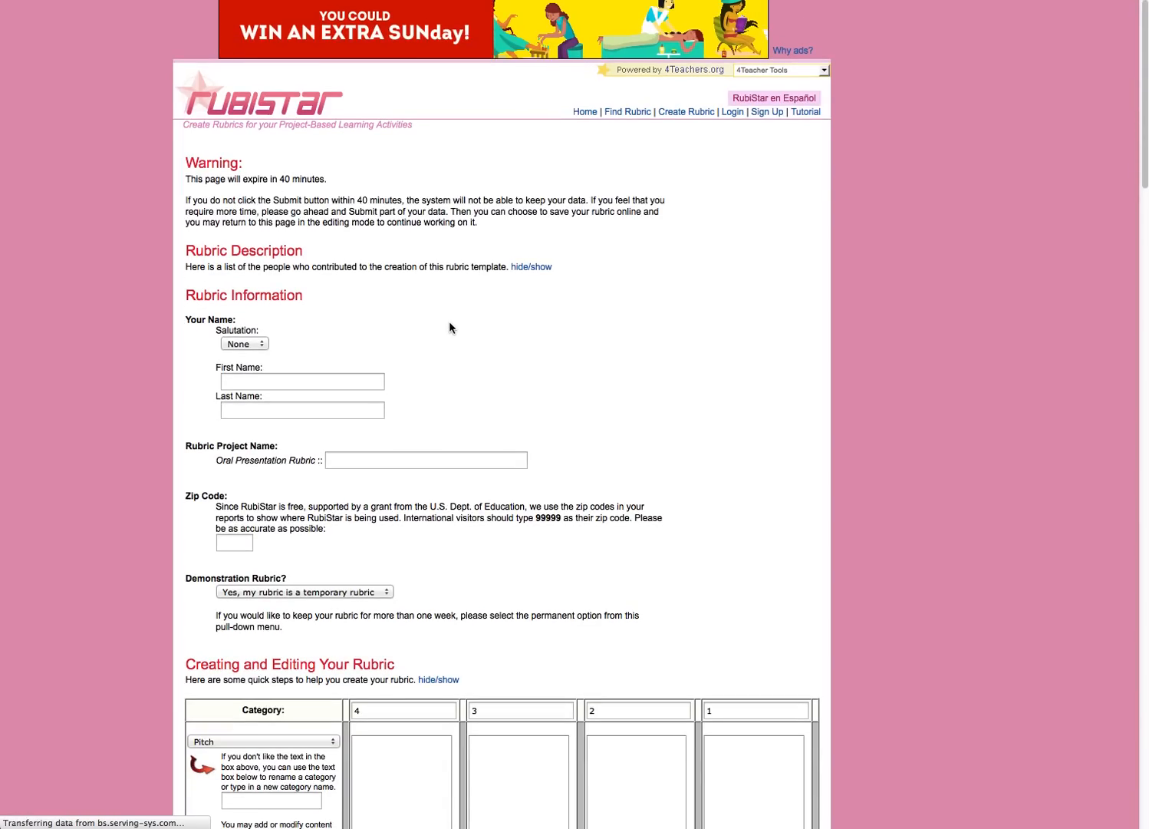
scroll("down", 3)
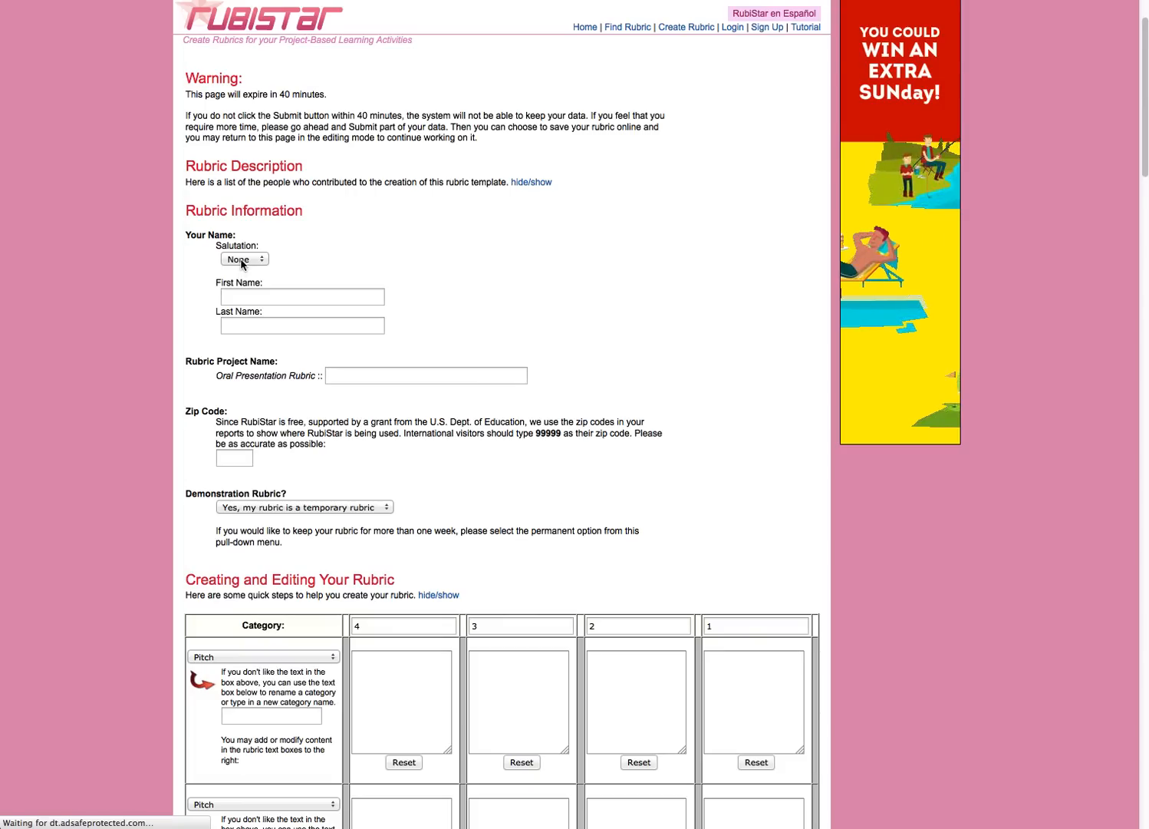
left_click(244, 259)
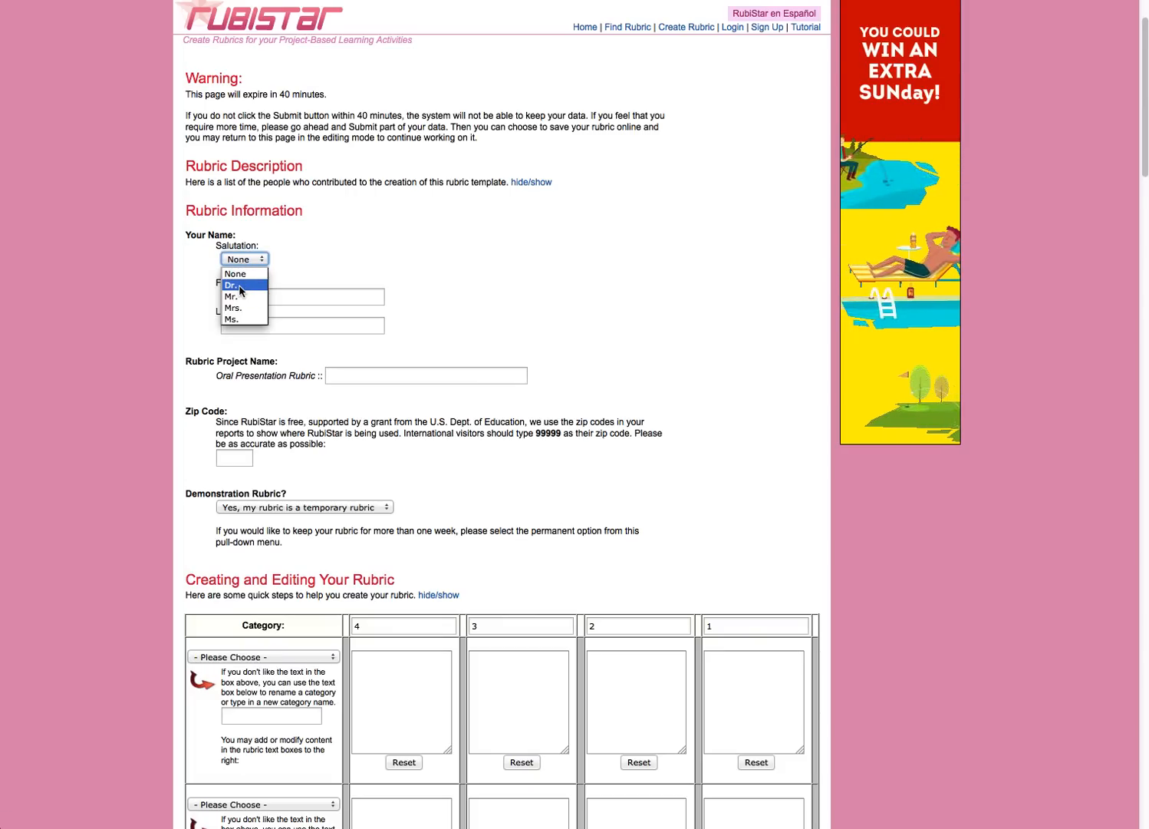
left_click(241, 285)
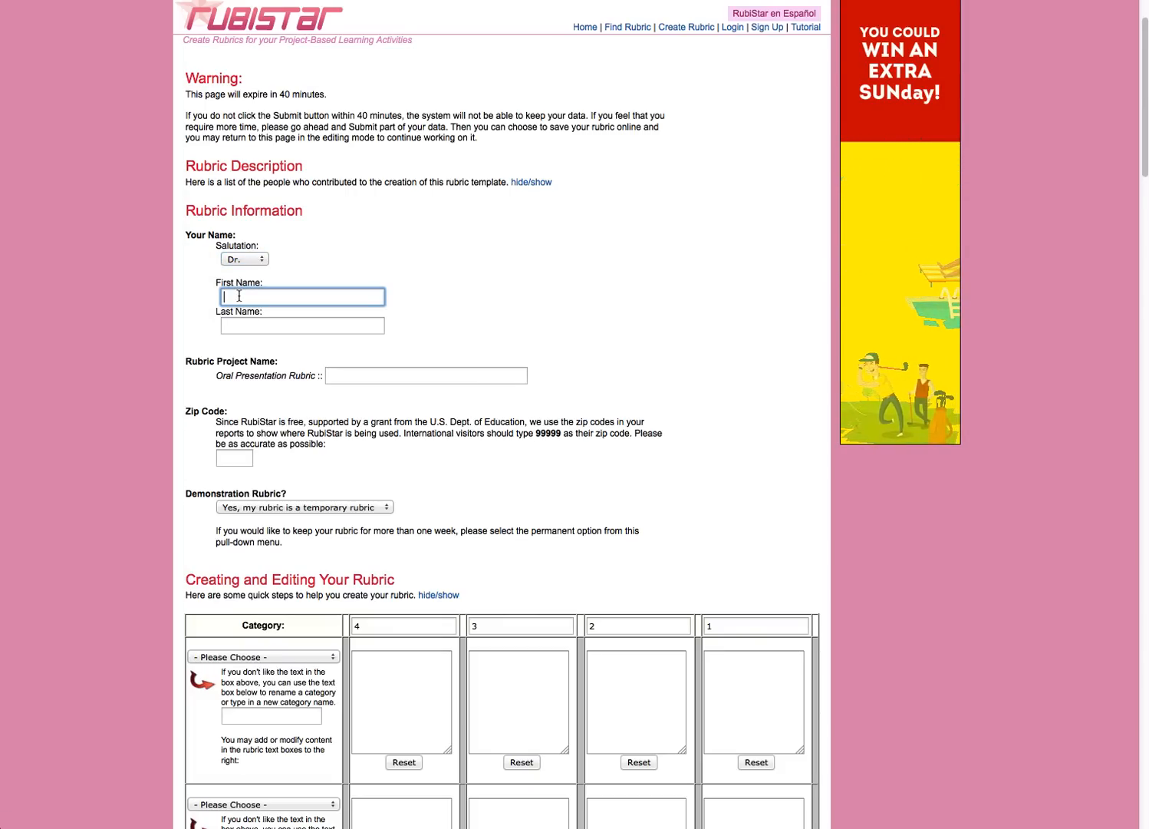
type("David")
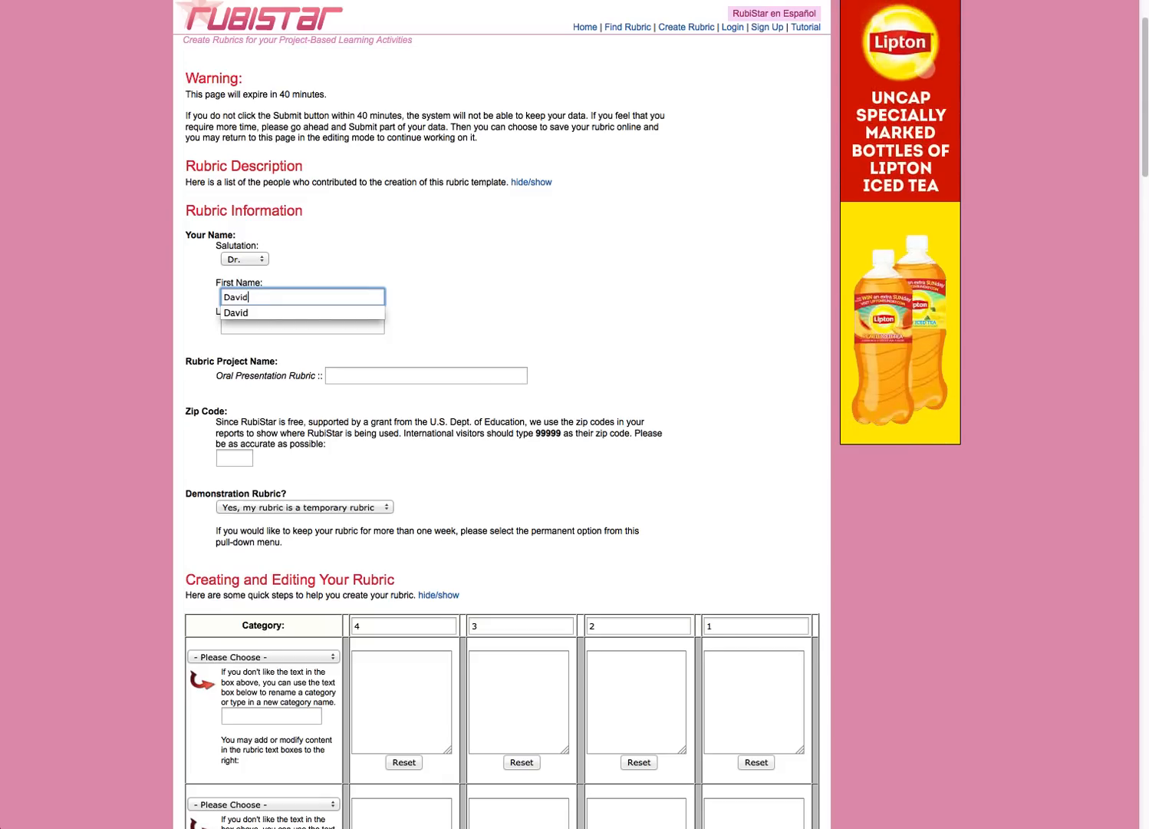
type("Whi")
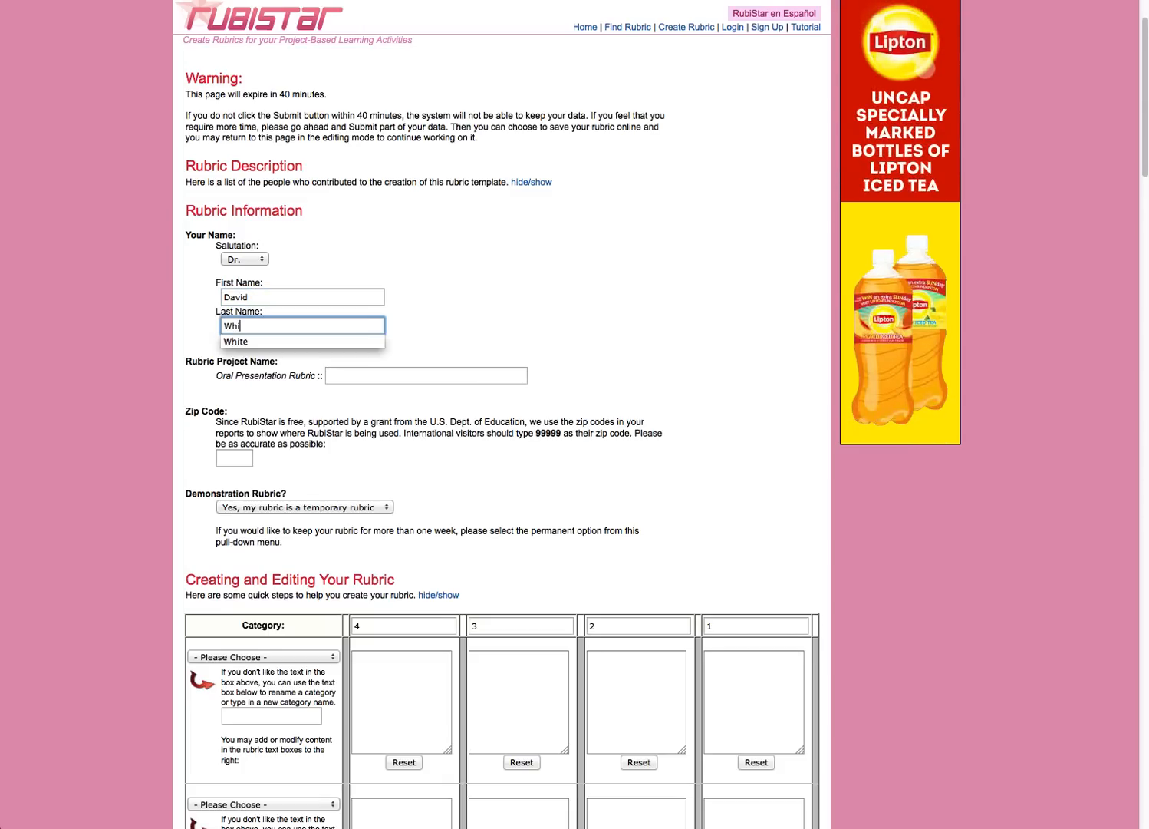
left_click(235, 341)
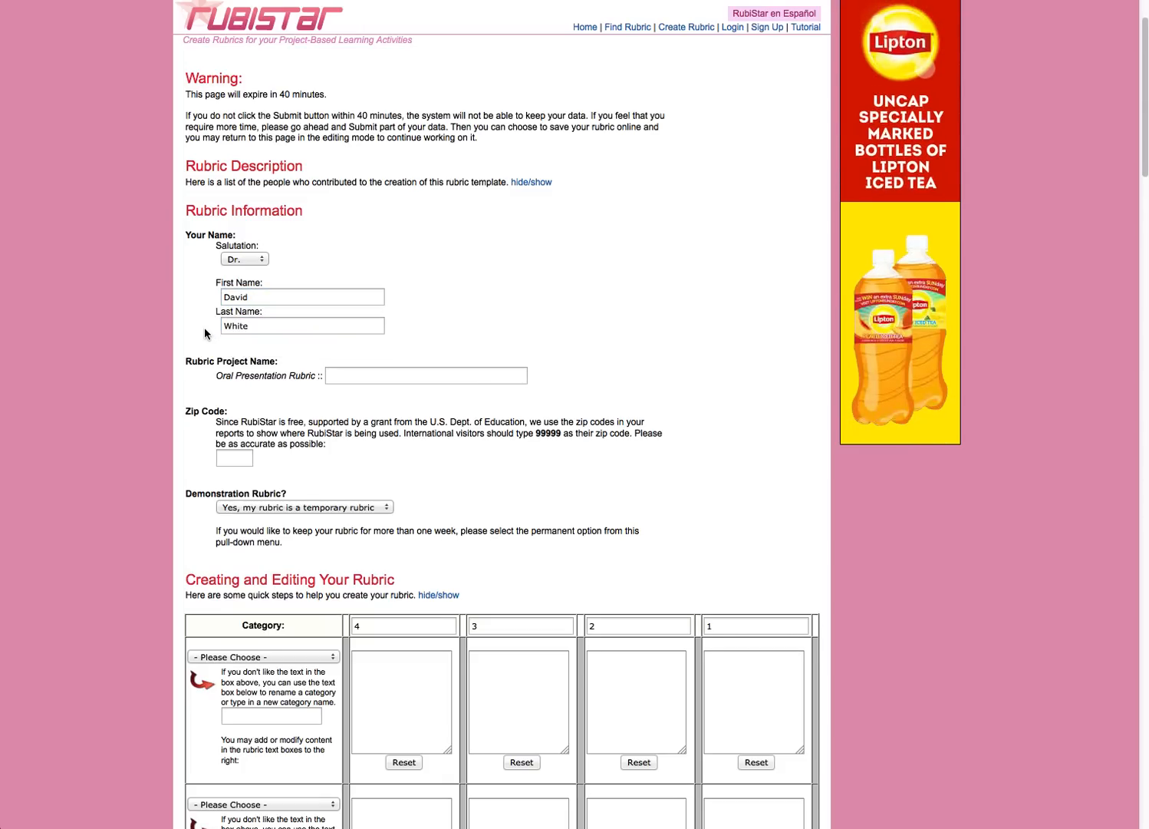
Step: Enter project name 'CS Oral Presentation' and zip code 32301
left_click(426, 375)
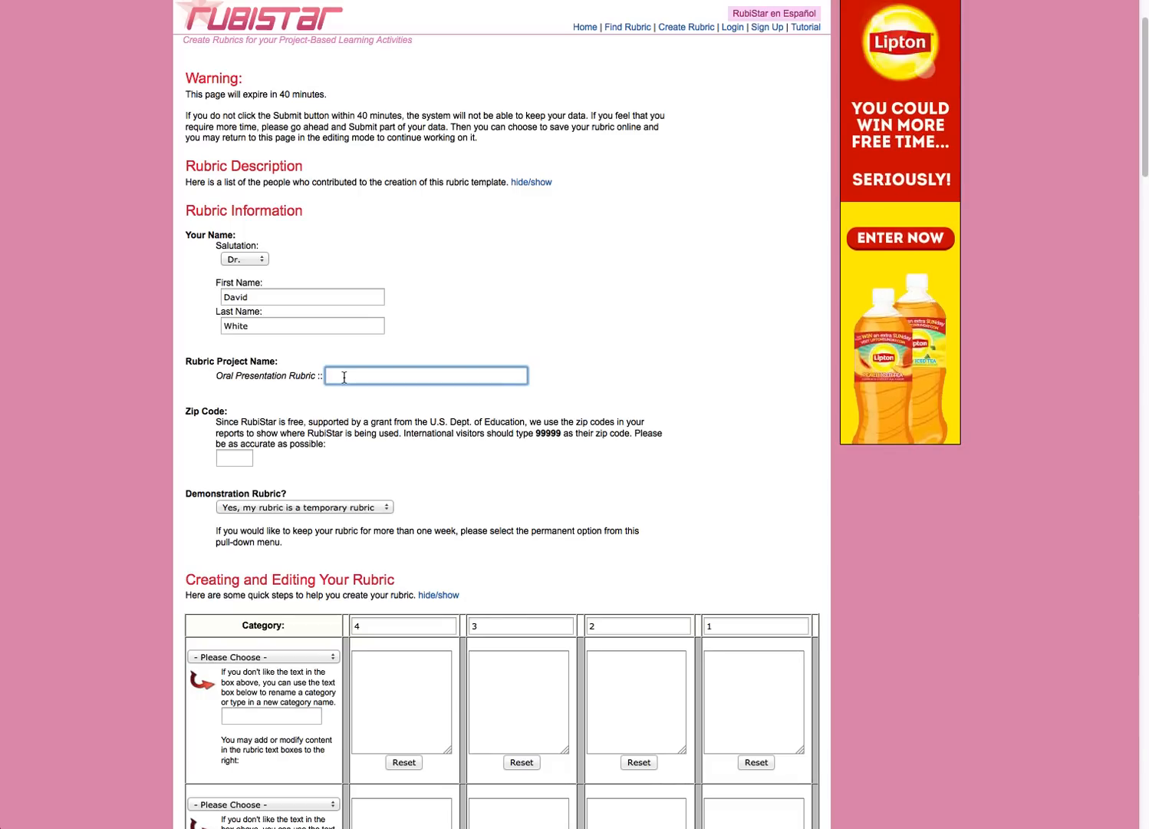
type("CS Or")
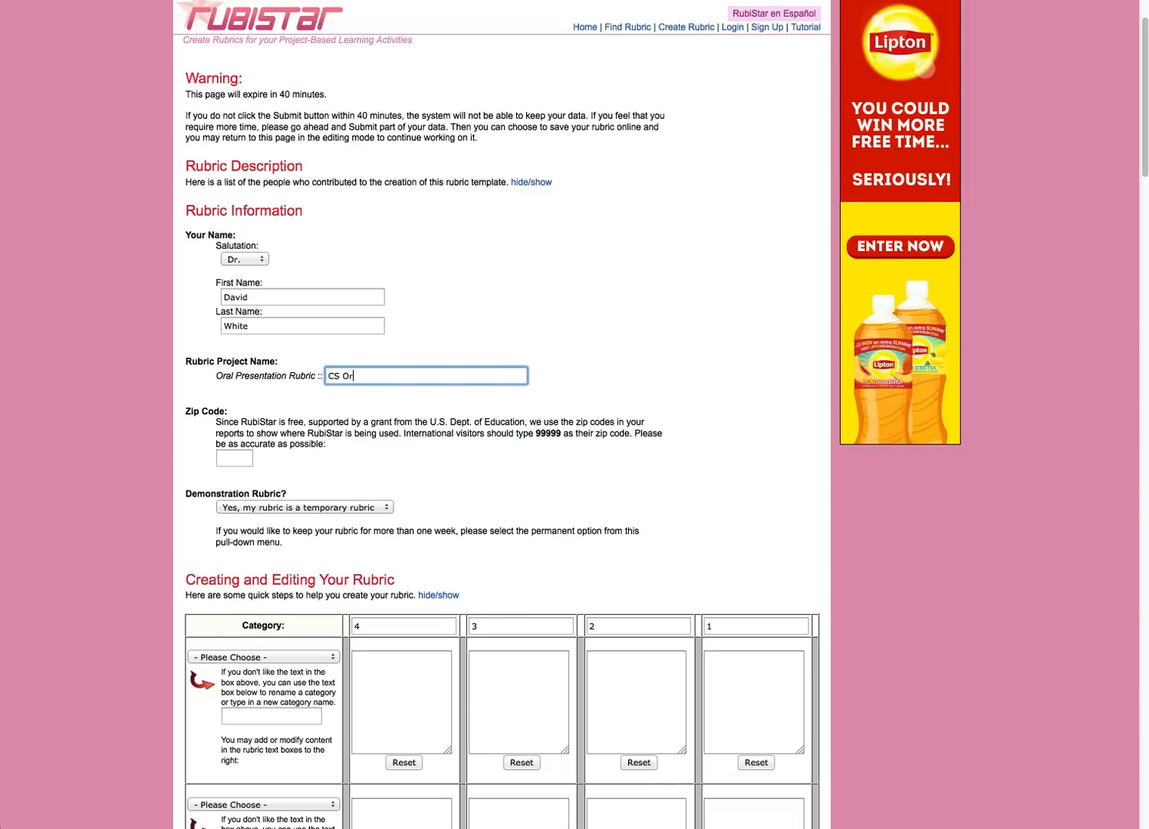
type("al")
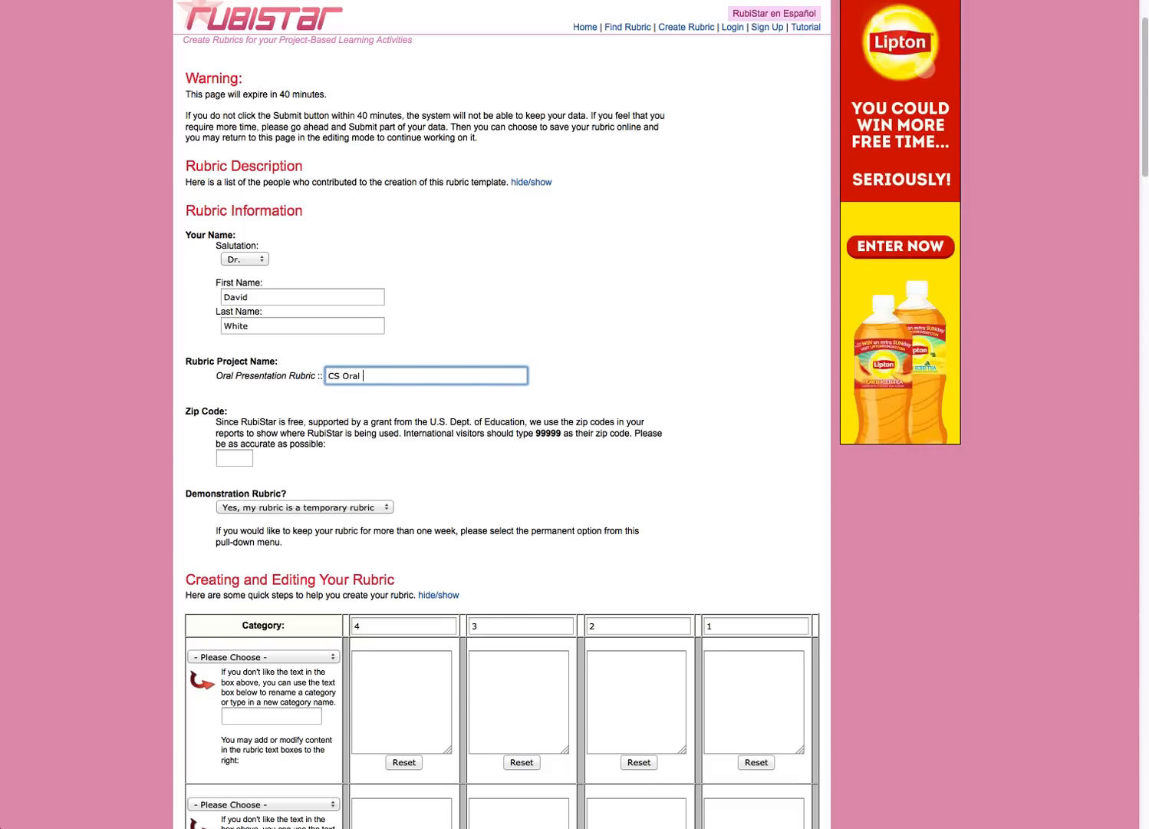
type("Pres")
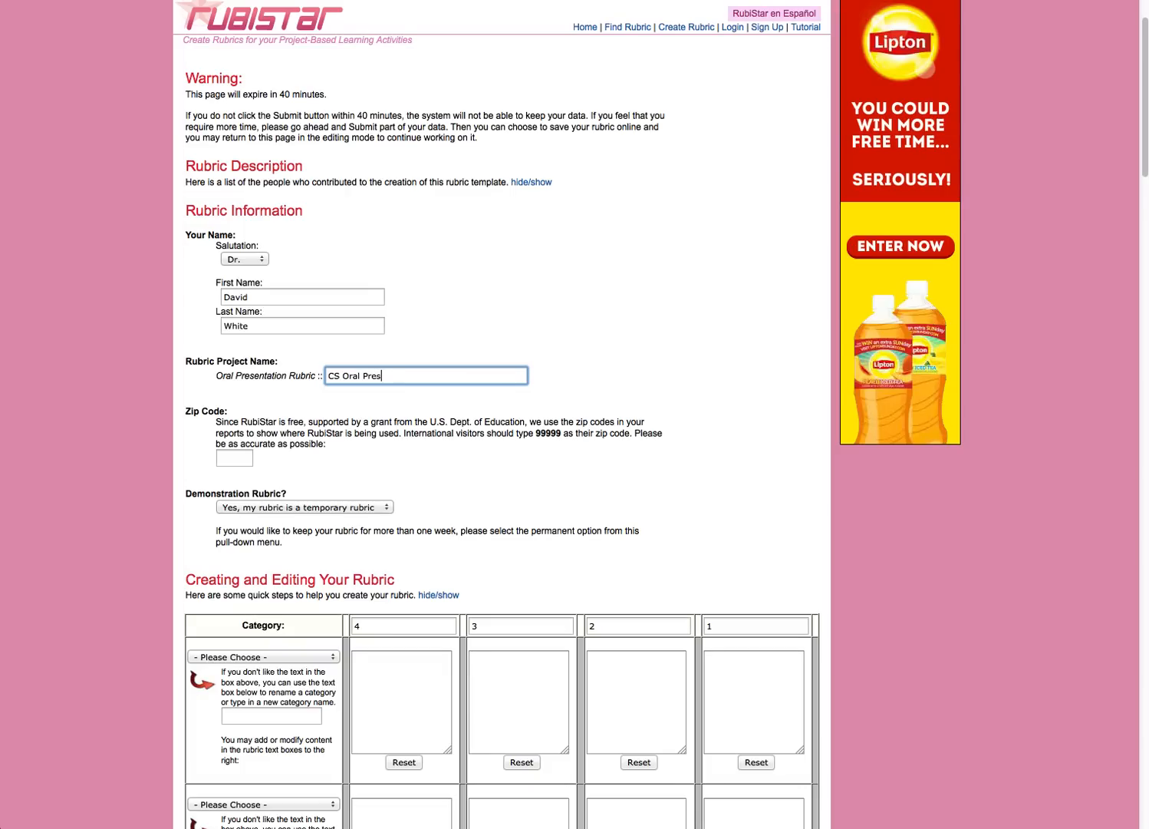
type("entation")
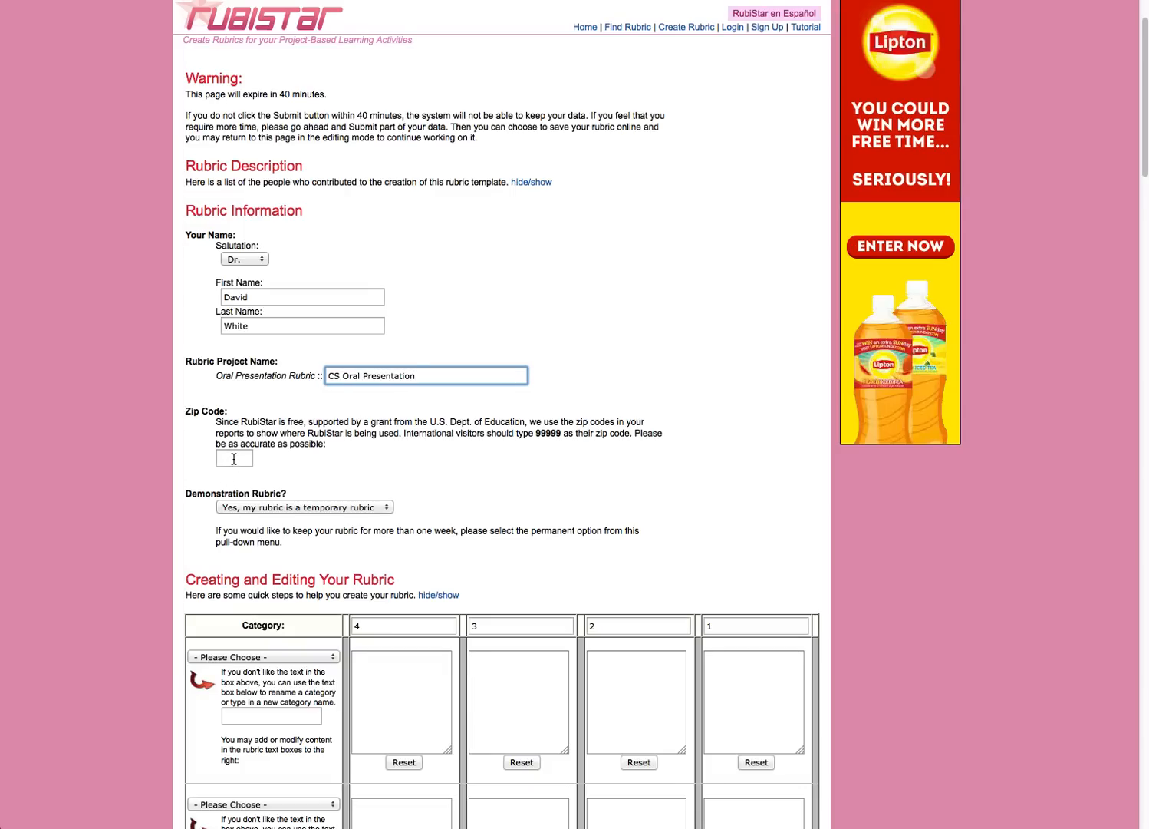
left_click(234, 458)
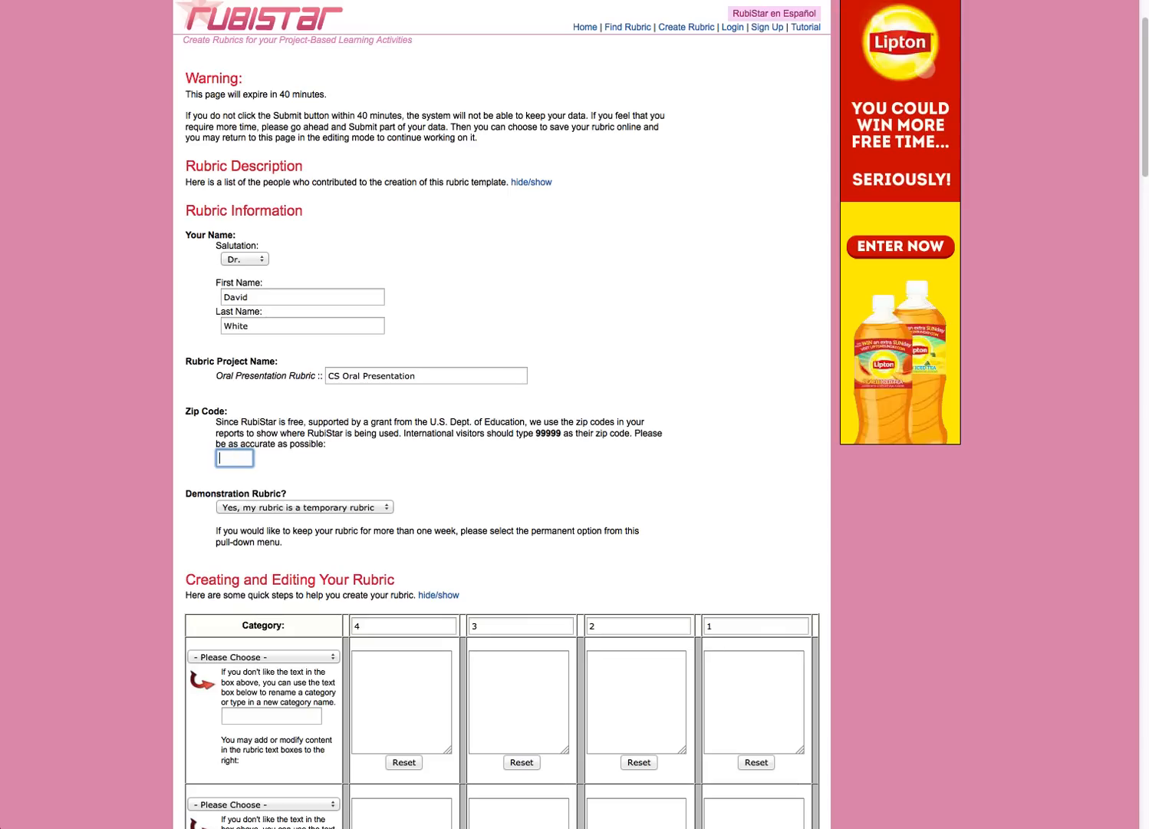
type("32301")
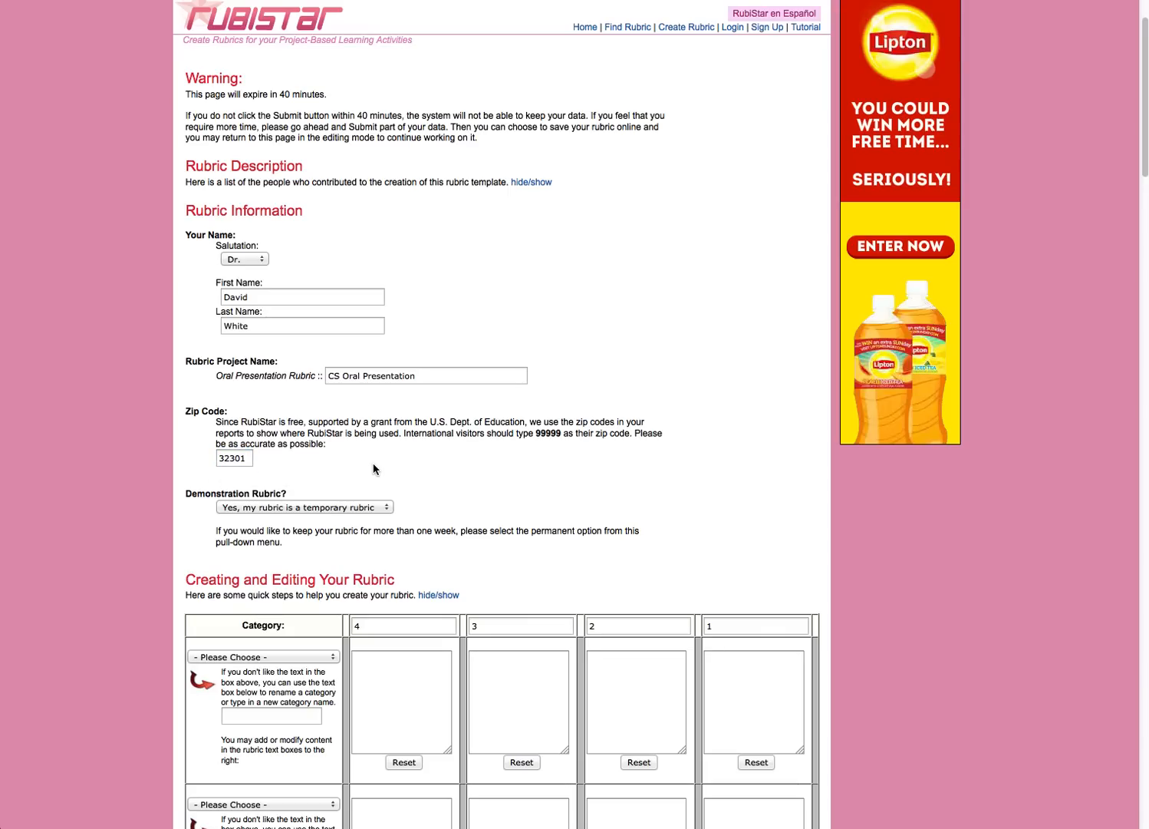
scroll("down", 3)
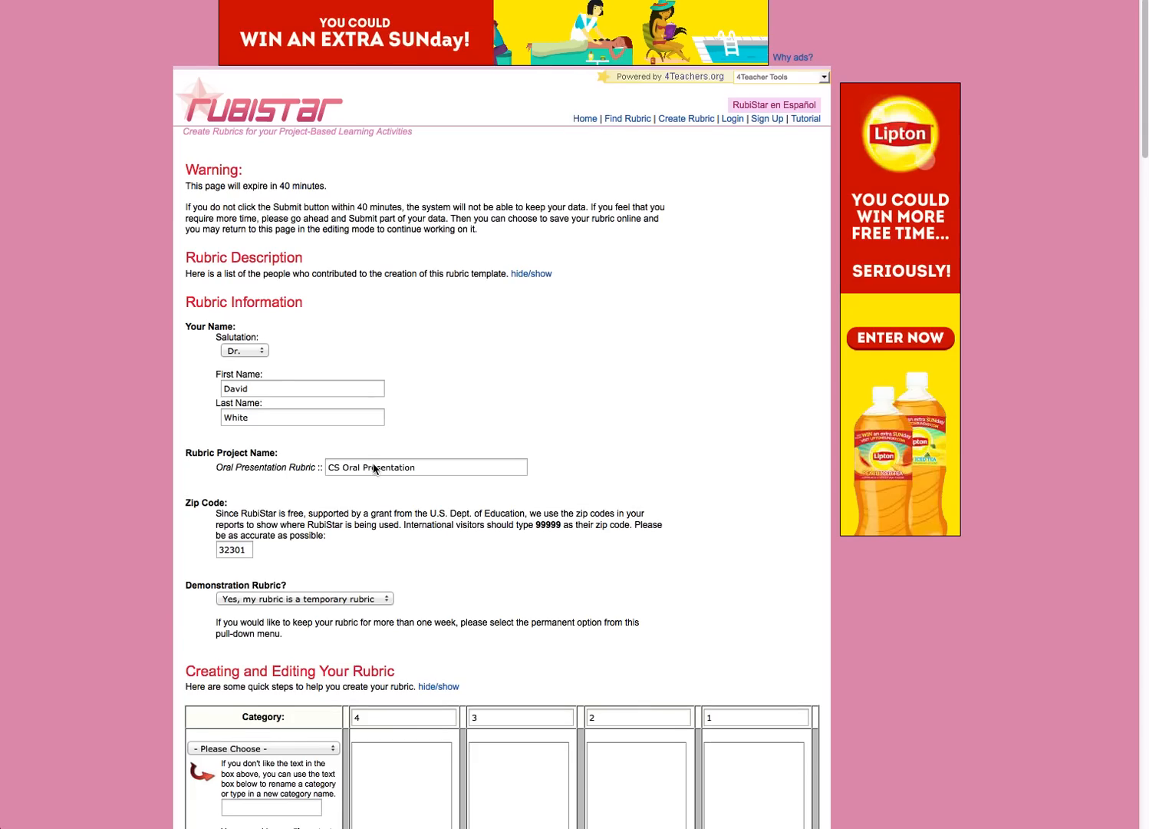
mouse_move(555, 301)
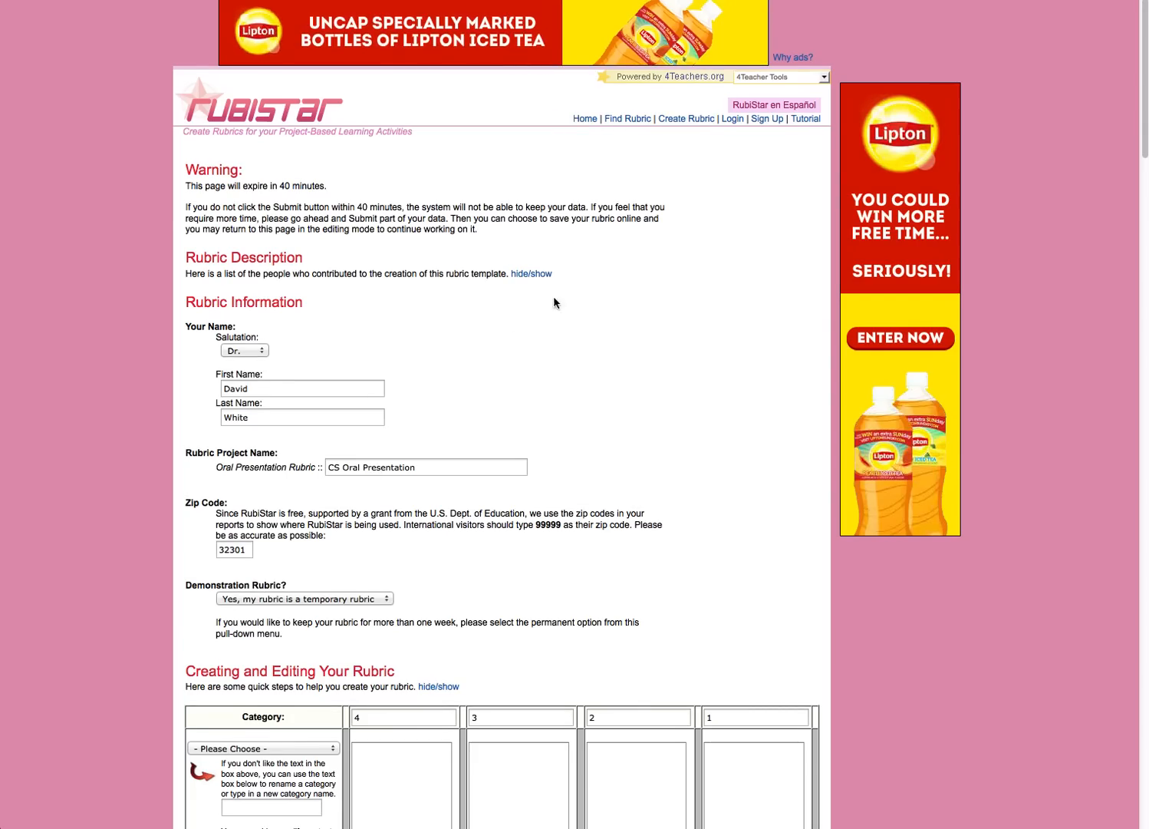
mouse_move(503, 132)
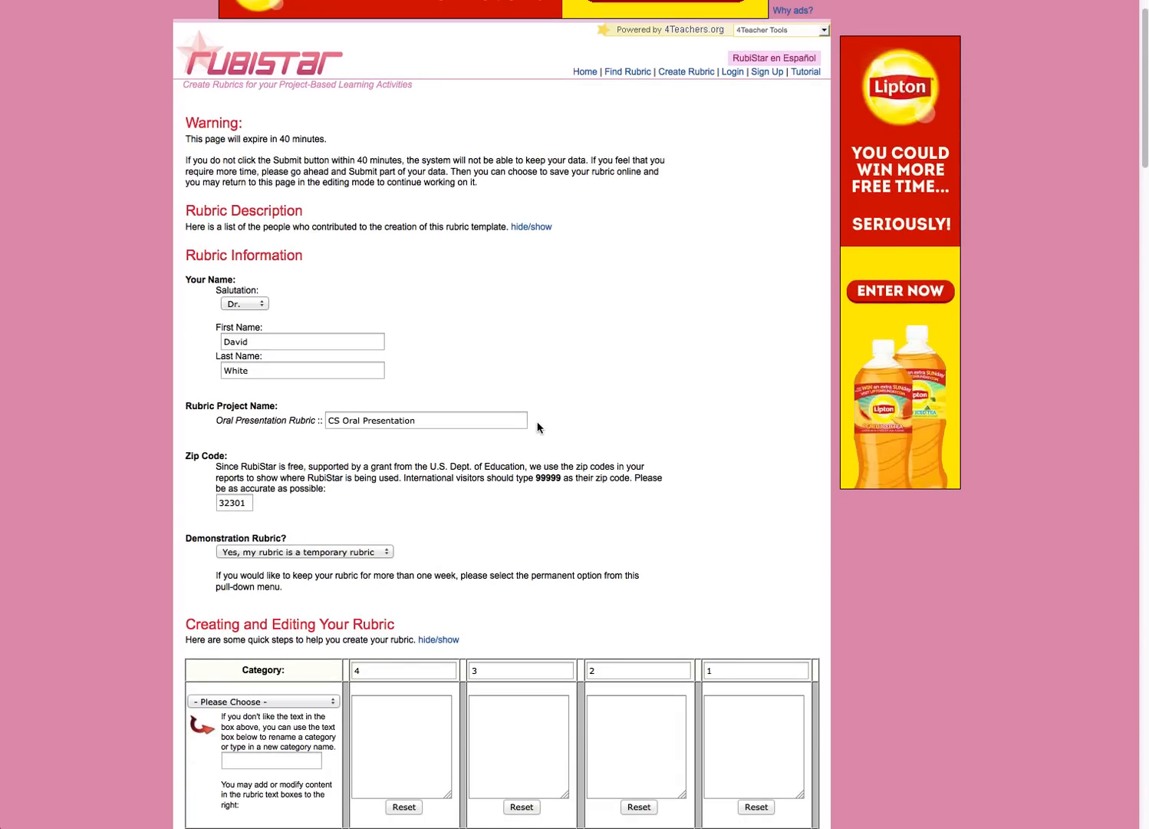
scroll("down", 3)
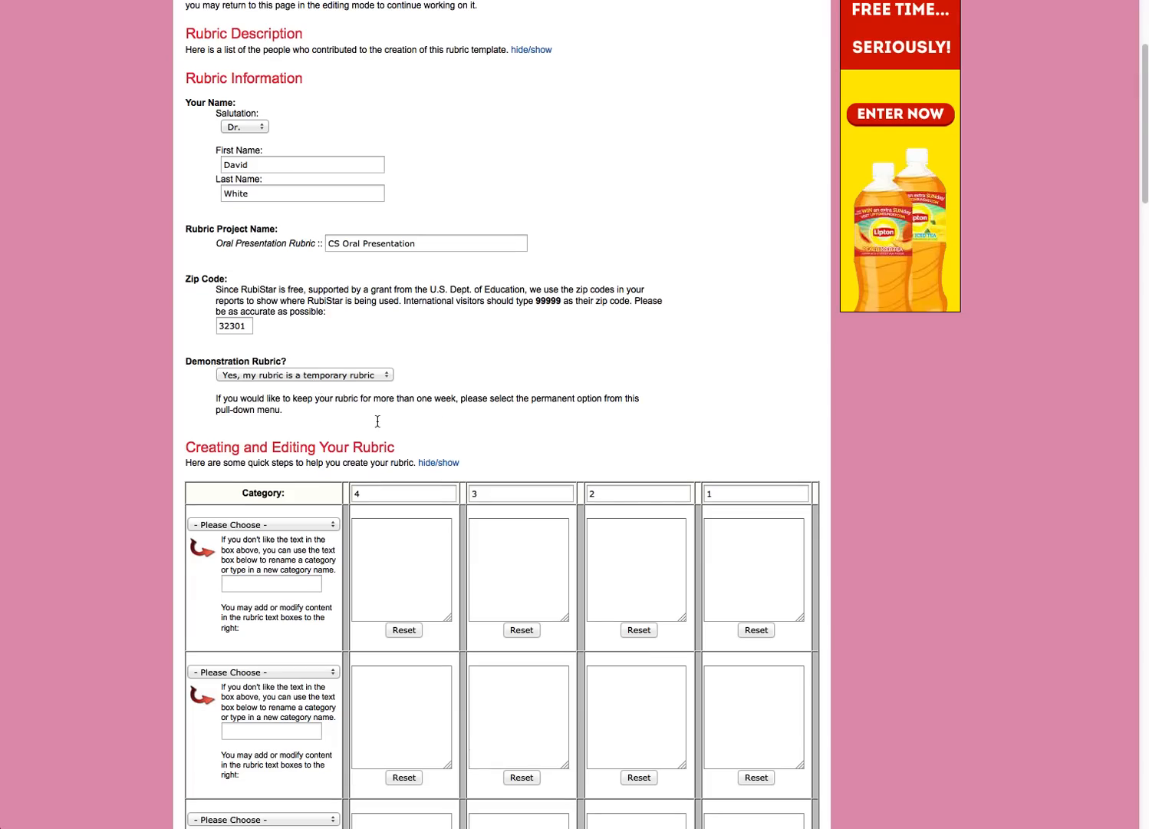
scroll("down", 3)
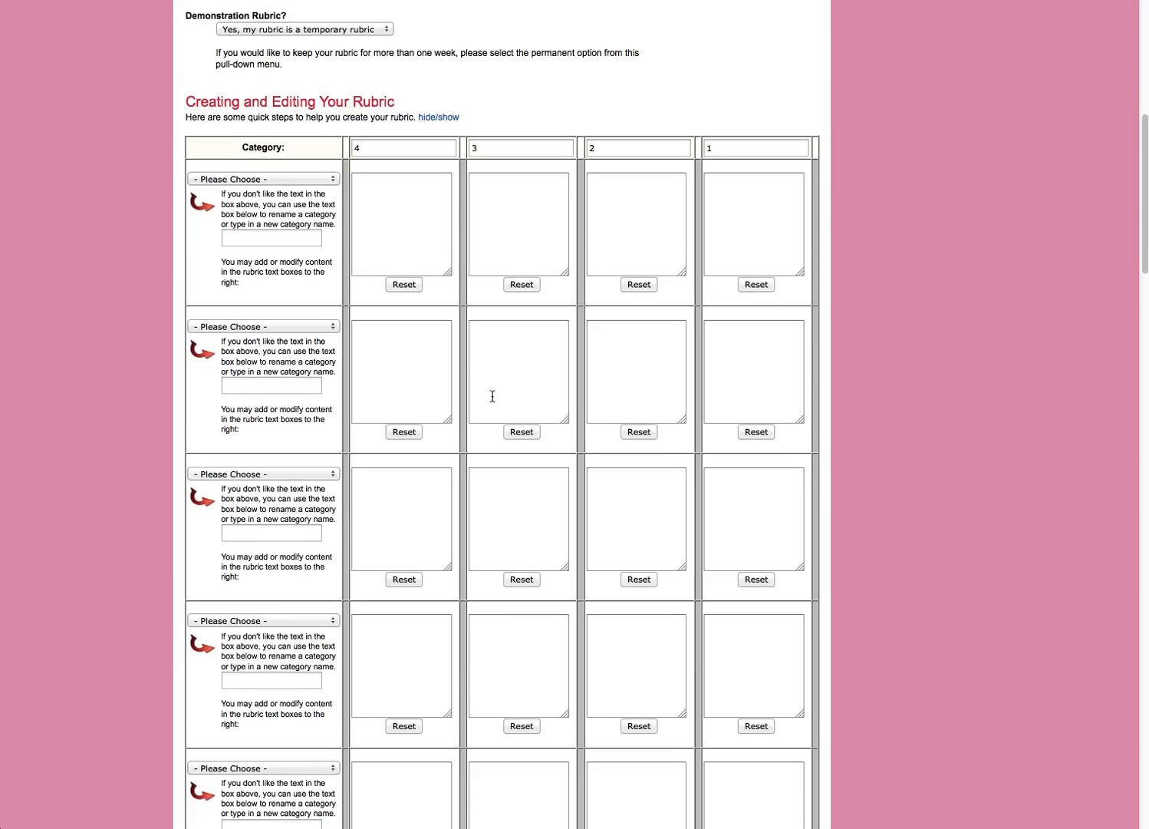
scroll("down", 3)
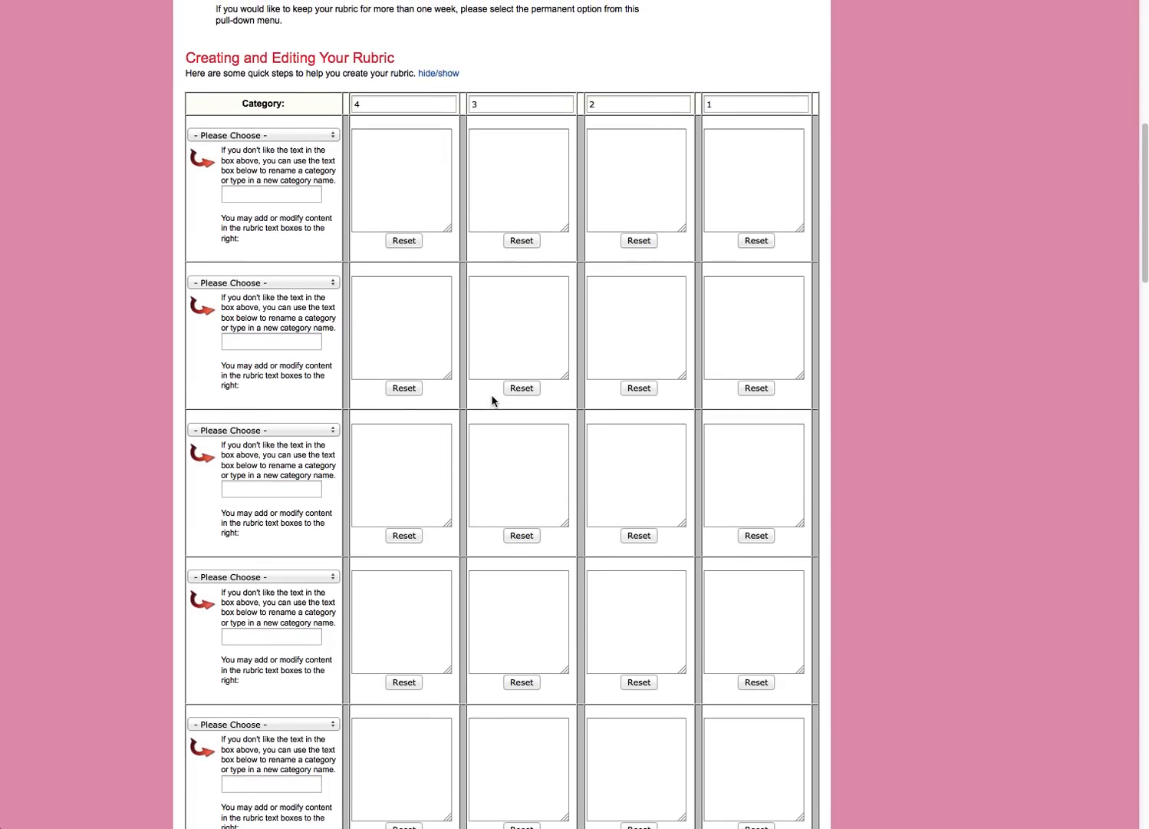
mouse_move(238, 178)
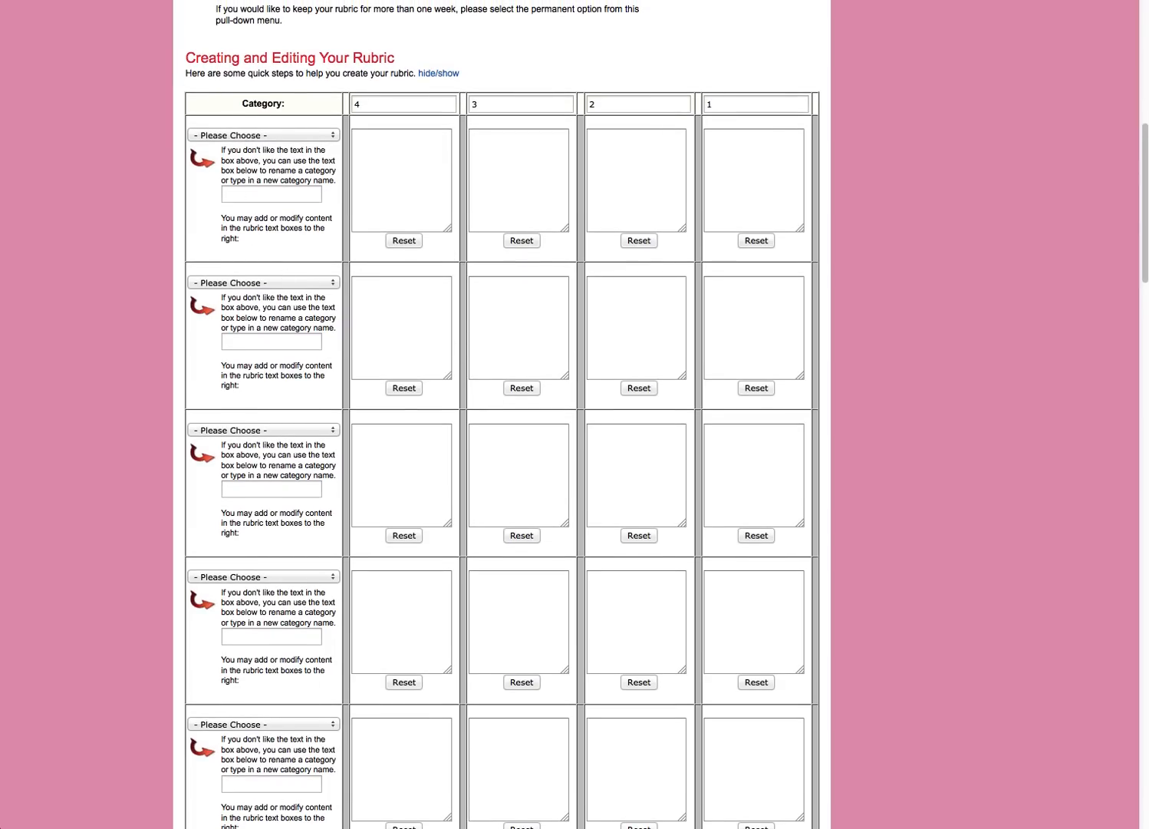
mouse_move(768, 126)
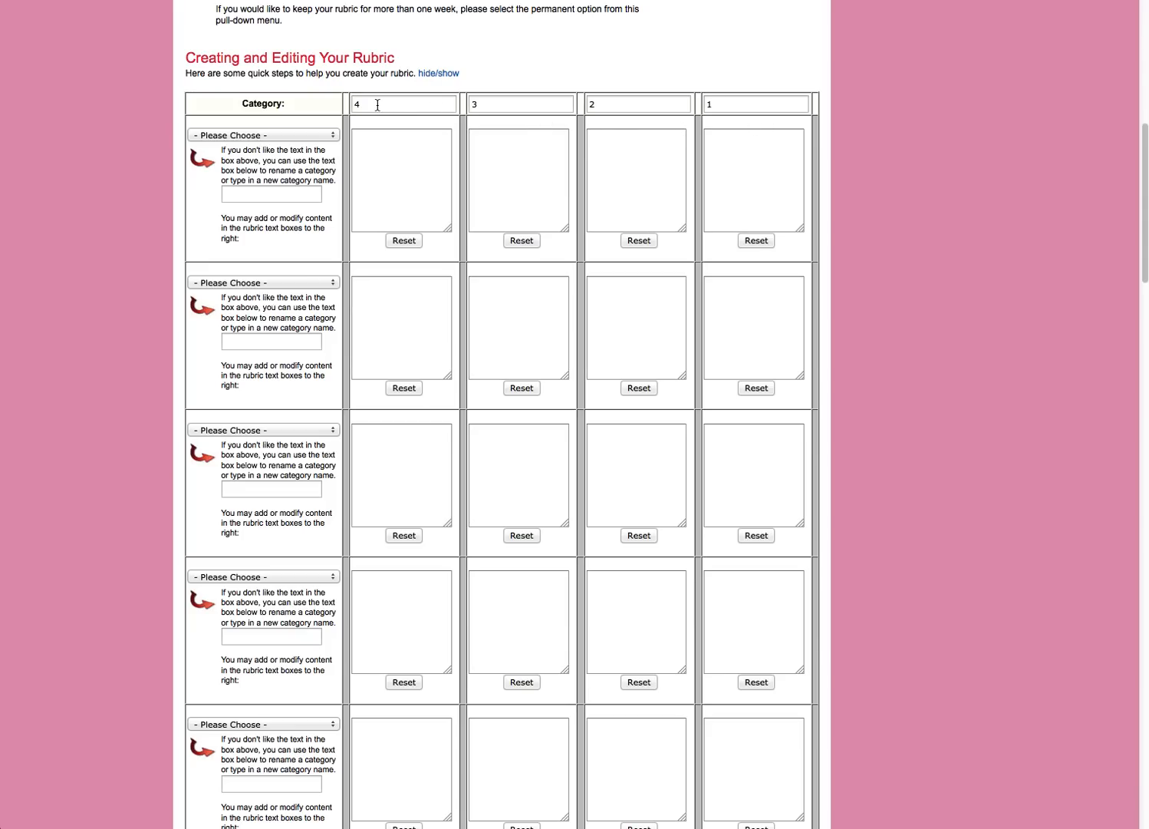
Step: Label score columns 4 Favorable, 3 Accecptable, 2 Marginal and 1 Unaccecptable
left_click(402, 104)
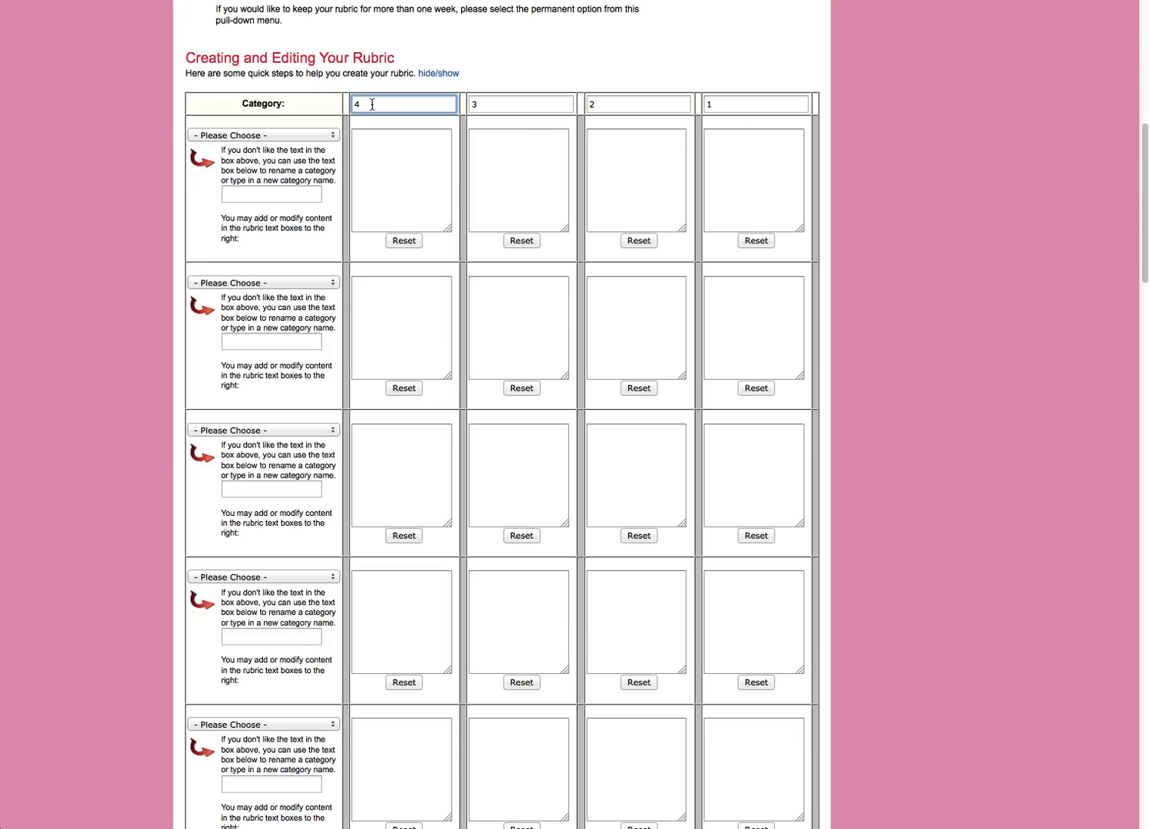
left_click(402, 180)
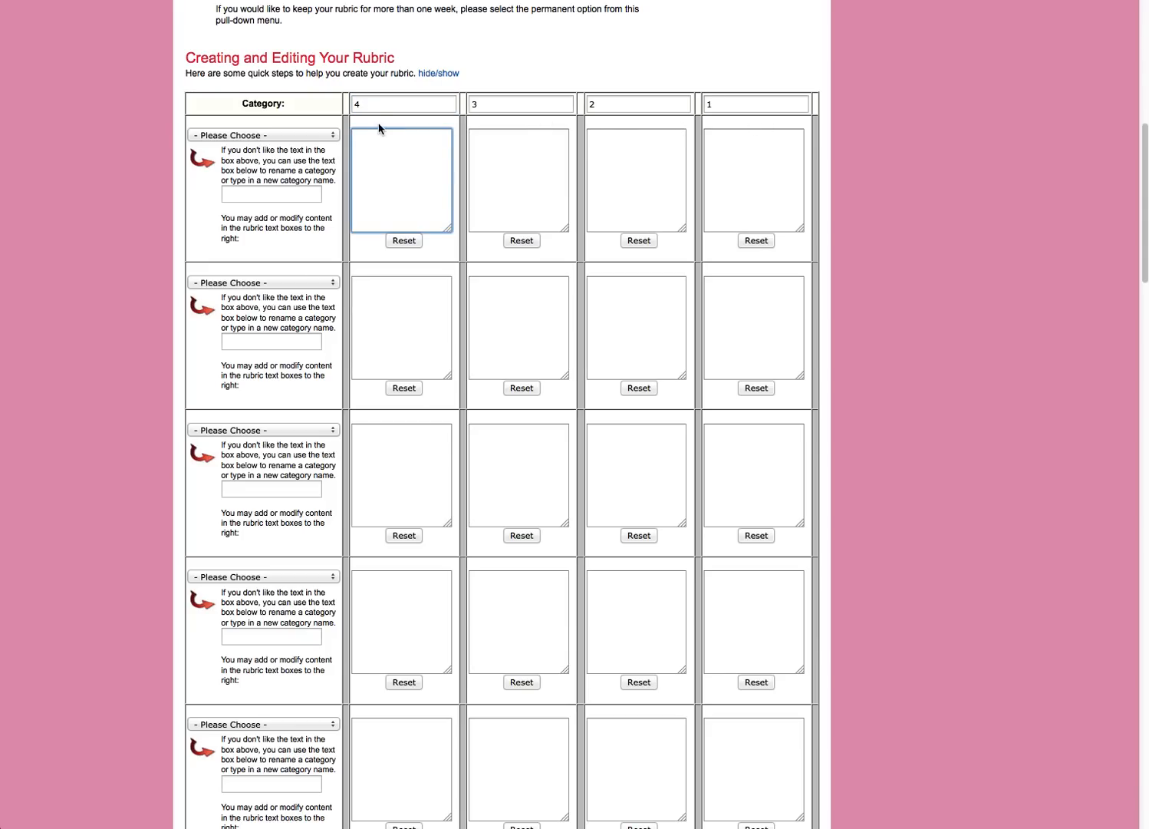
left_click(402, 103)
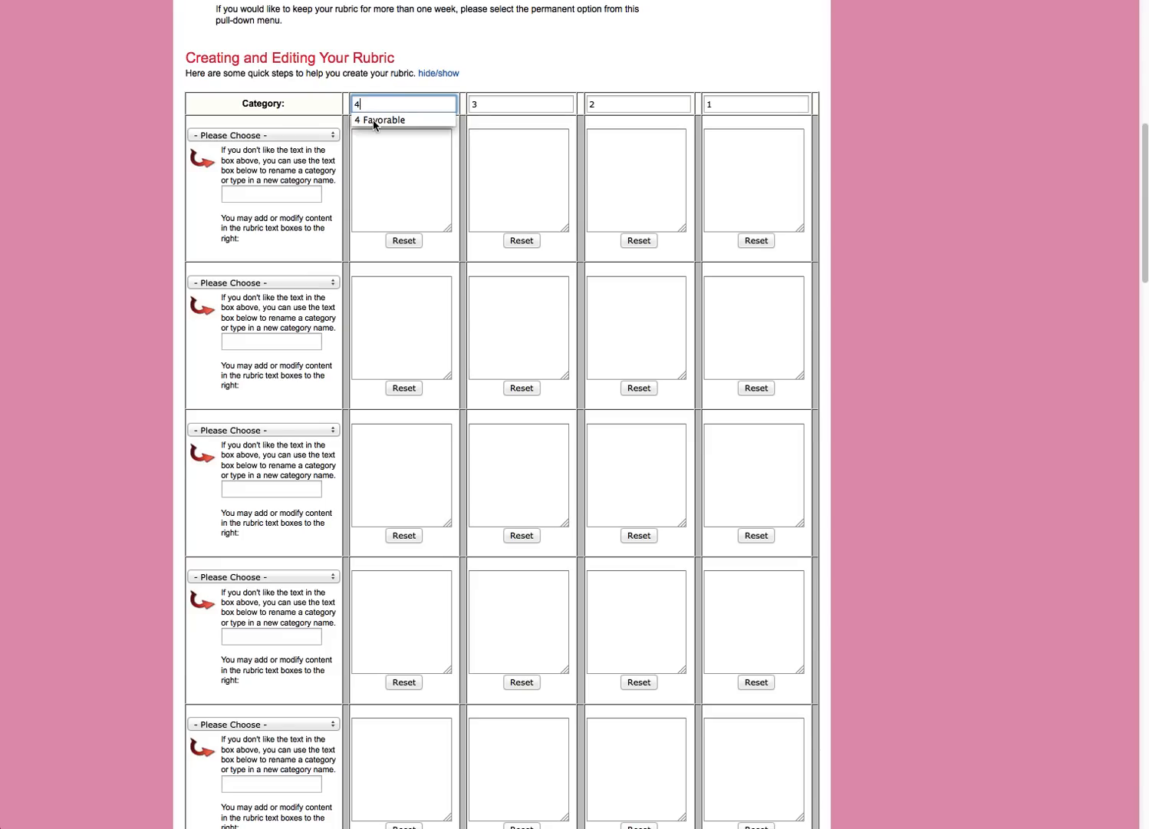
left_click(404, 120)
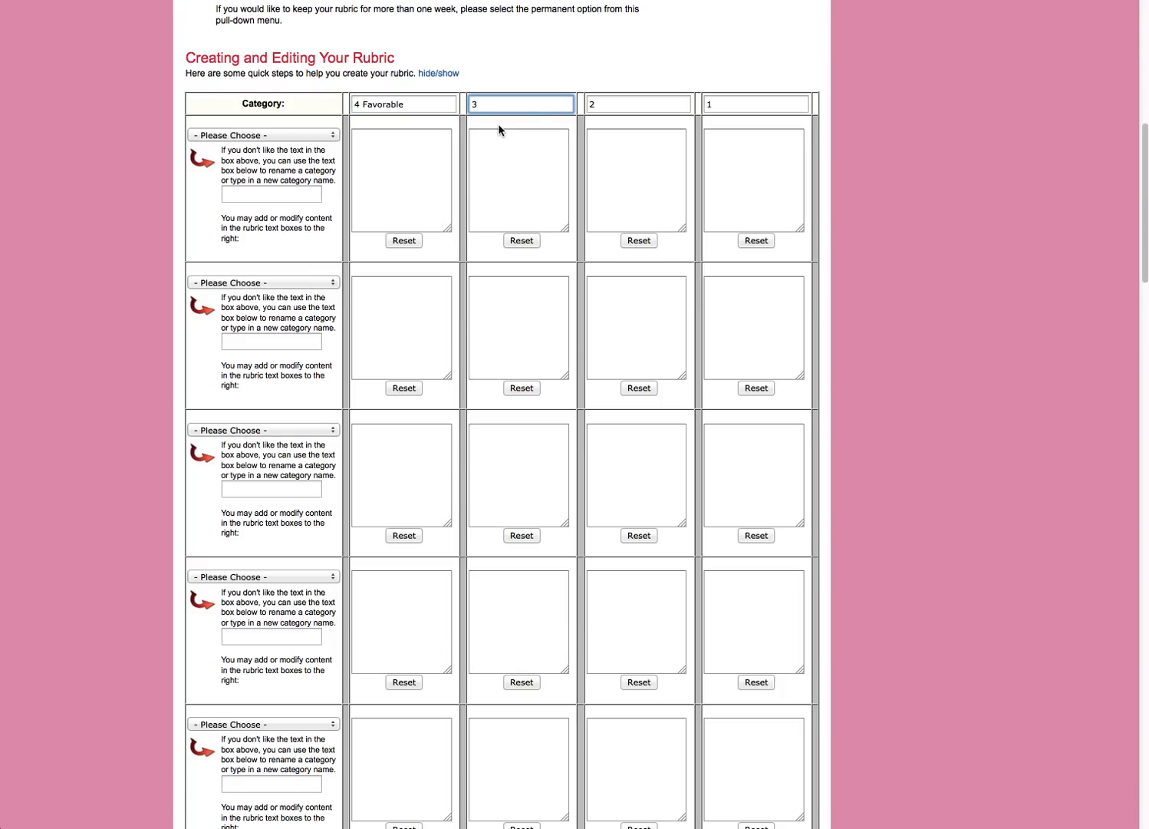
type("Accecptable")
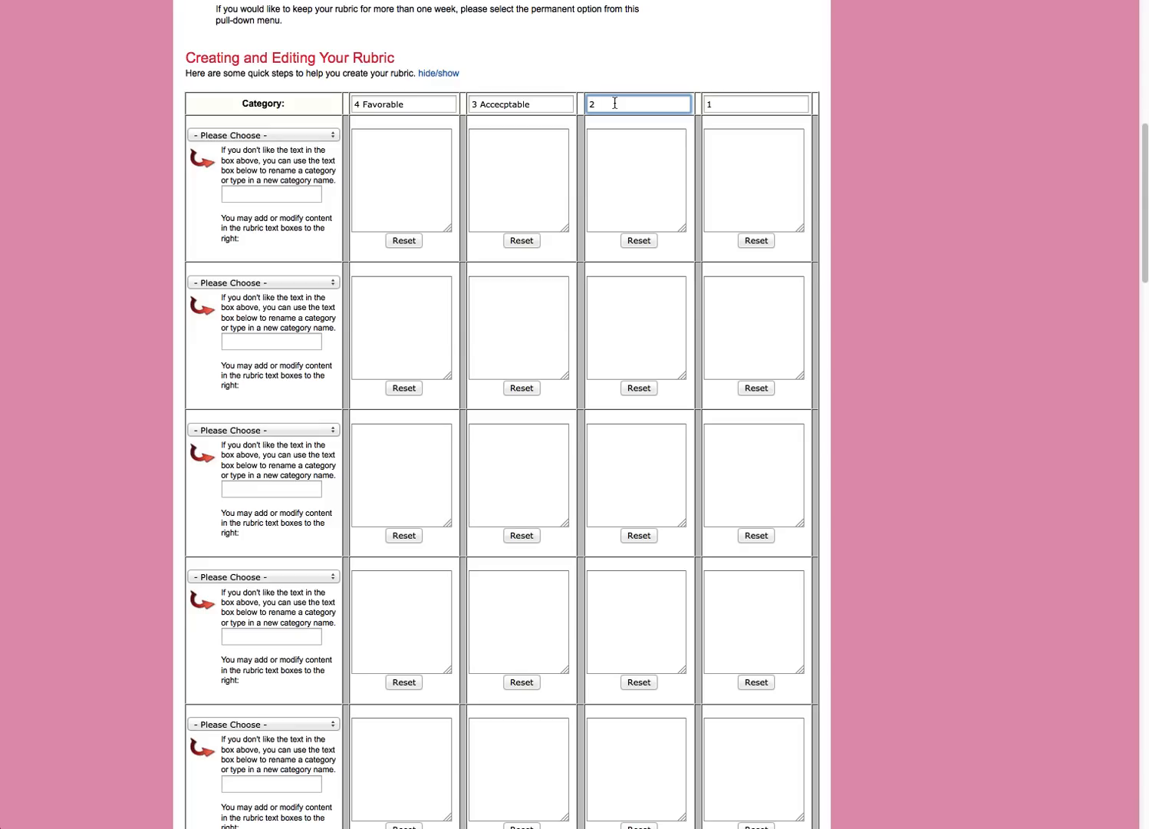
type("Marginal")
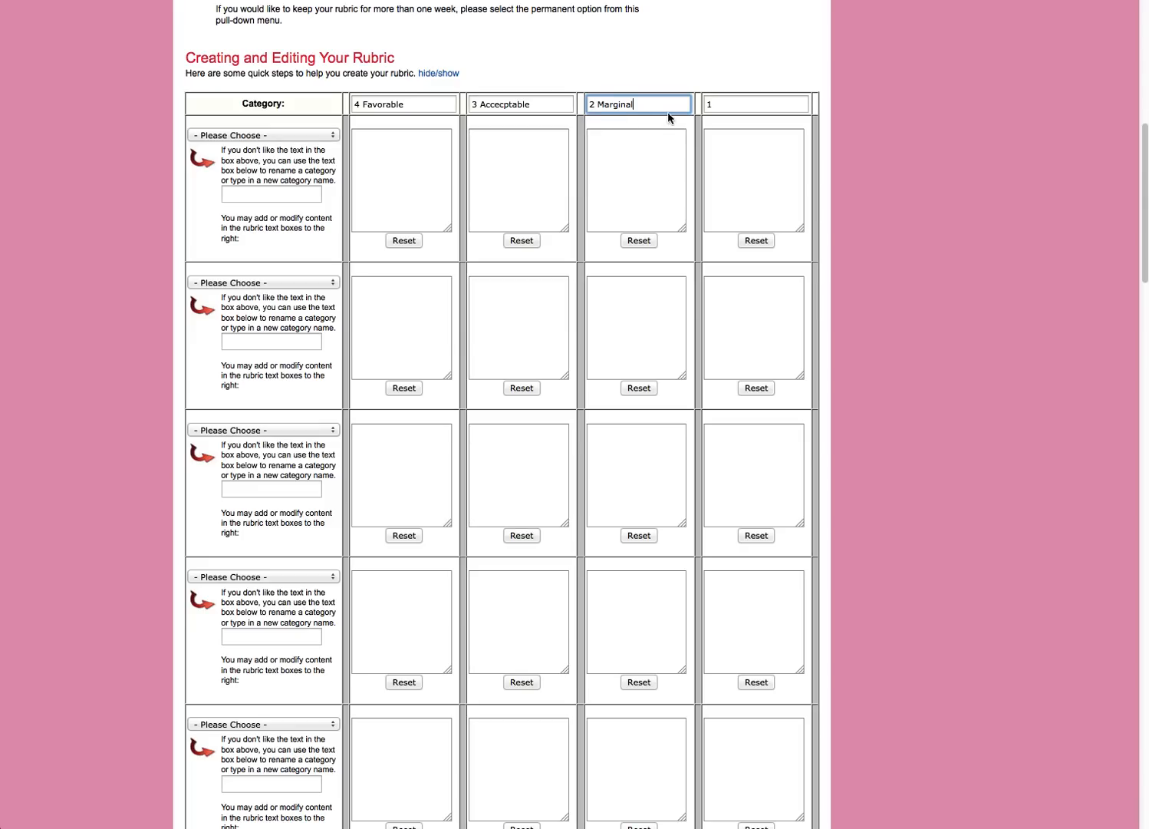
left_click(755, 104)
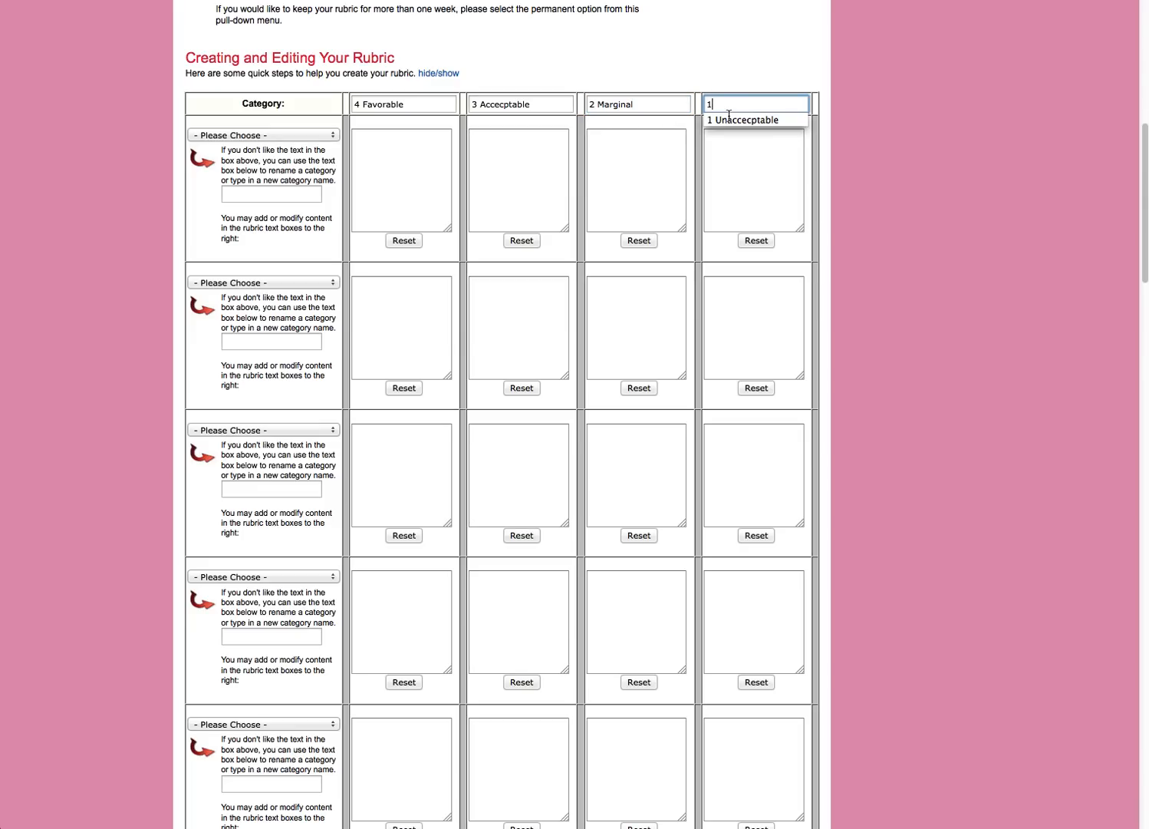
left_click(742, 119)
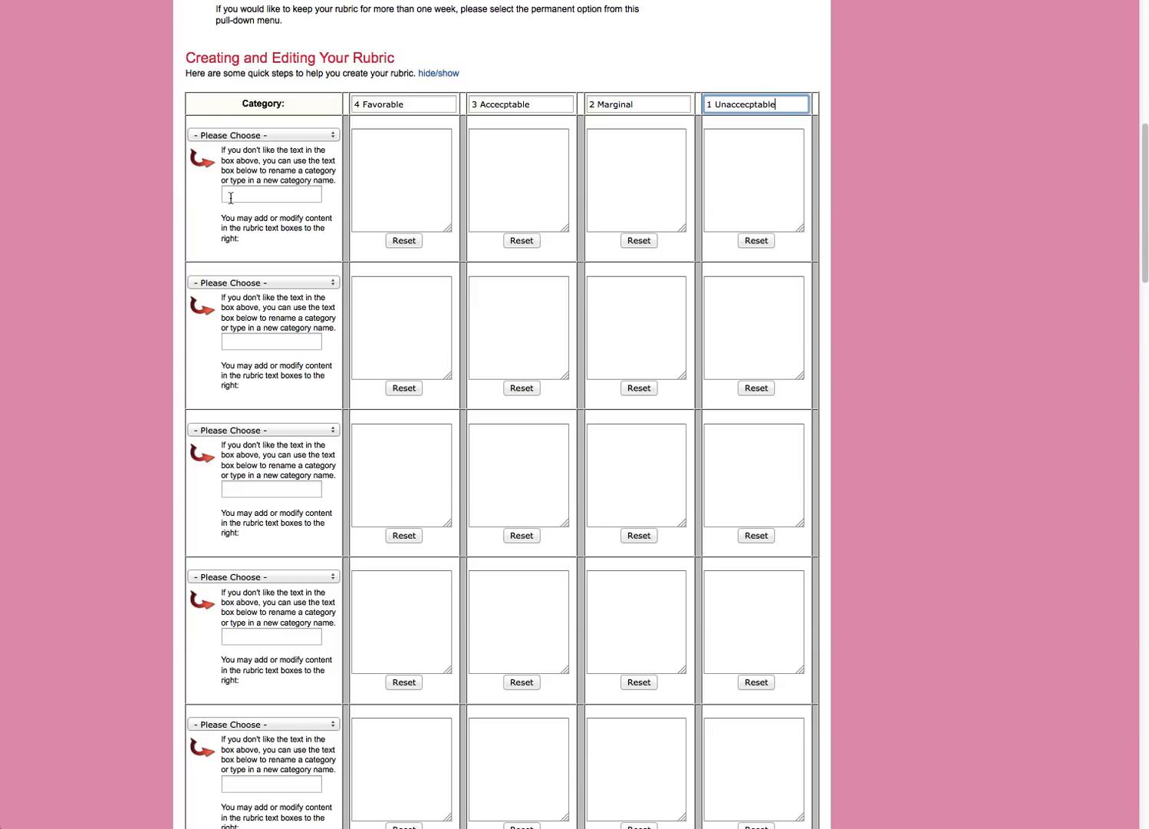
Step: Select the first row's category name, level 3 and level 1 description boxes
left_click(271, 194)
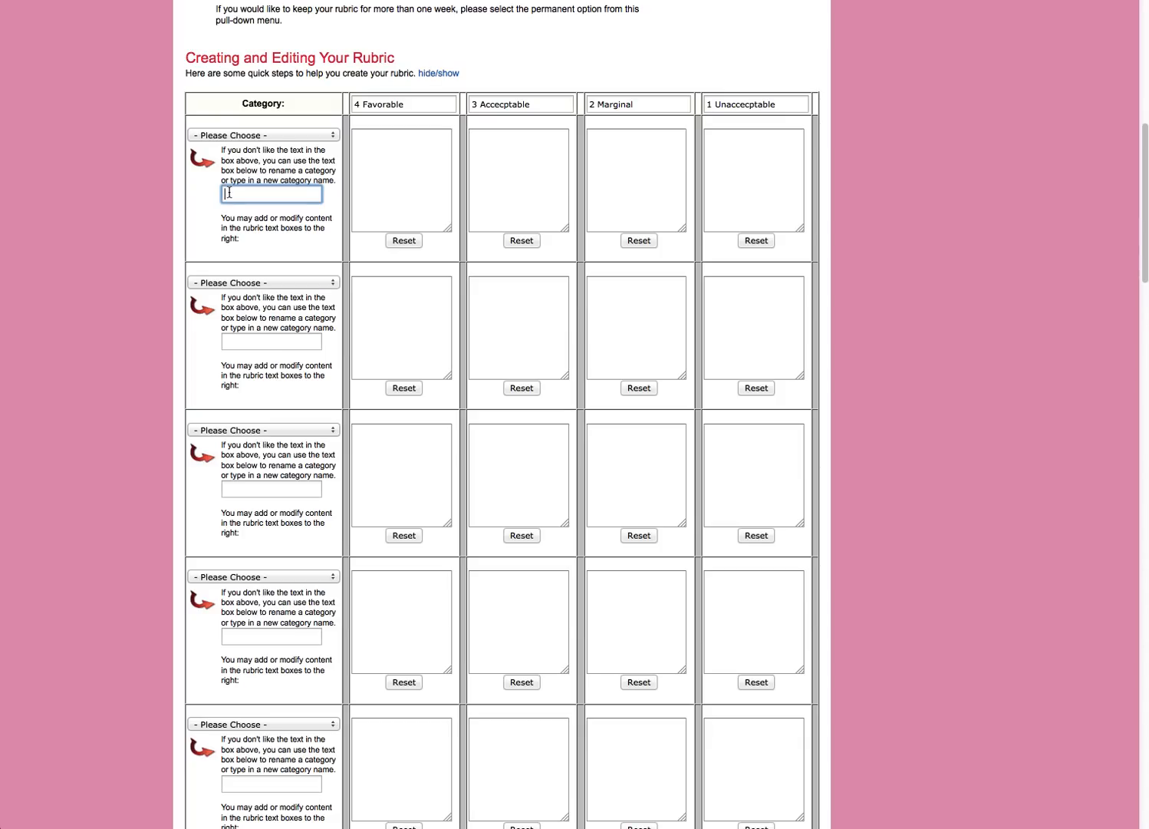
mouse_move(372, 165)
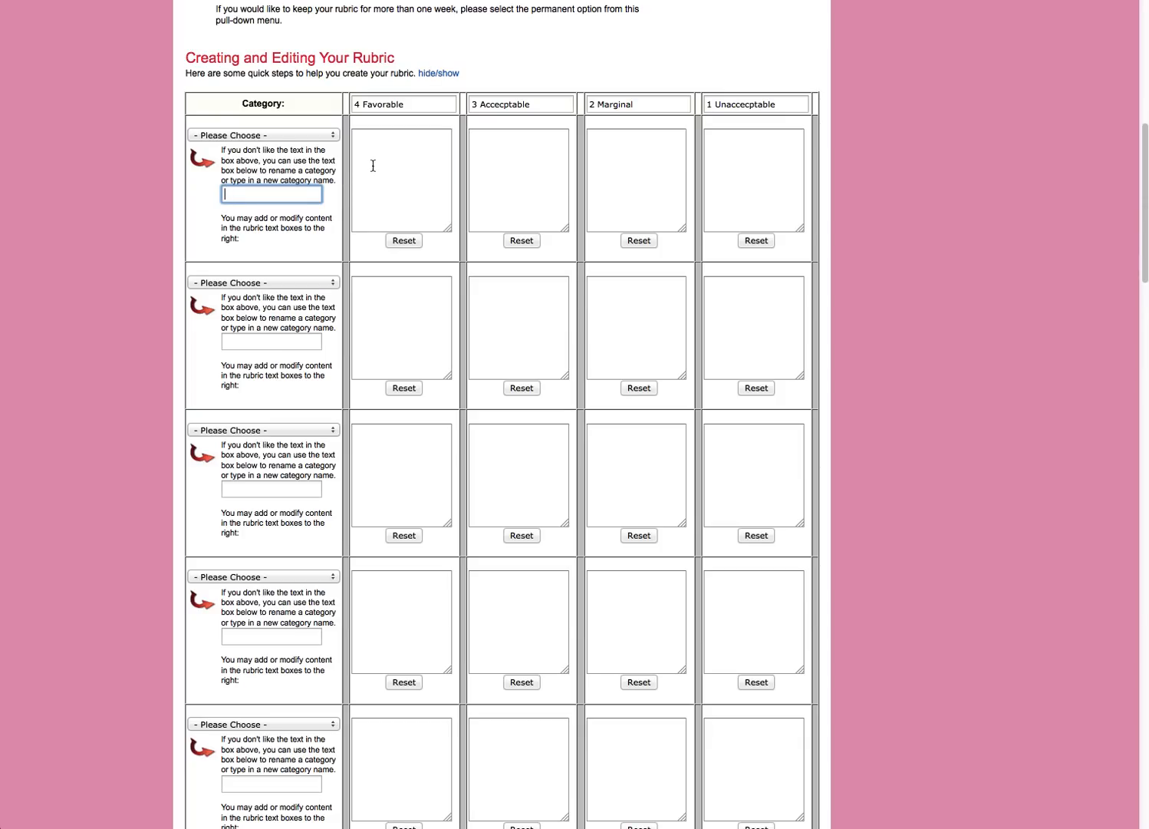
left_click(519, 180)
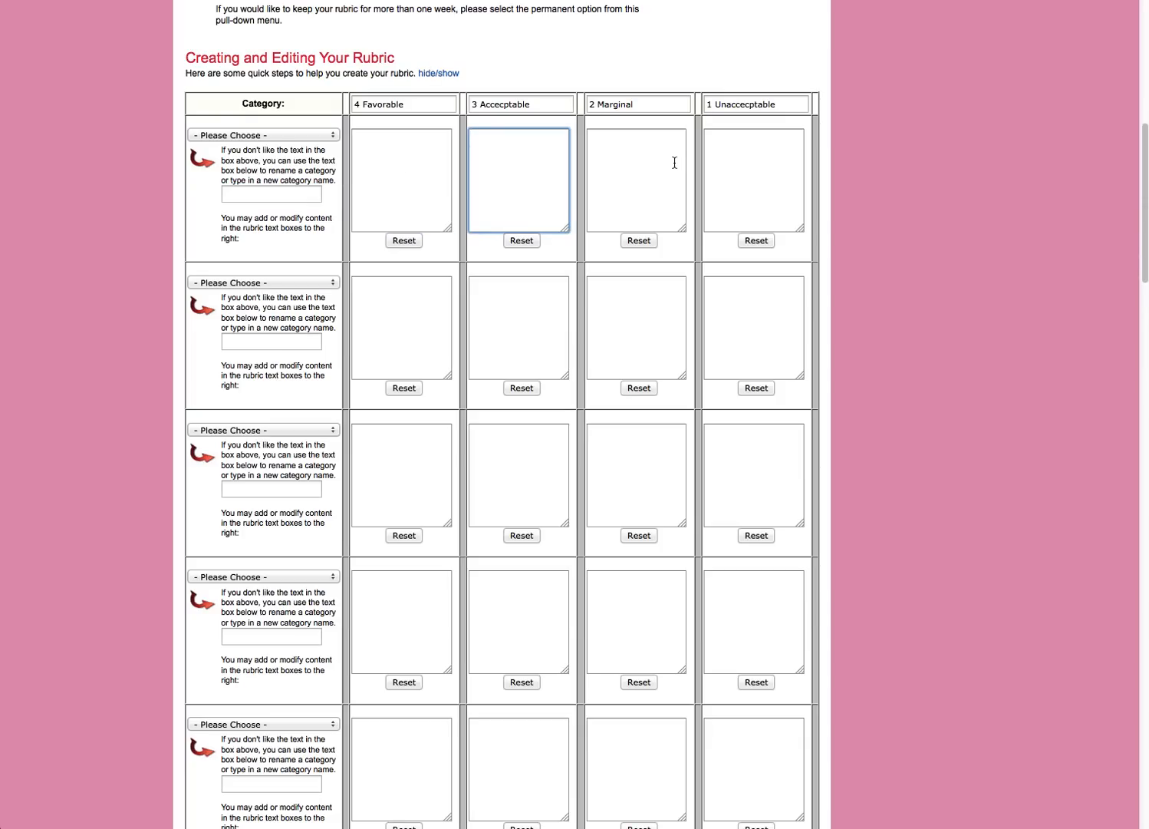
left_click(754, 181)
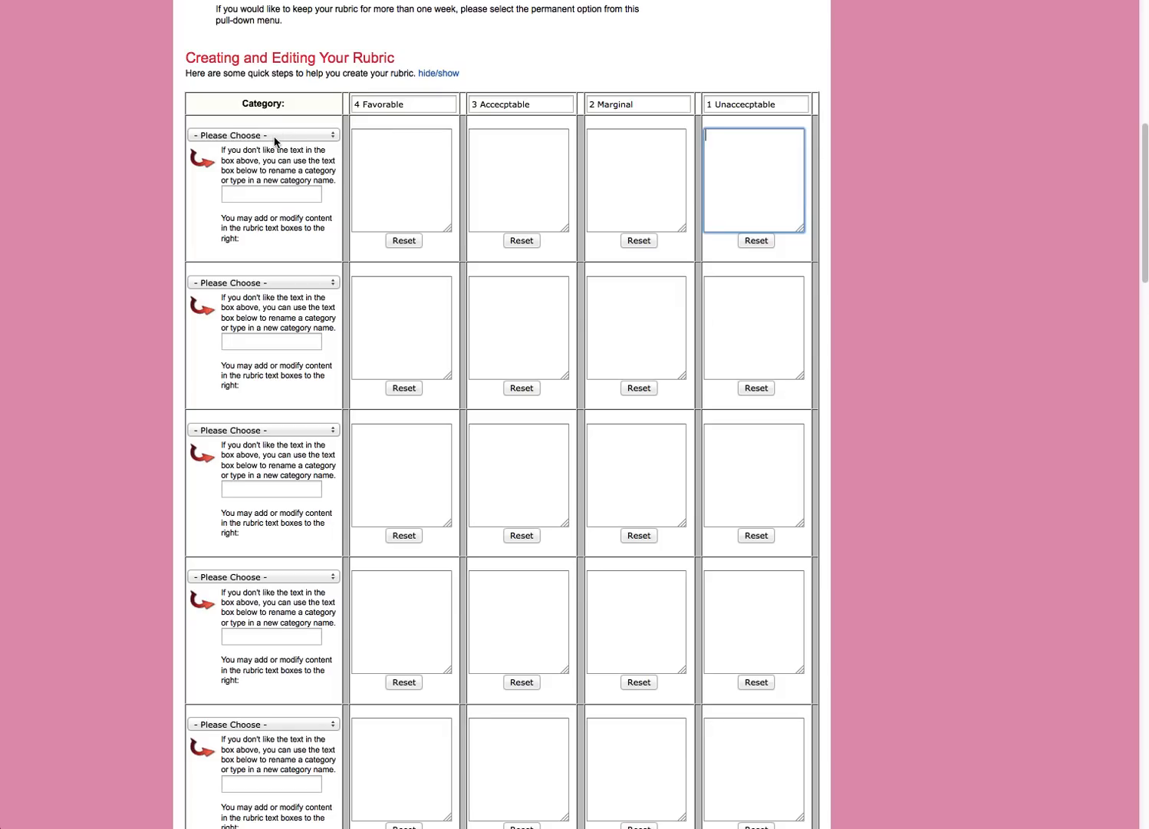
Step: Choose Content for the first category row and Preparedness for the second
left_click(262, 135)
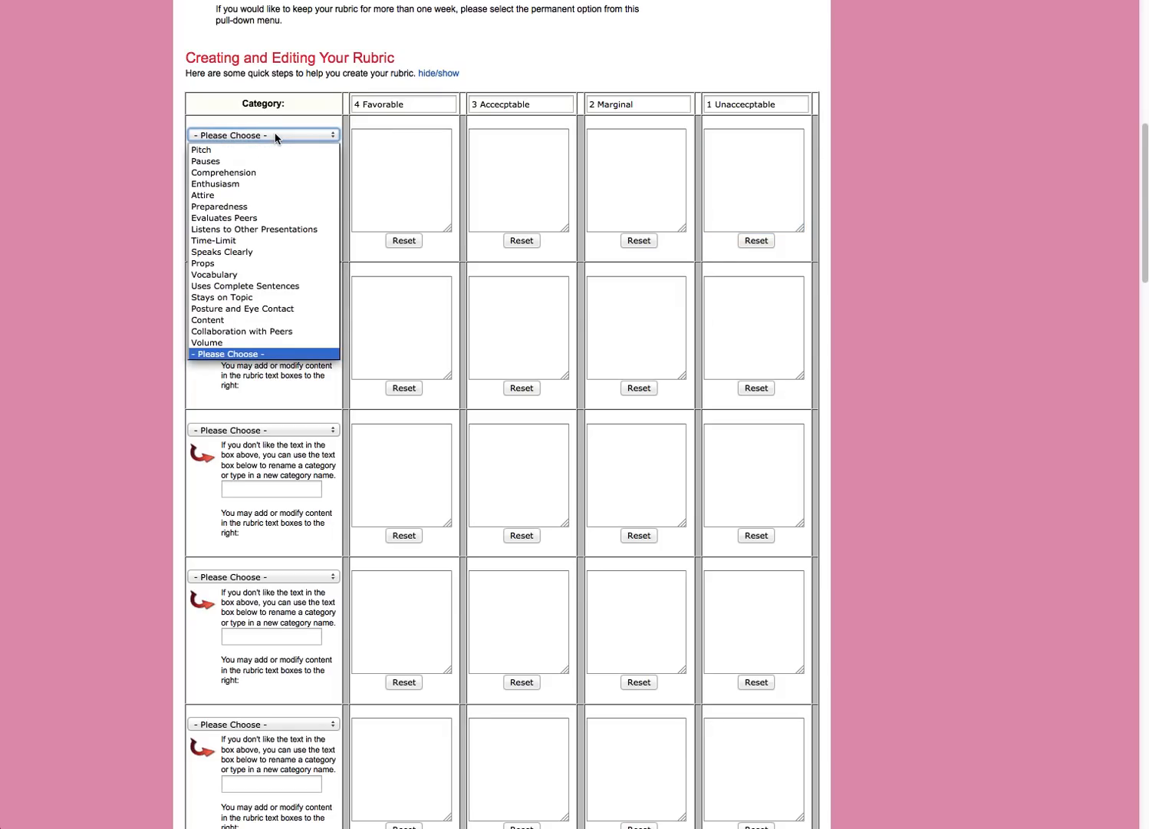
mouse_move(252, 229)
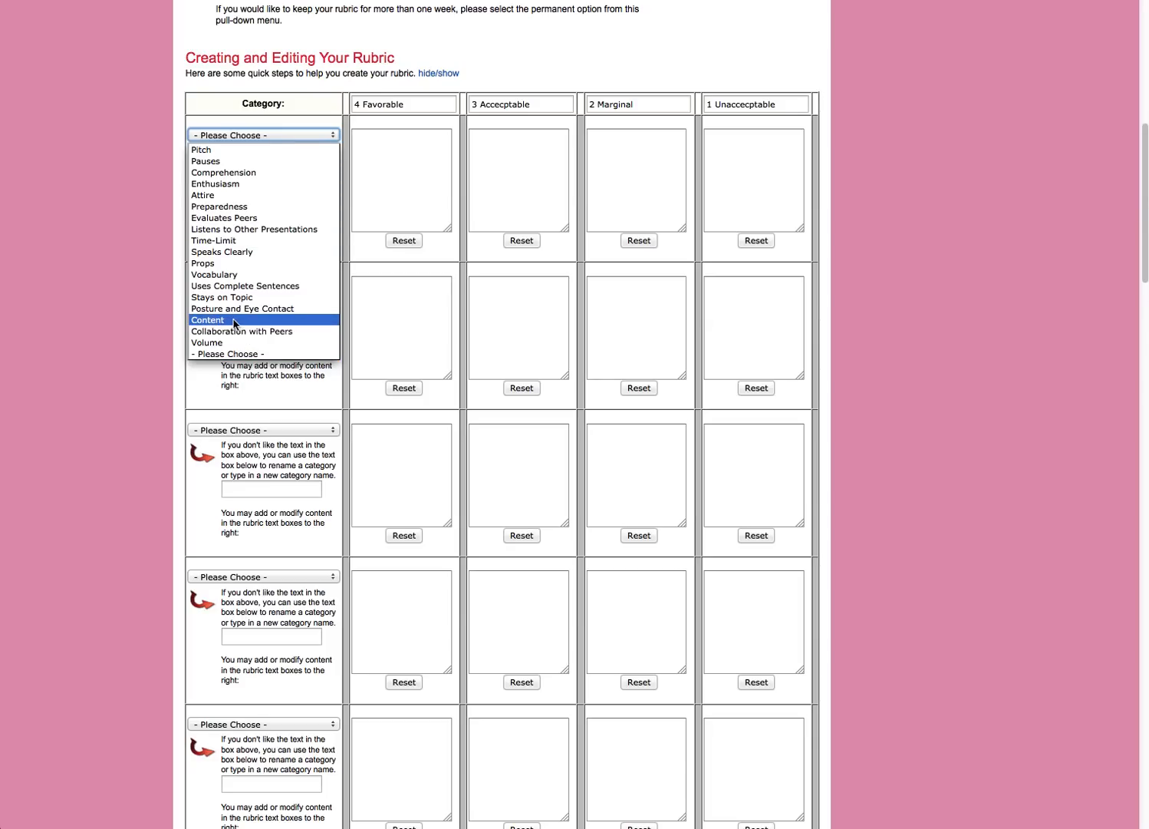
left_click(208, 320)
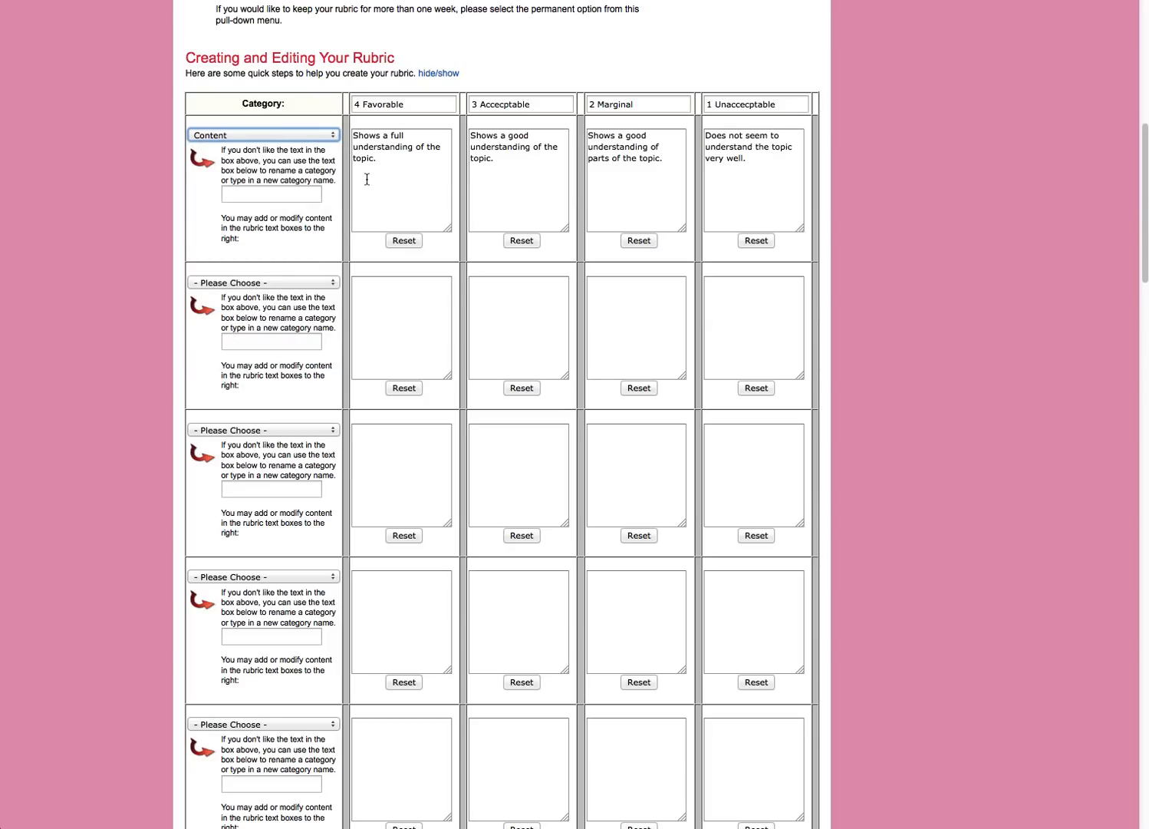
mouse_move(385, 171)
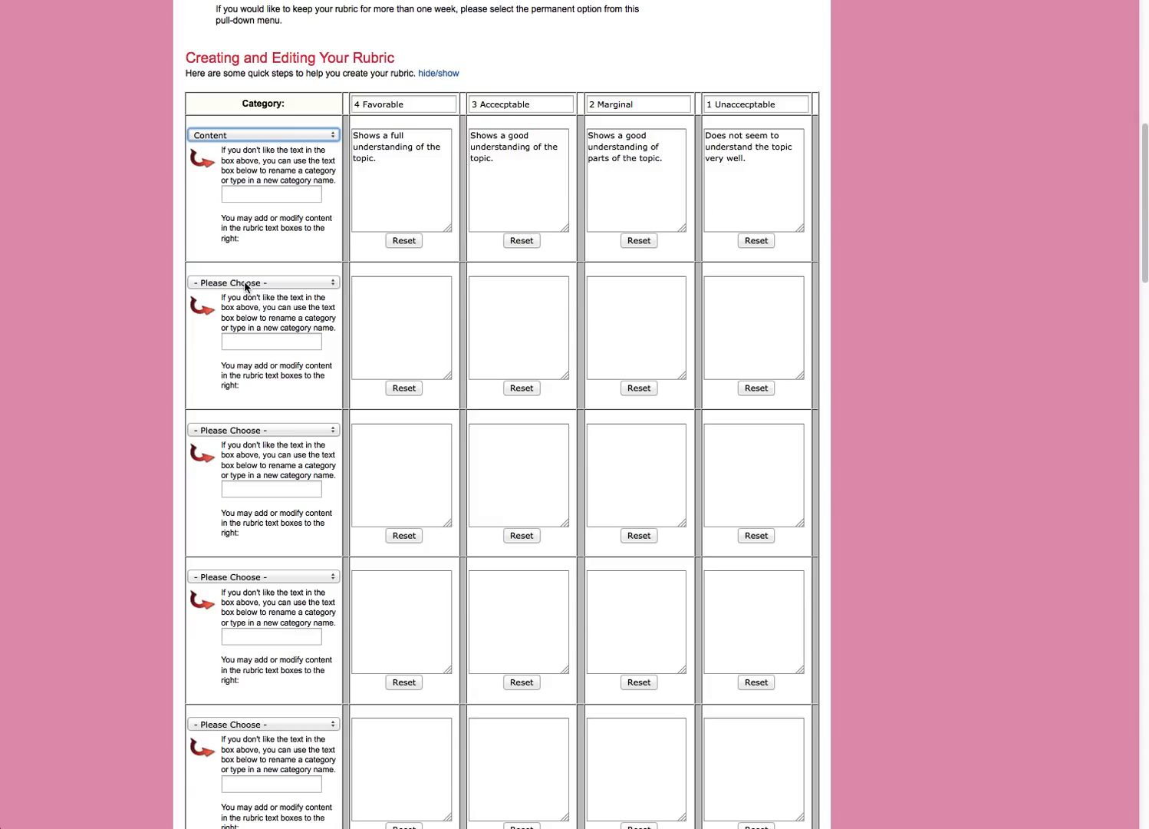
mouse_move(245, 286)
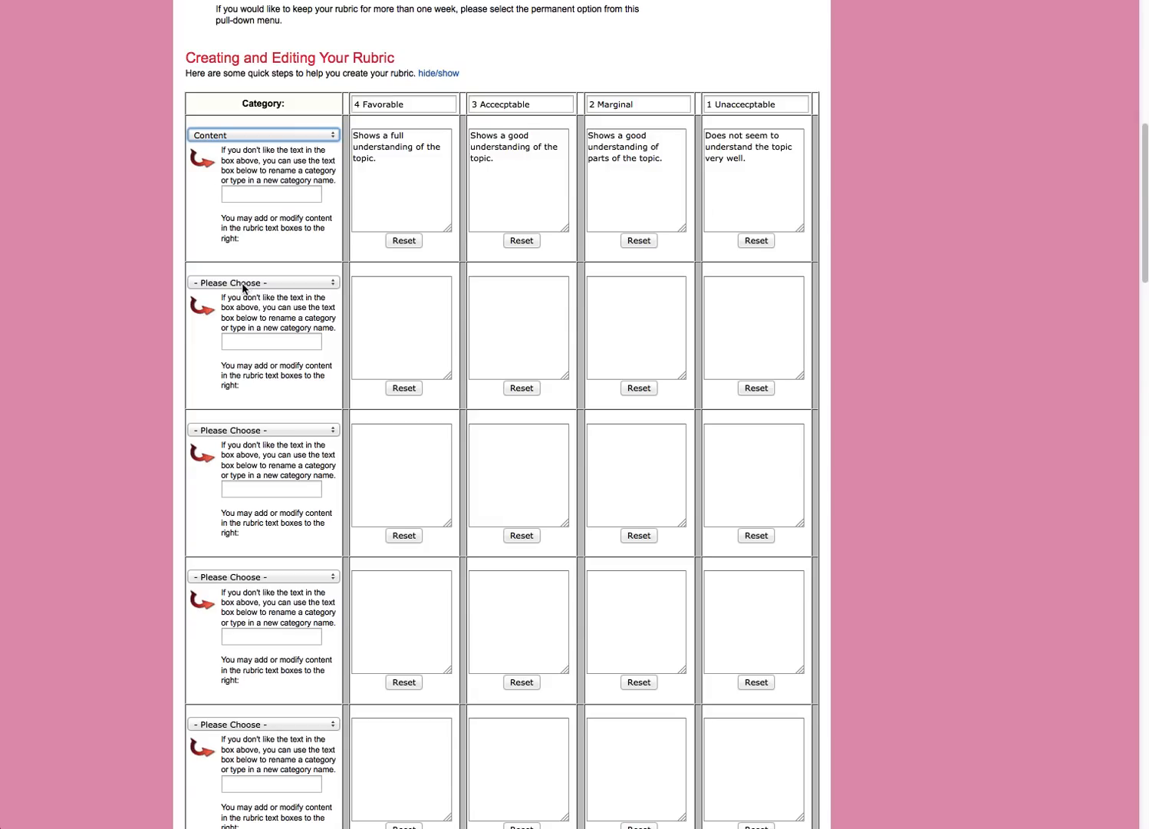
left_click(263, 283)
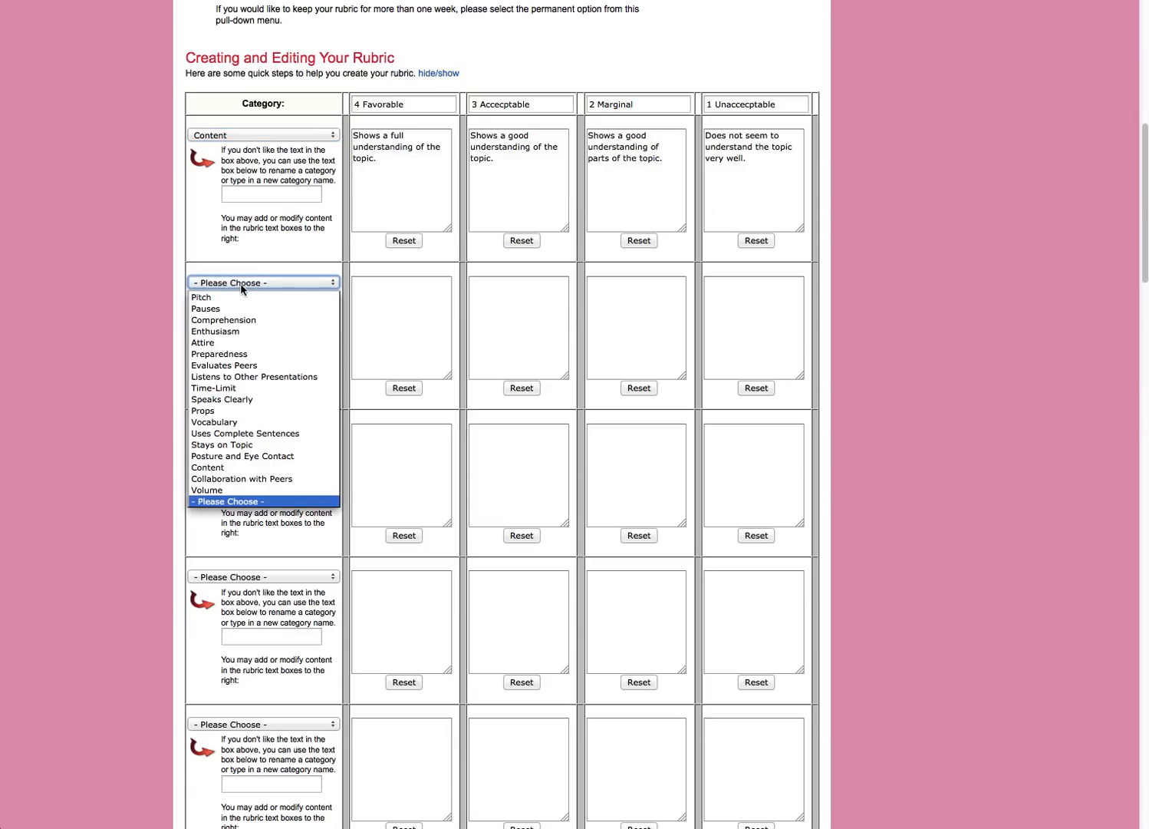
mouse_move(237, 305)
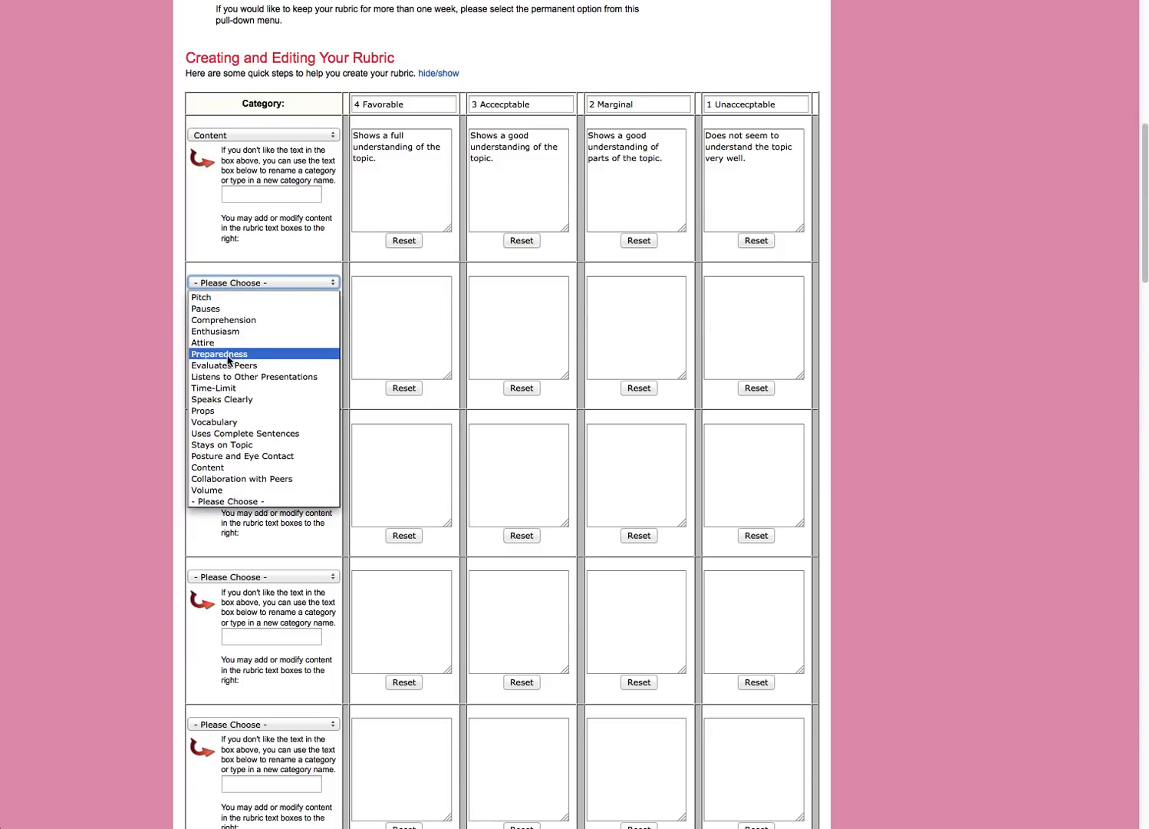
left_click(218, 354)
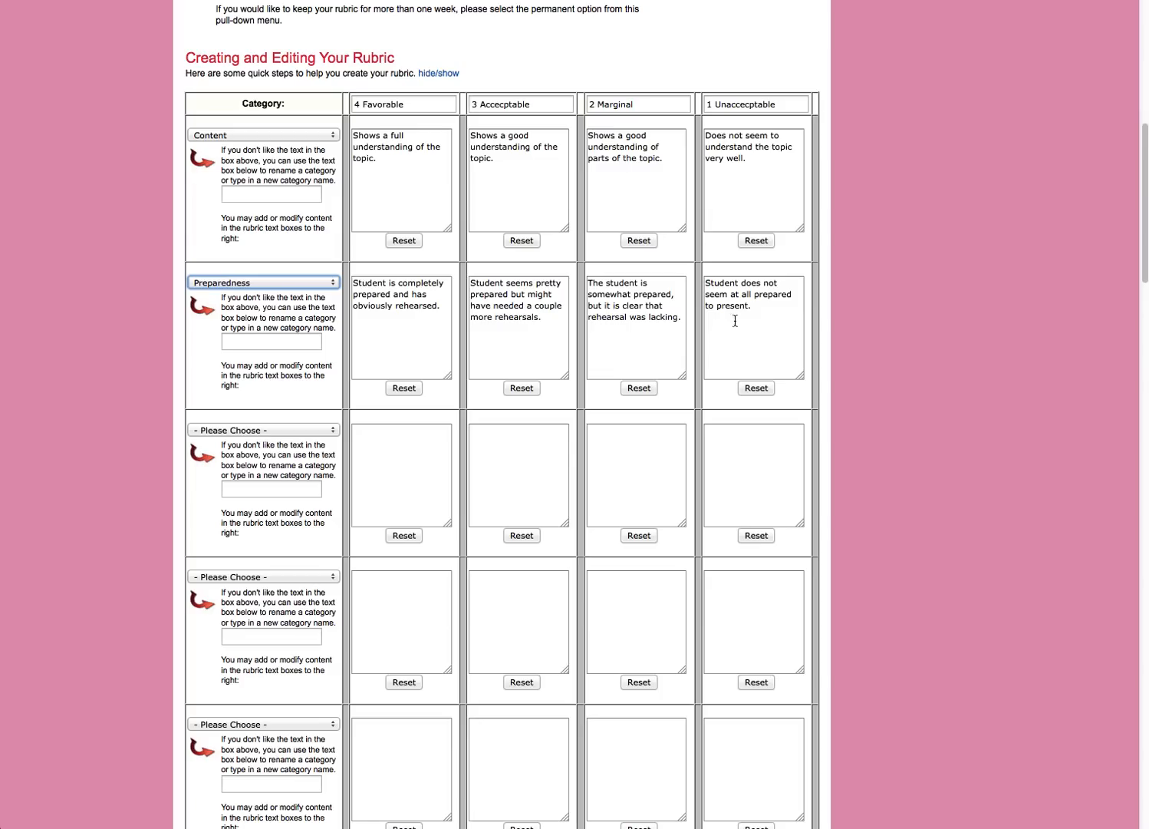
mouse_move(720, 324)
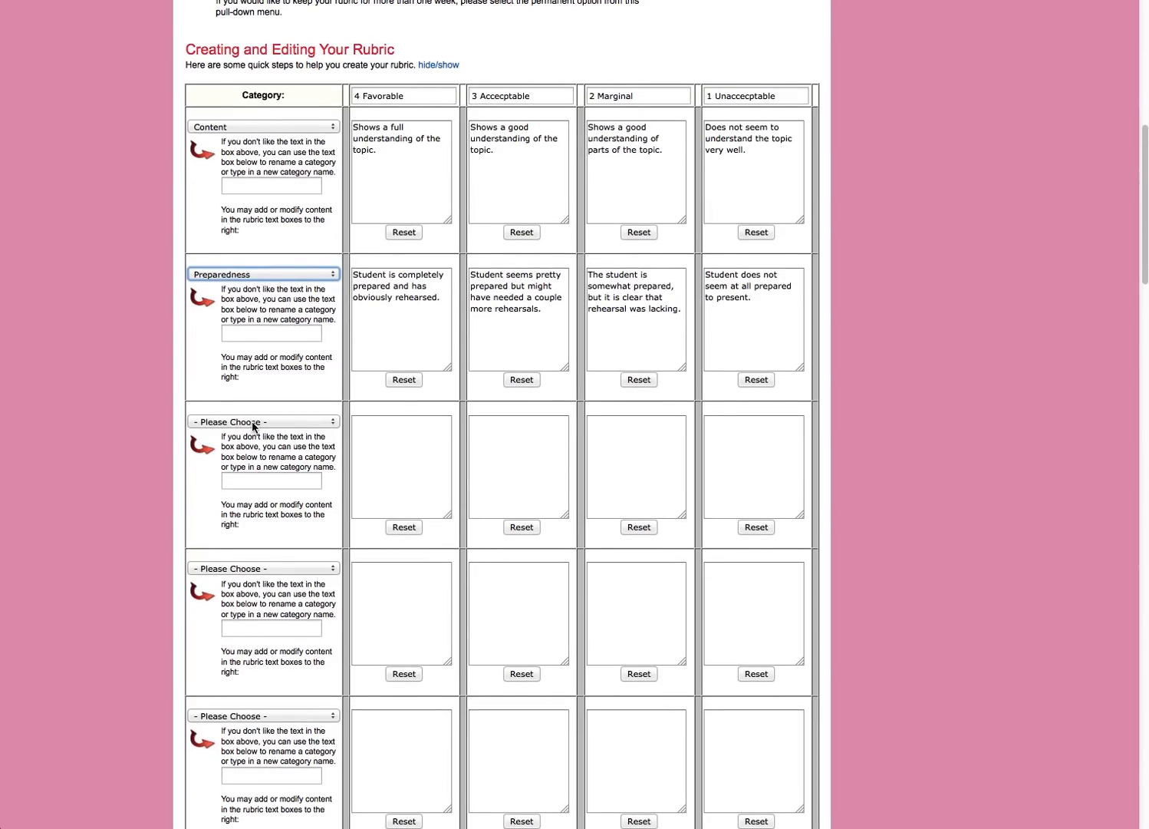
Step: Choose Vocabulary for the third category row and Stays on Topic for the fourth
left_click(263, 422)
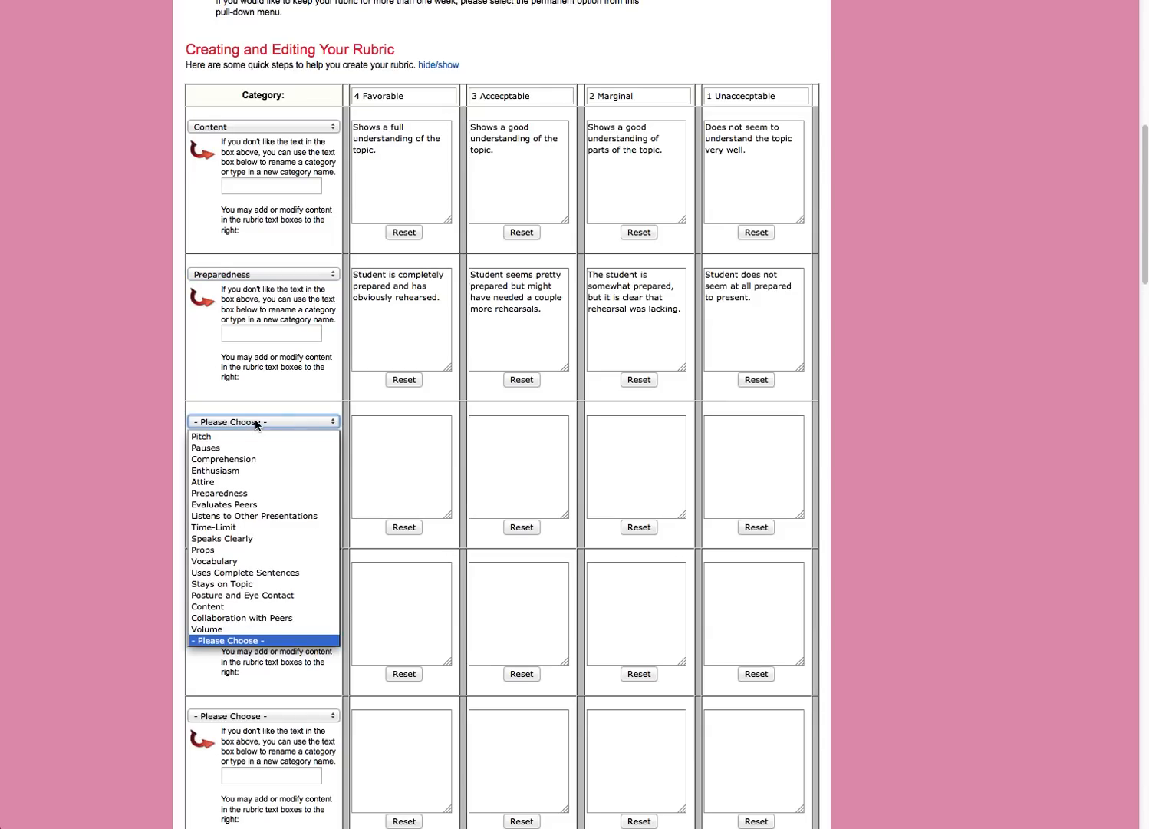
mouse_move(253, 446)
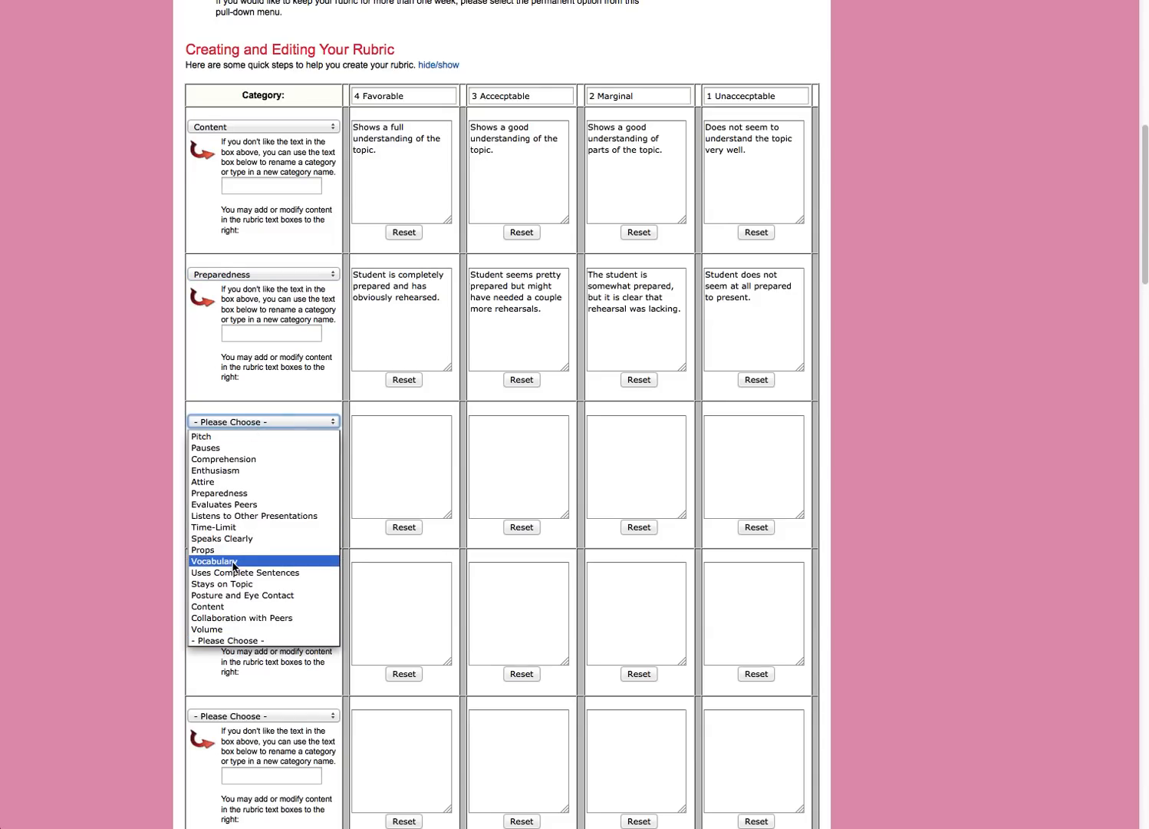
left_click(213, 561)
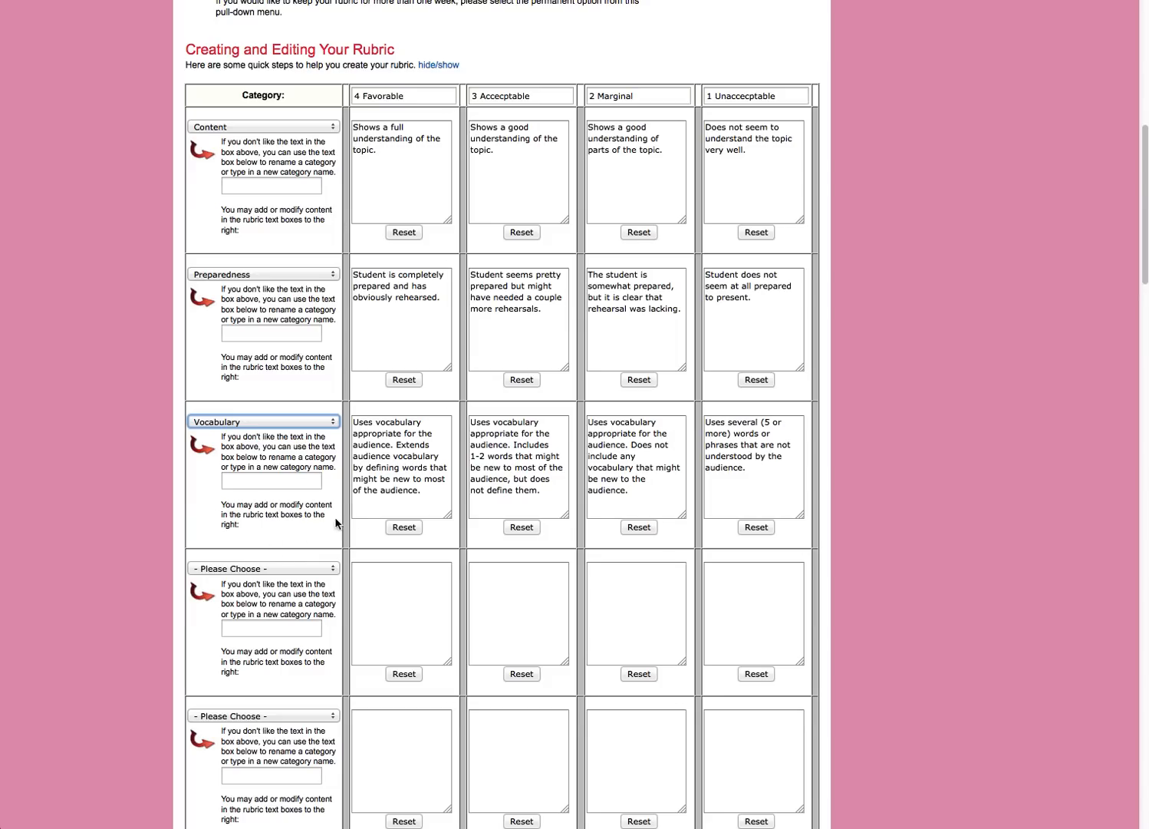
mouse_move(386, 502)
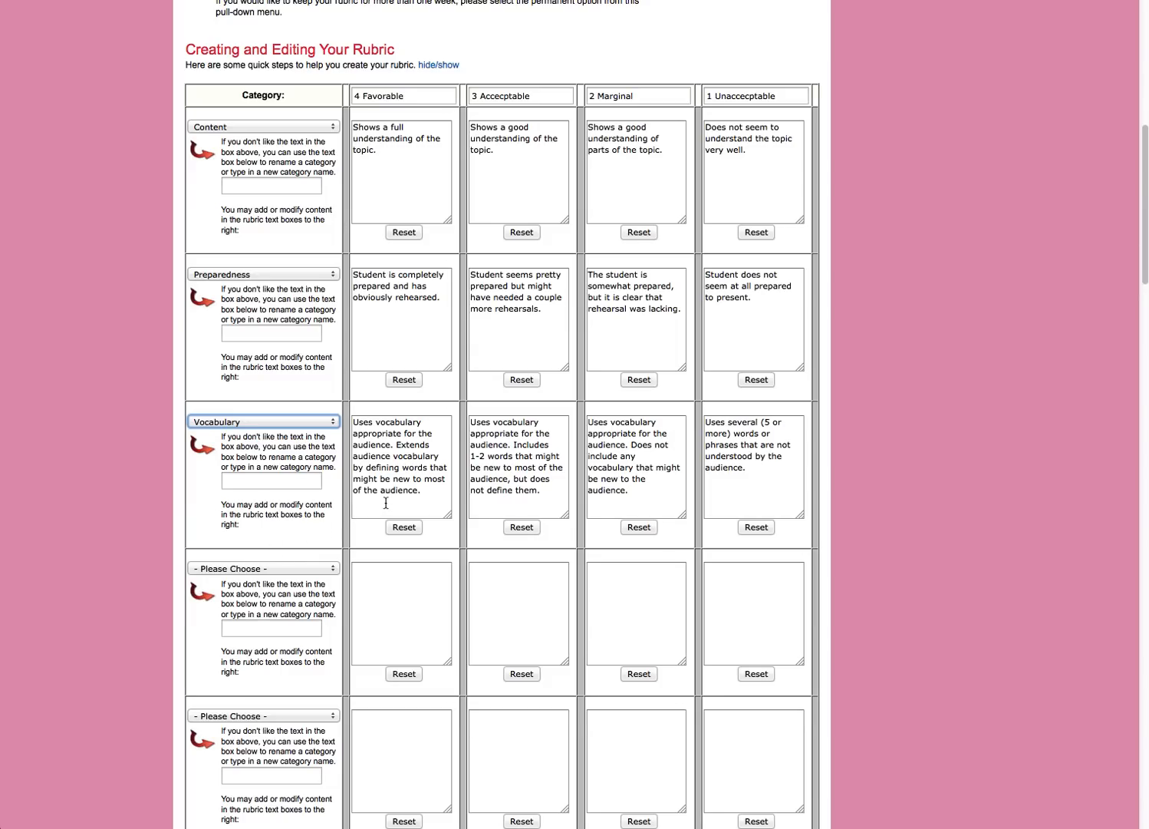
mouse_move(383, 500)
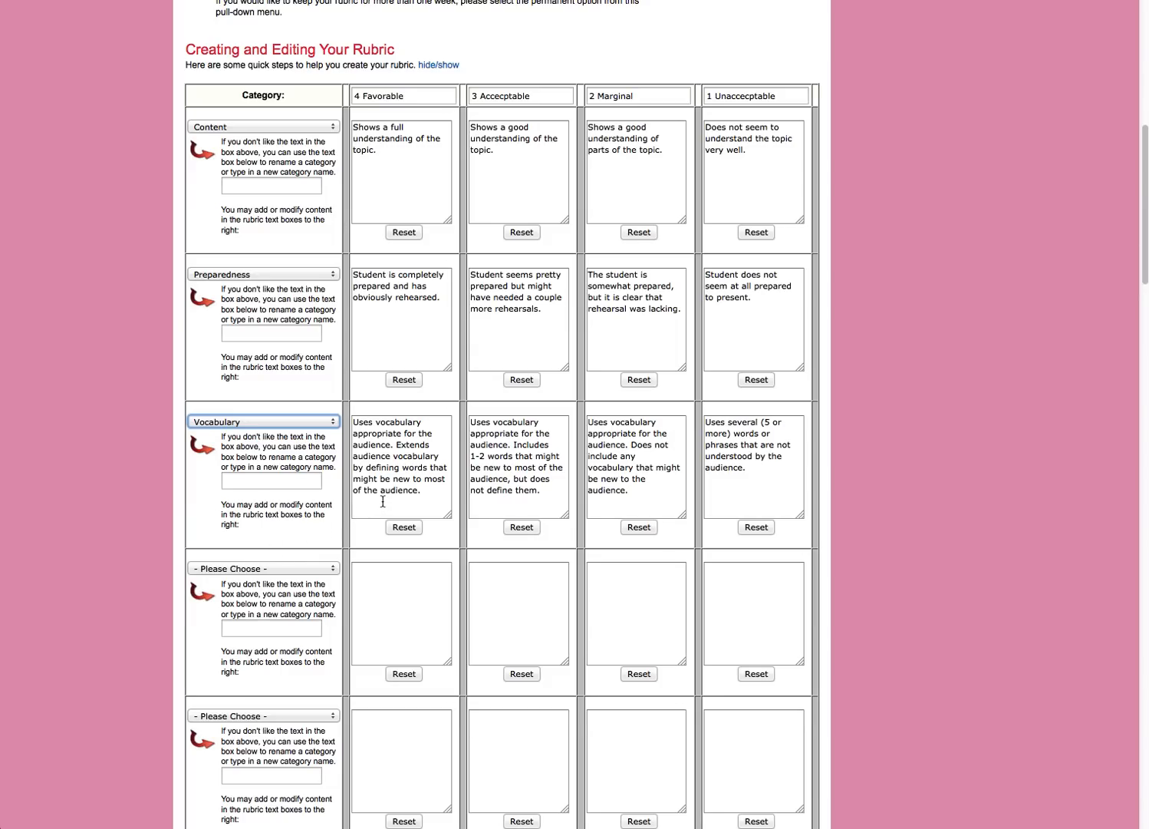
mouse_move(377, 499)
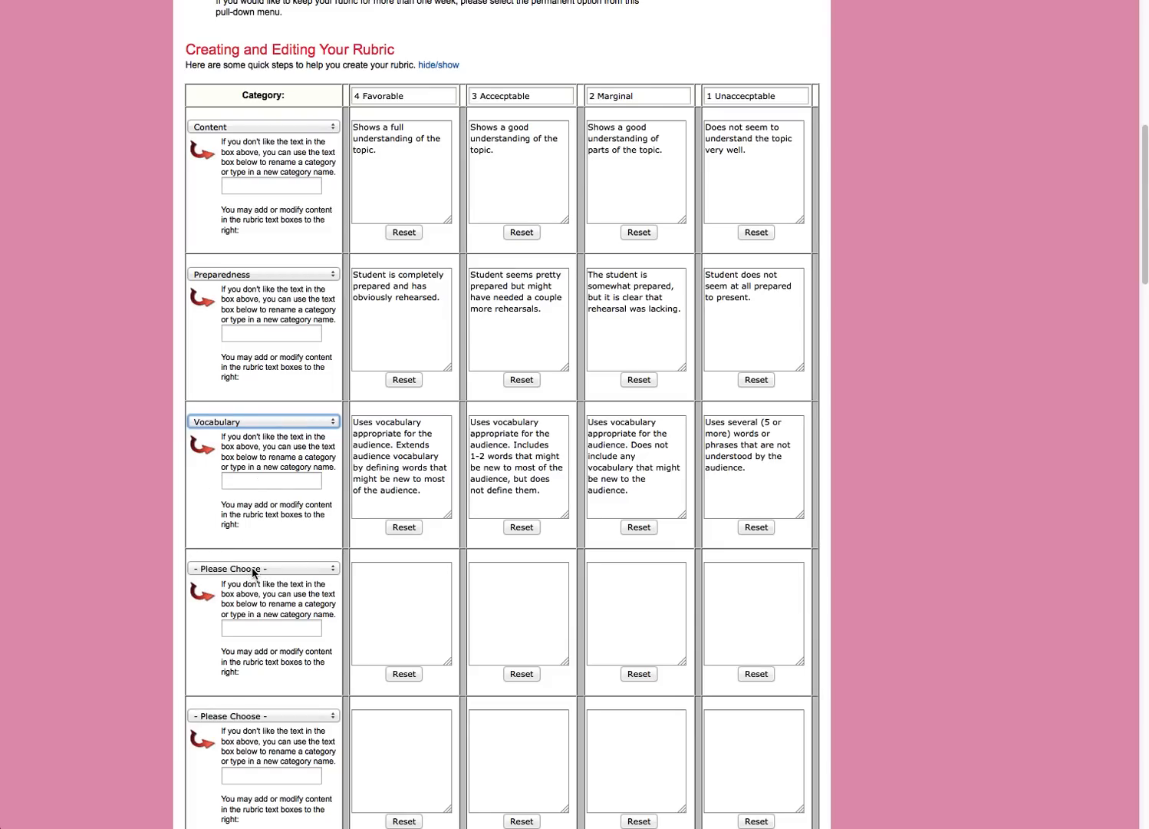
left_click(263, 568)
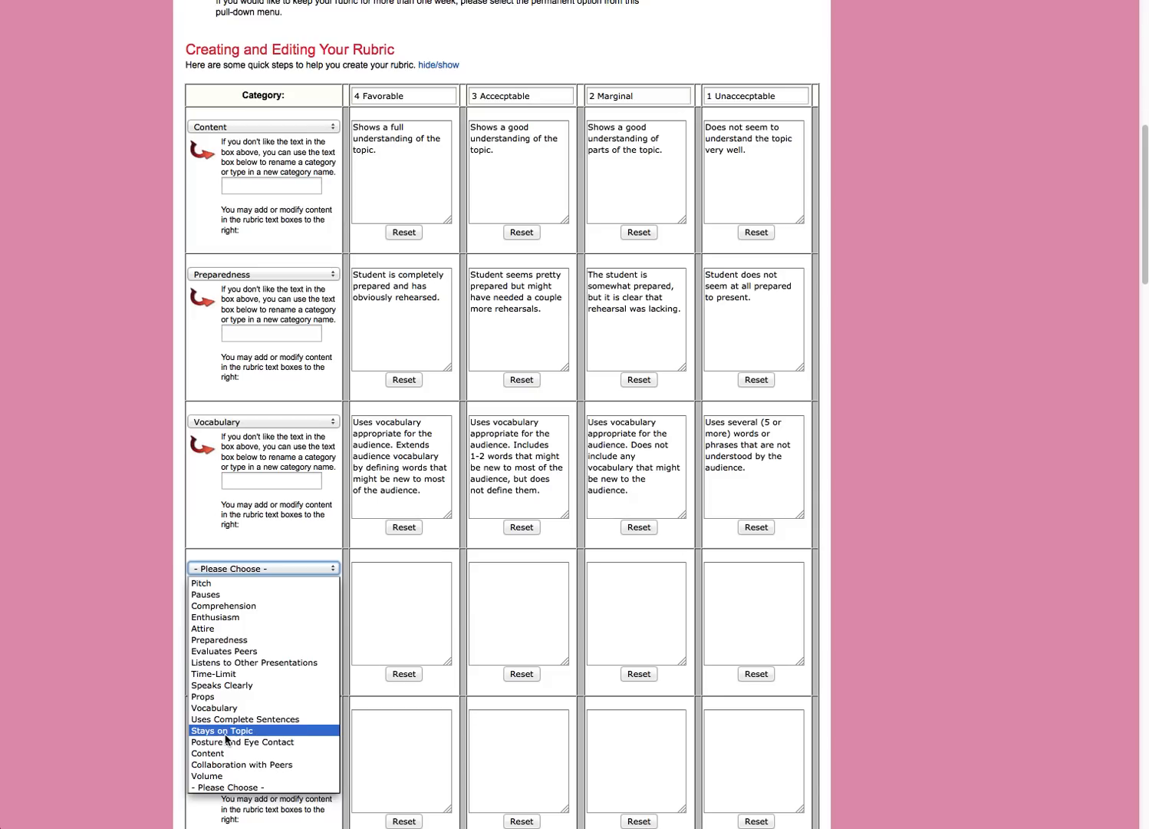
left_click(222, 730)
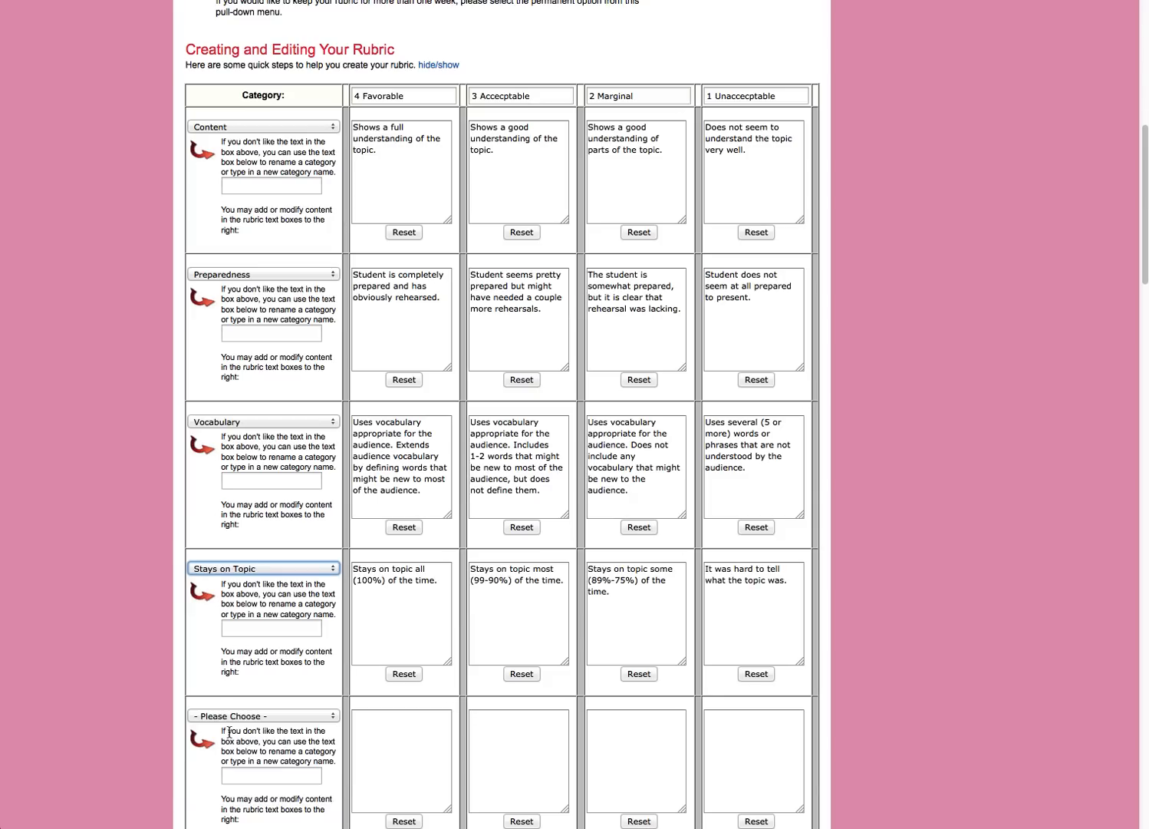
mouse_move(349, 621)
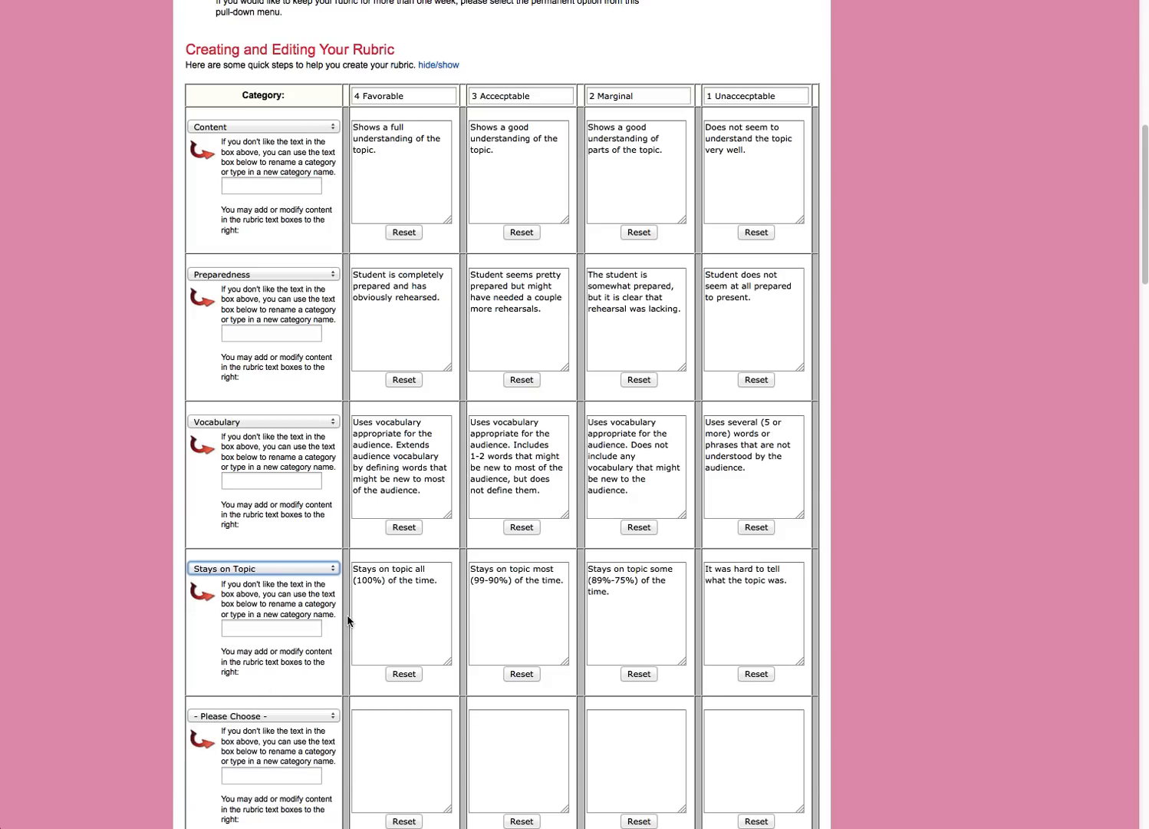
Step: Add Posture and Eye Contact and Time-Limit as the next category rows
scroll("down", 3)
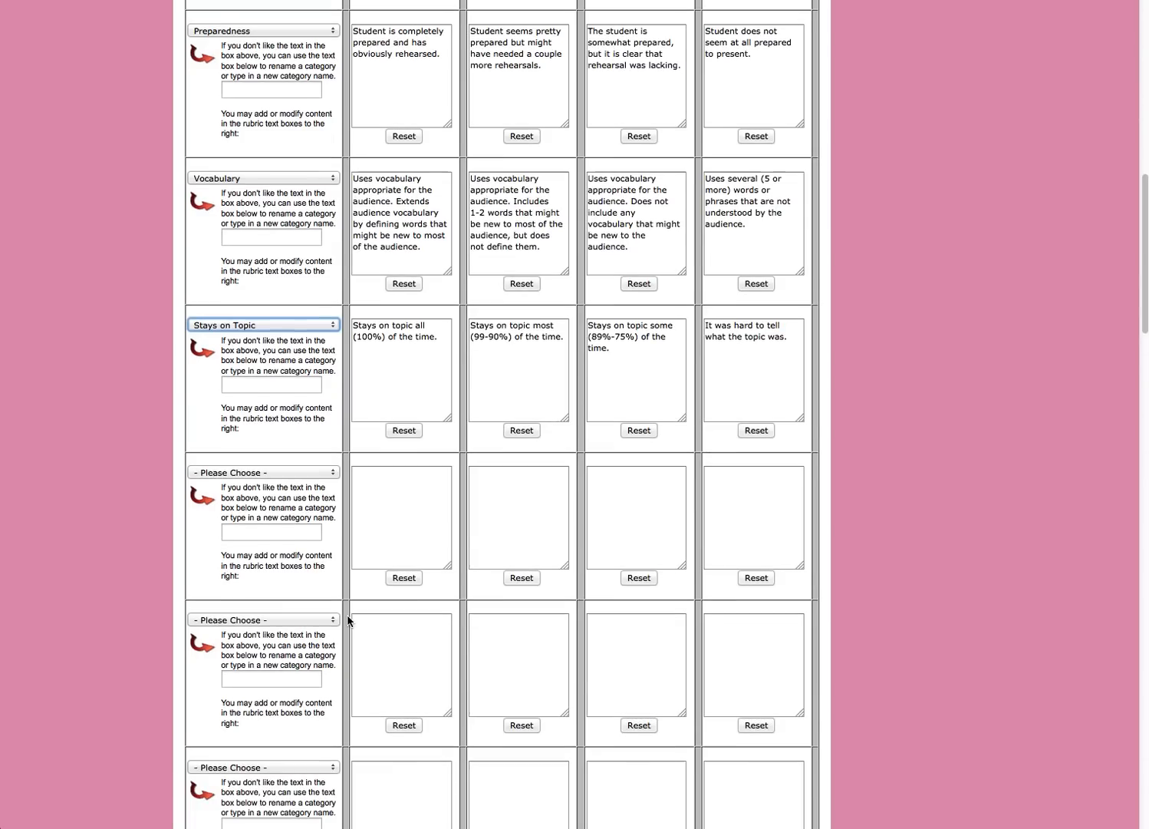
left_click(263, 466)
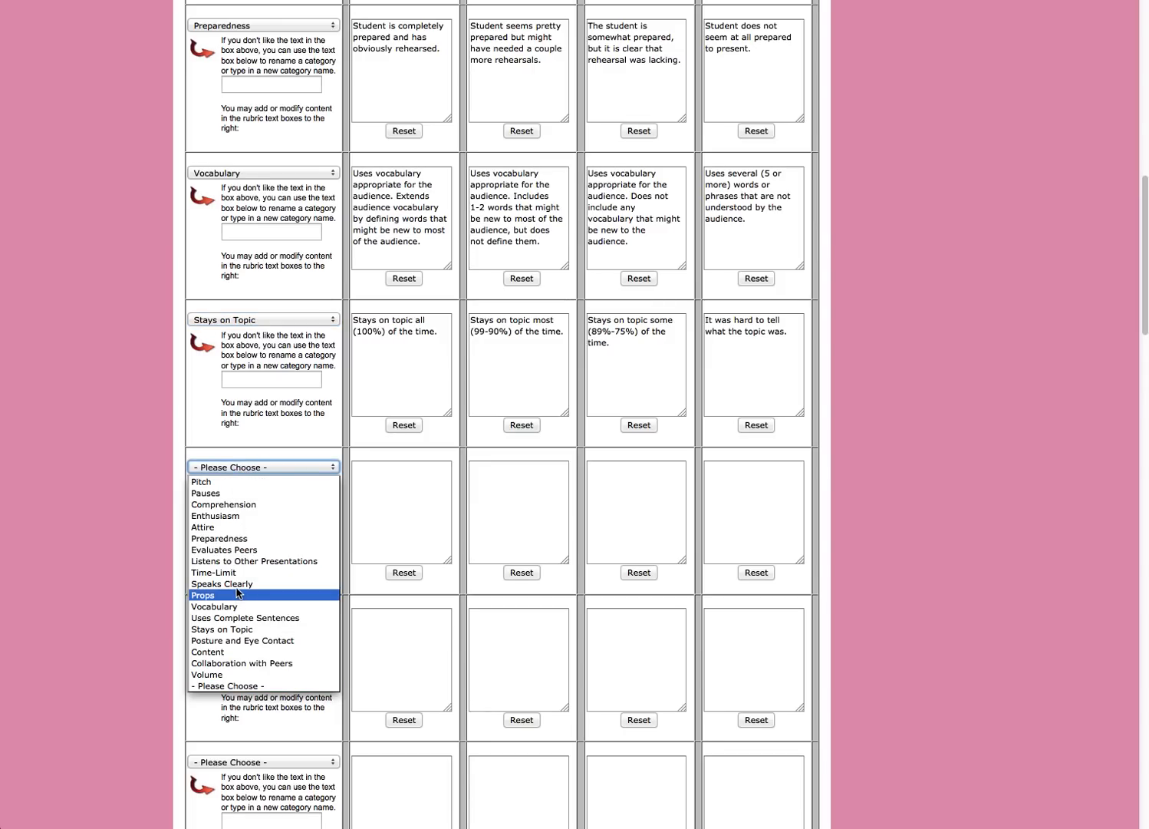
mouse_move(238, 584)
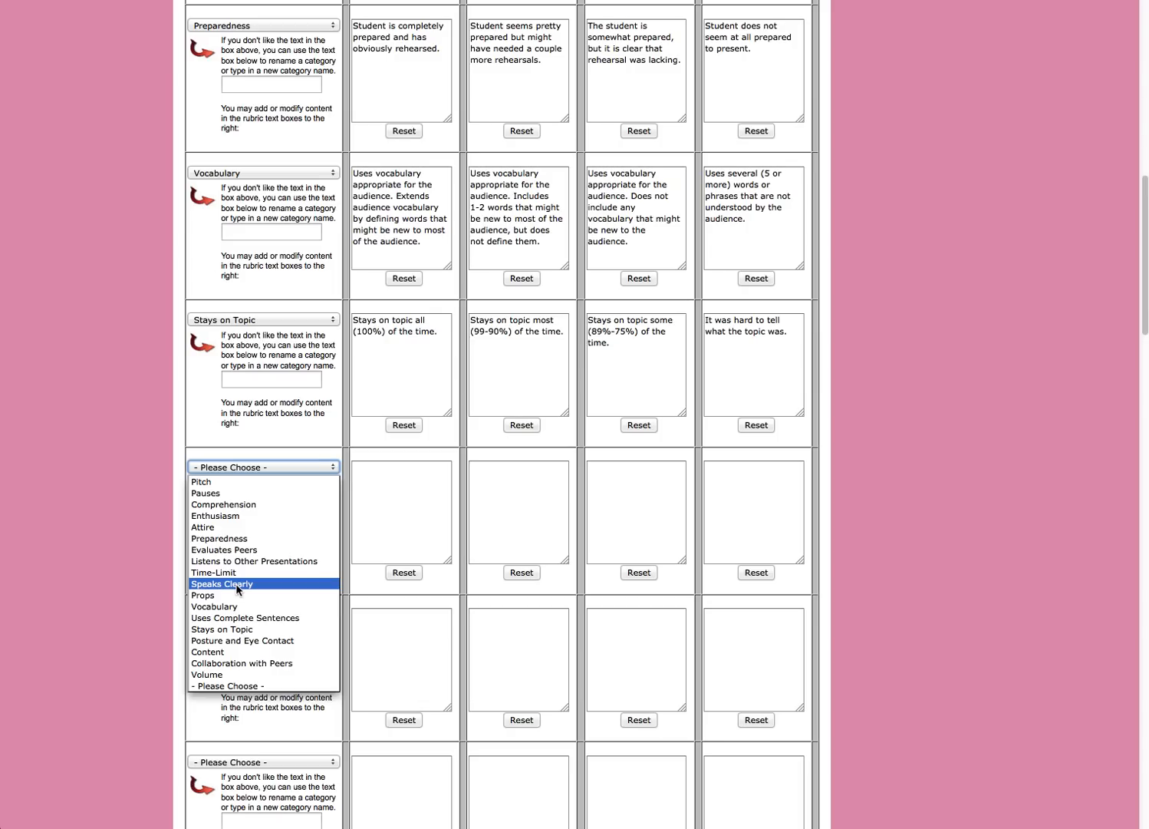
mouse_move(223, 504)
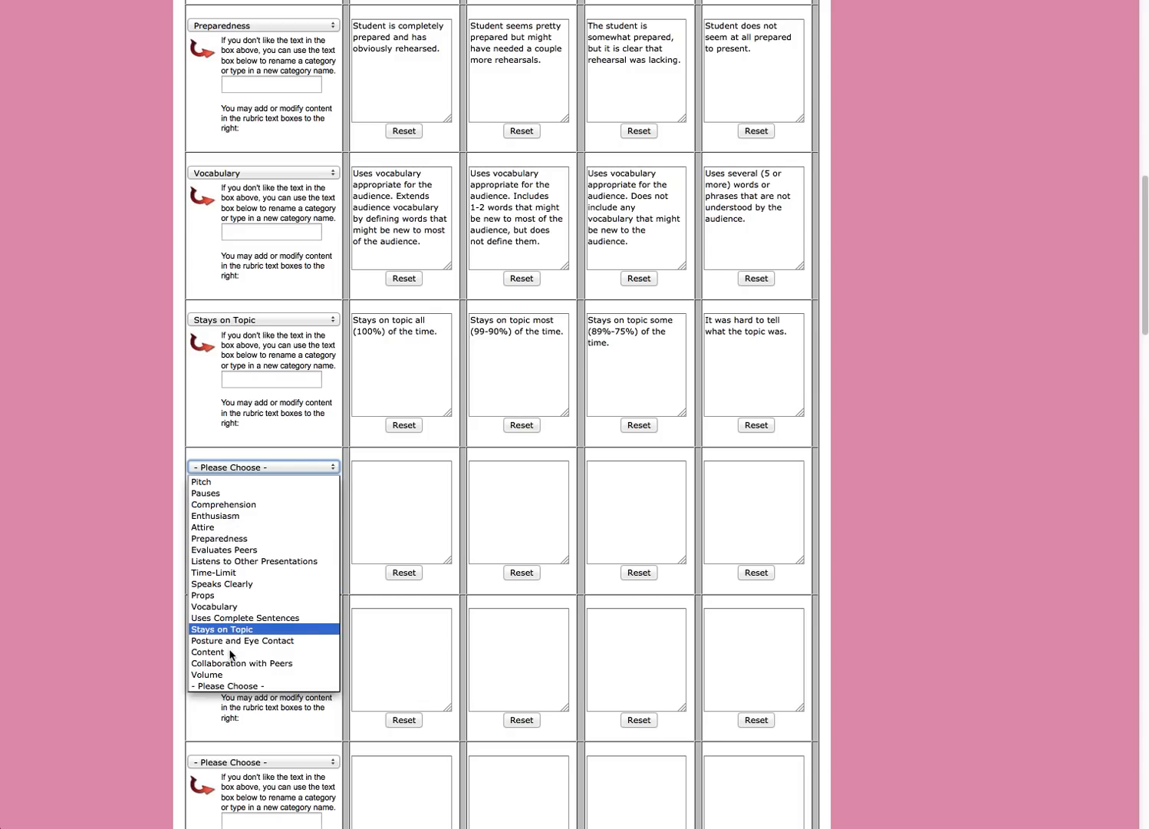
mouse_move(242, 640)
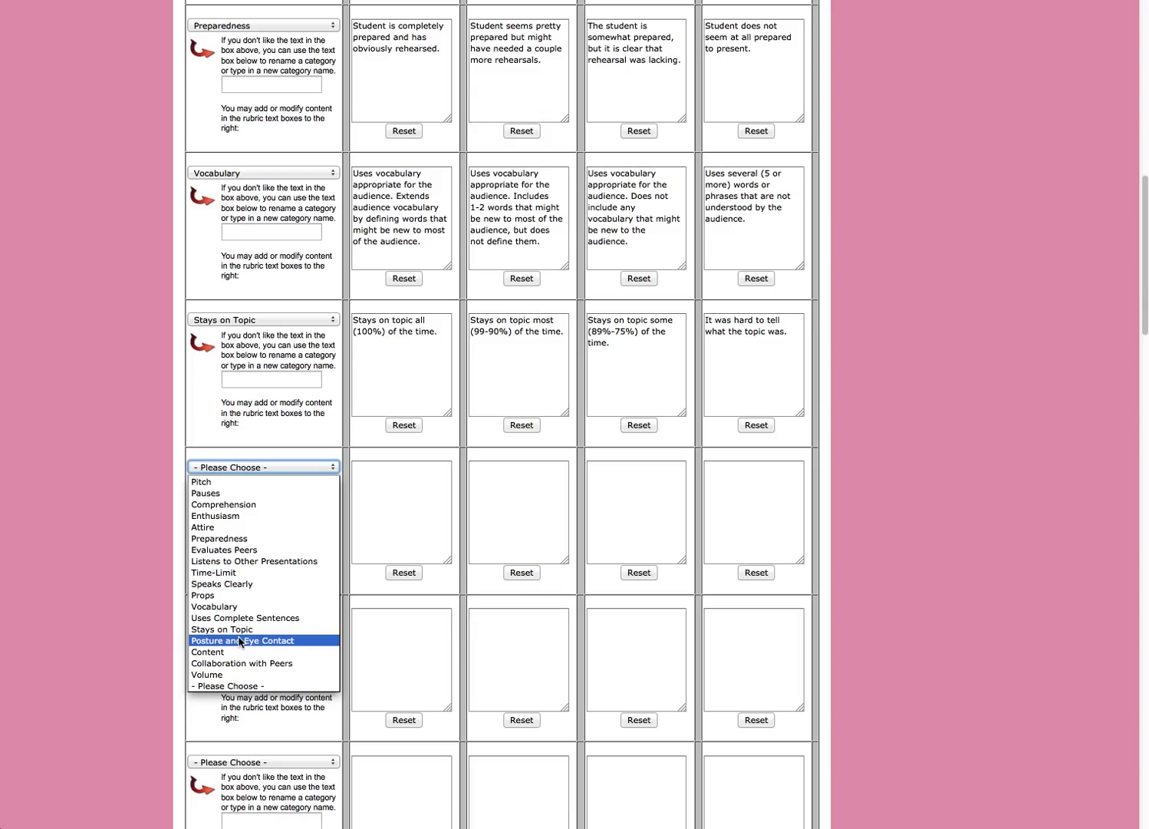
mouse_move(231, 598)
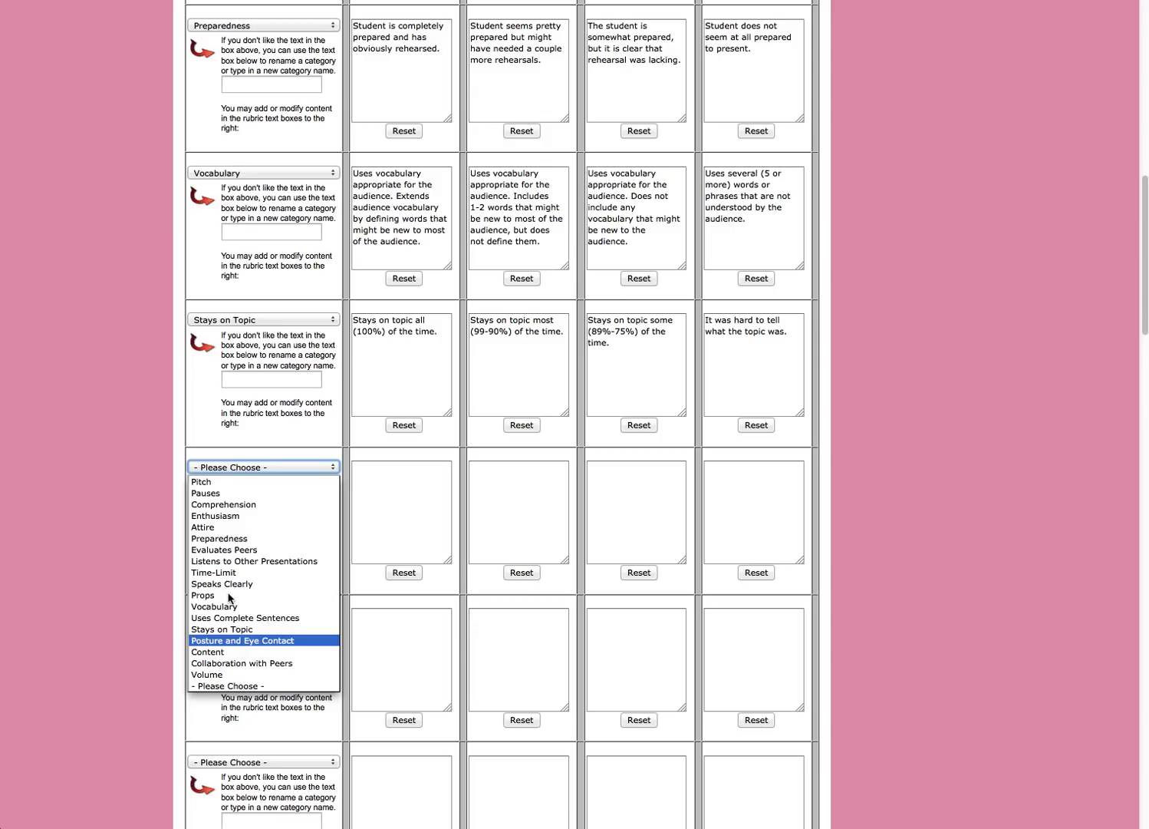
mouse_move(224, 549)
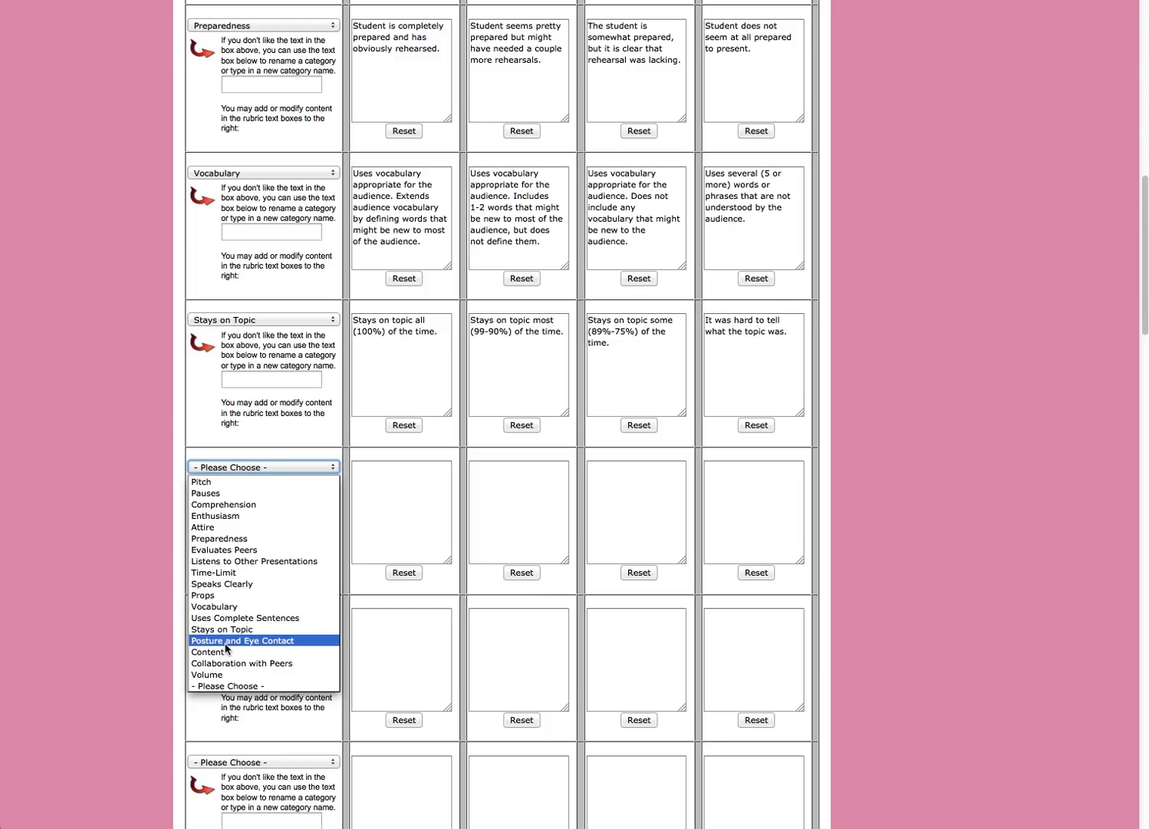
left_click(243, 640)
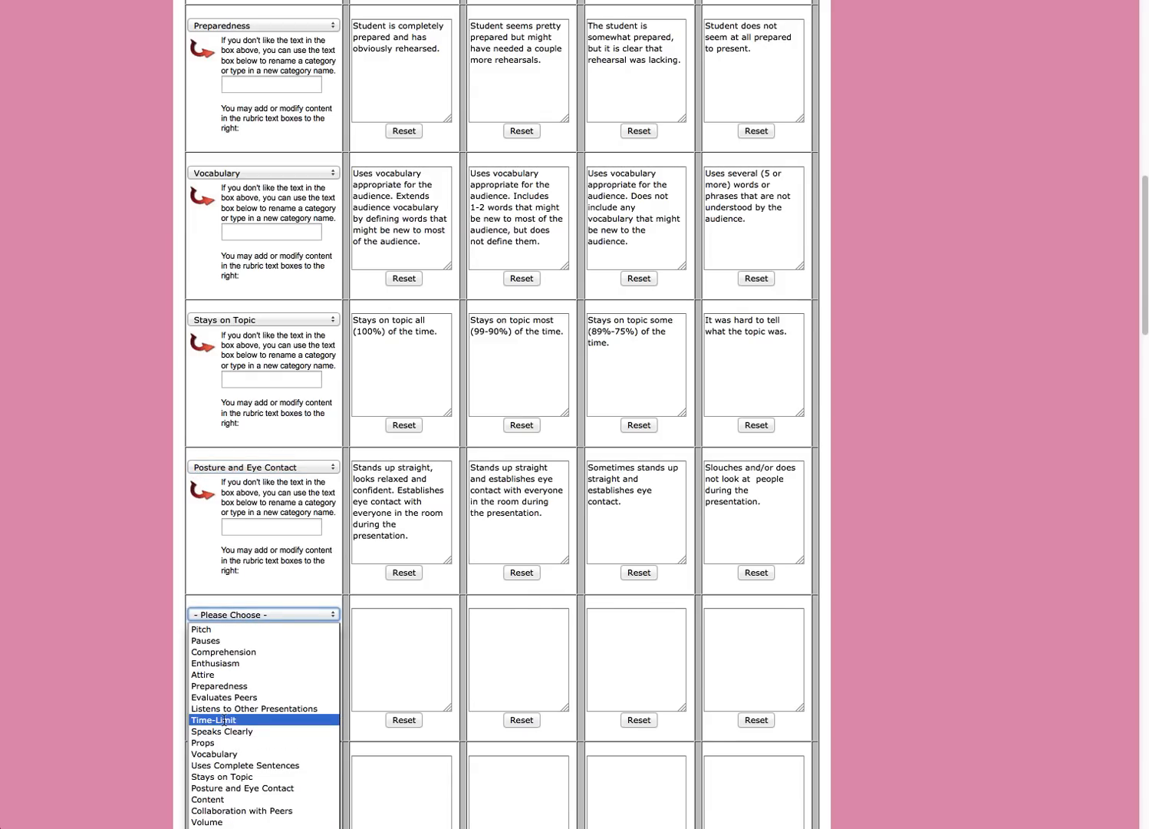
left_click(213, 720)
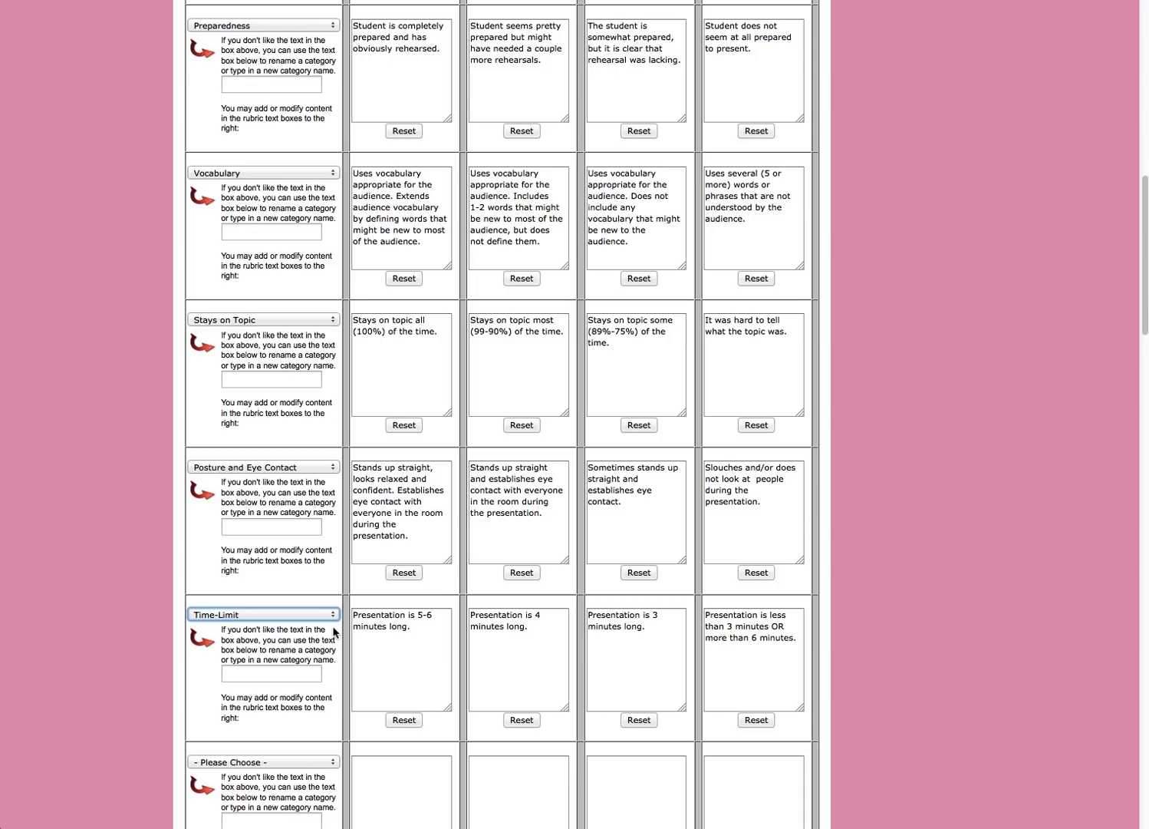
mouse_move(427, 630)
type("10")
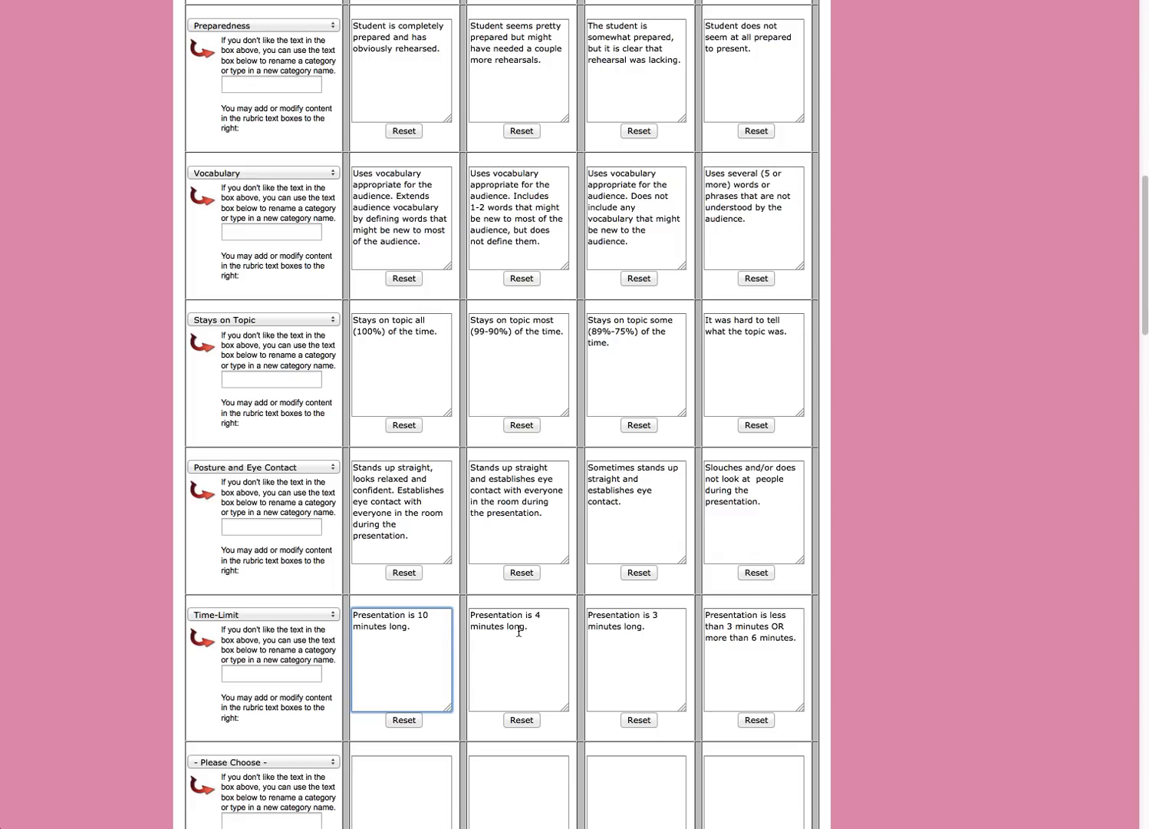
Step: Rewrite Time-Limit descriptions: 10 minutes required, 7 minutes, over 10 minutes, fixing spelling
left_click(419, 632)
type(" as reqyired")
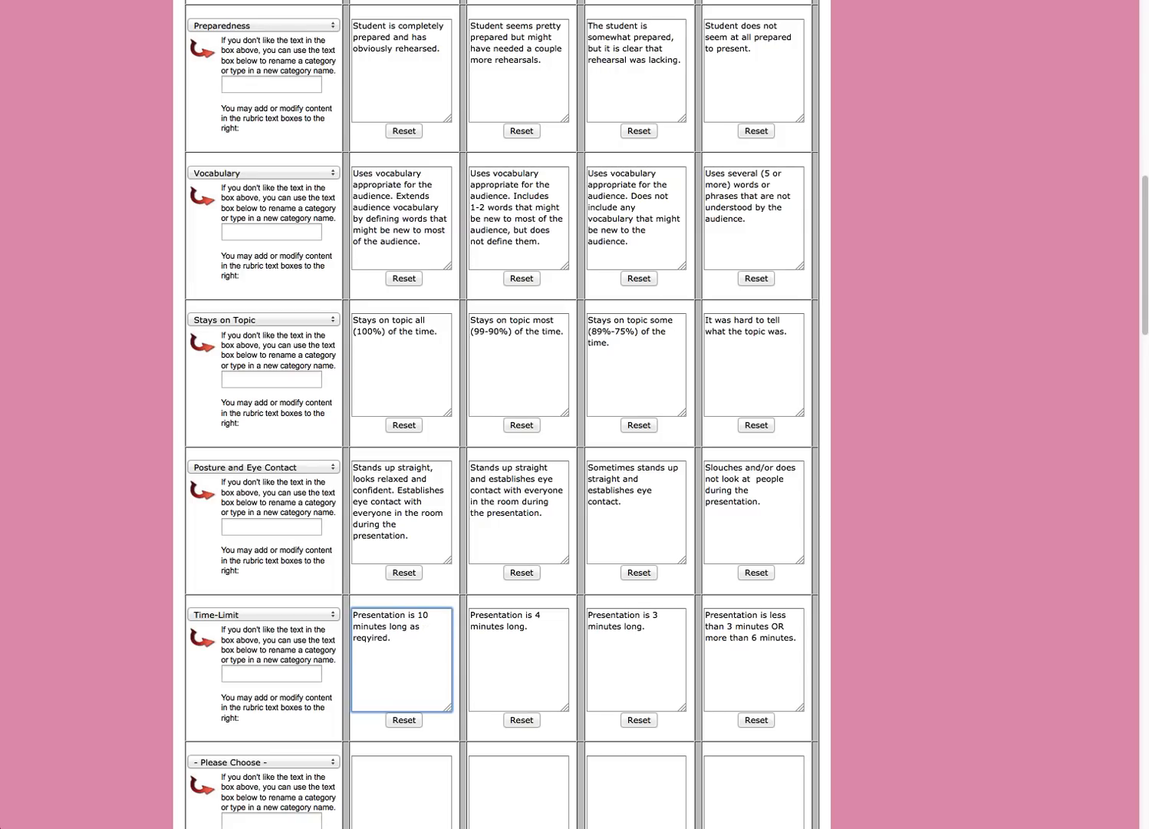
right_click(376, 636)
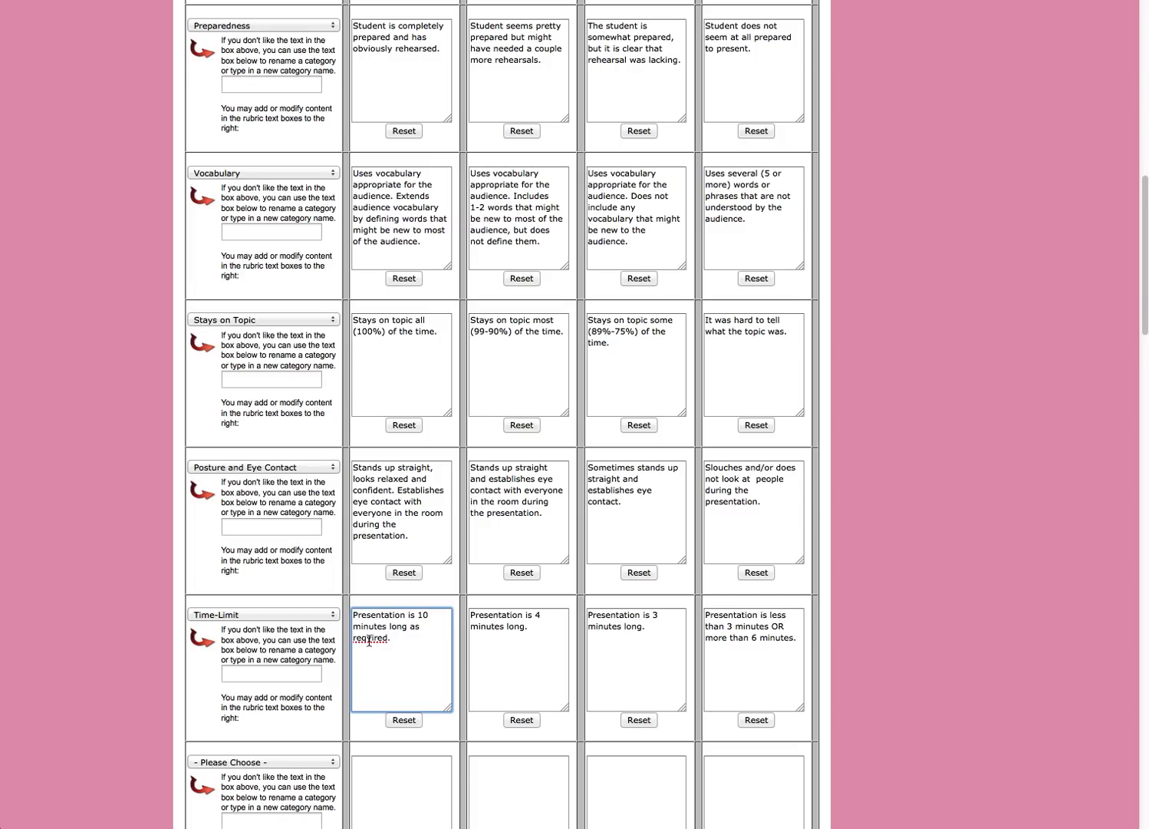
right_click(371, 638)
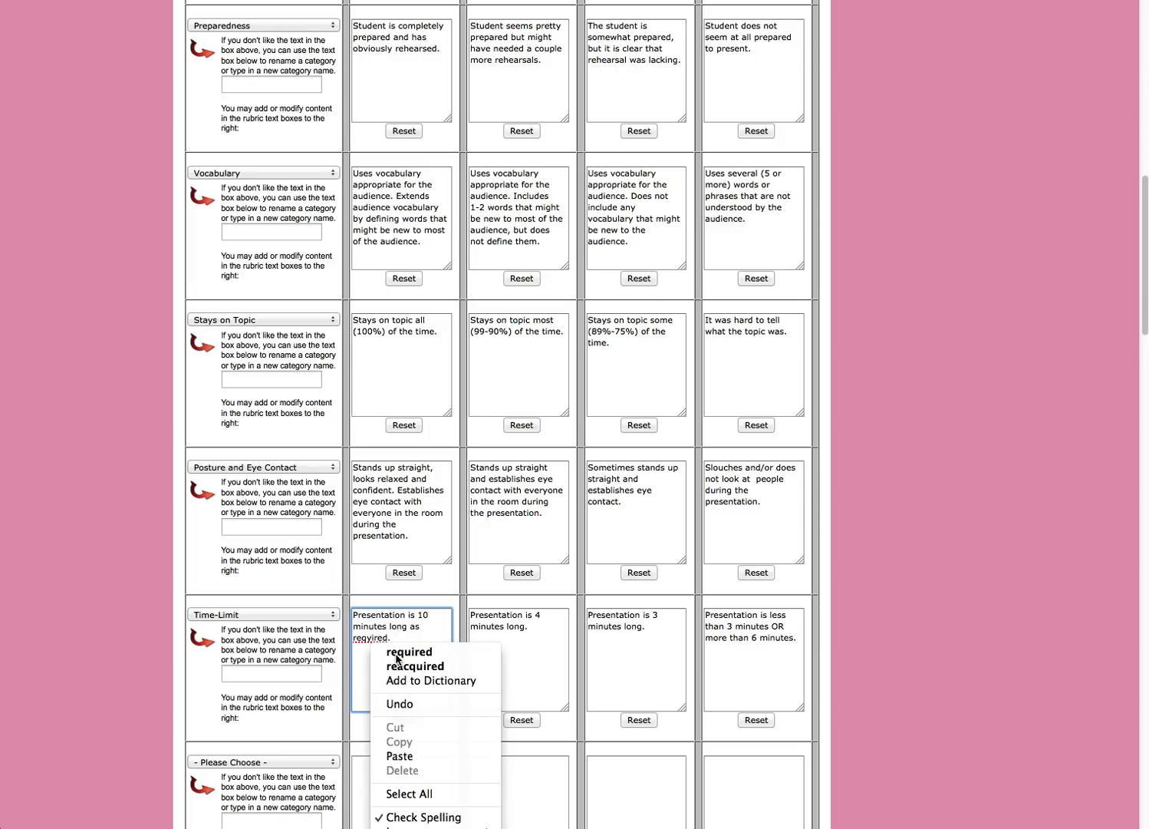
left_click(408, 652)
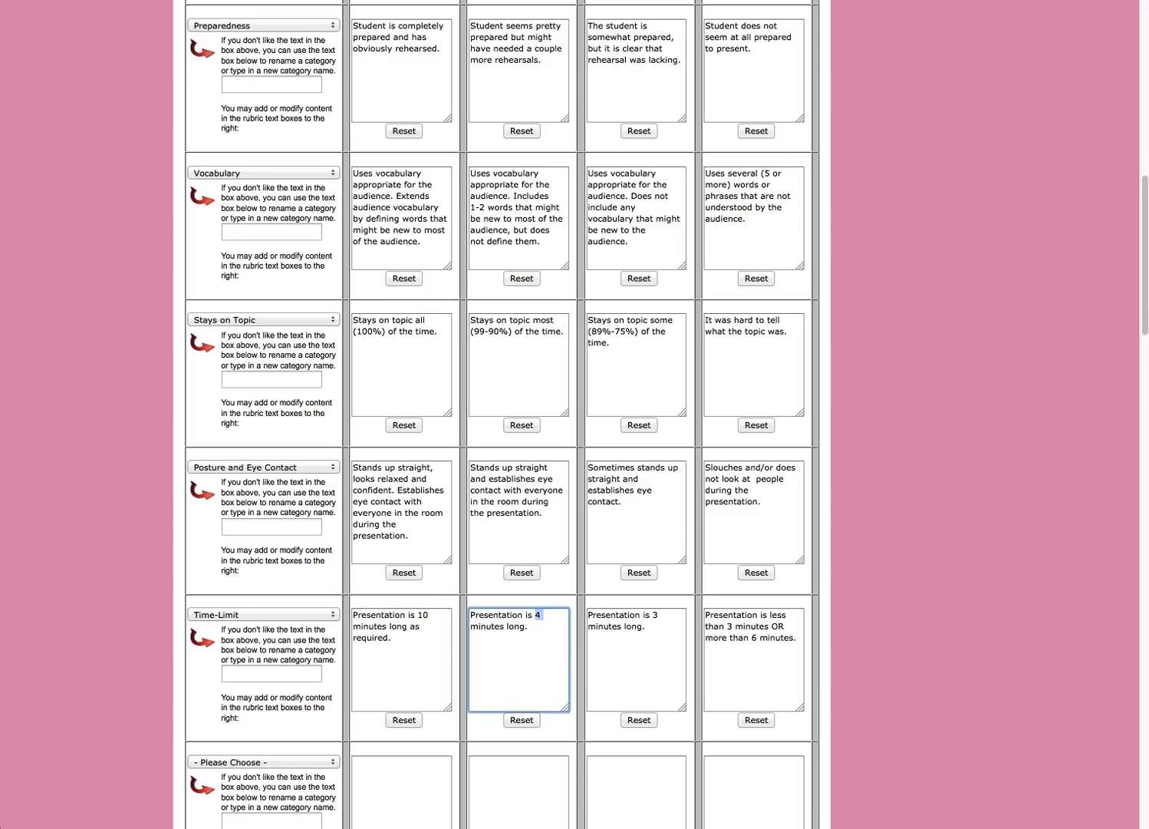
type("7")
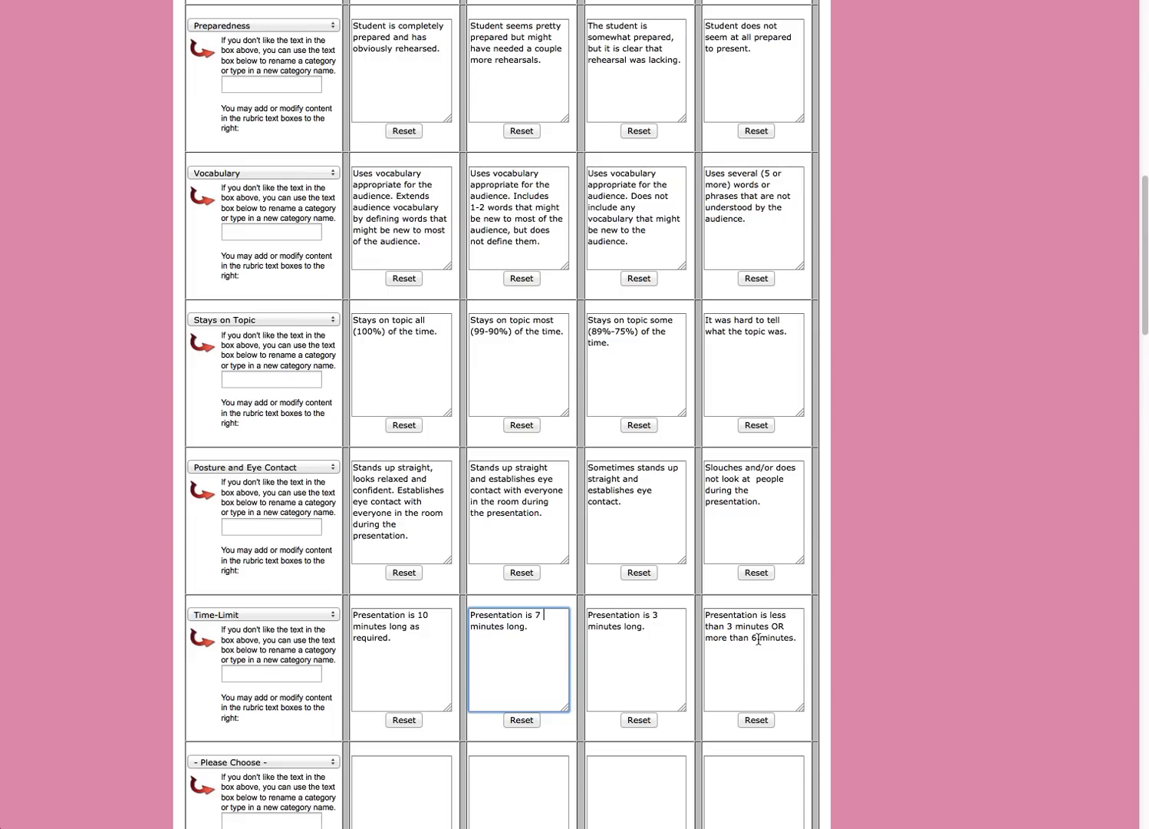
left_click(753, 658)
type("10")
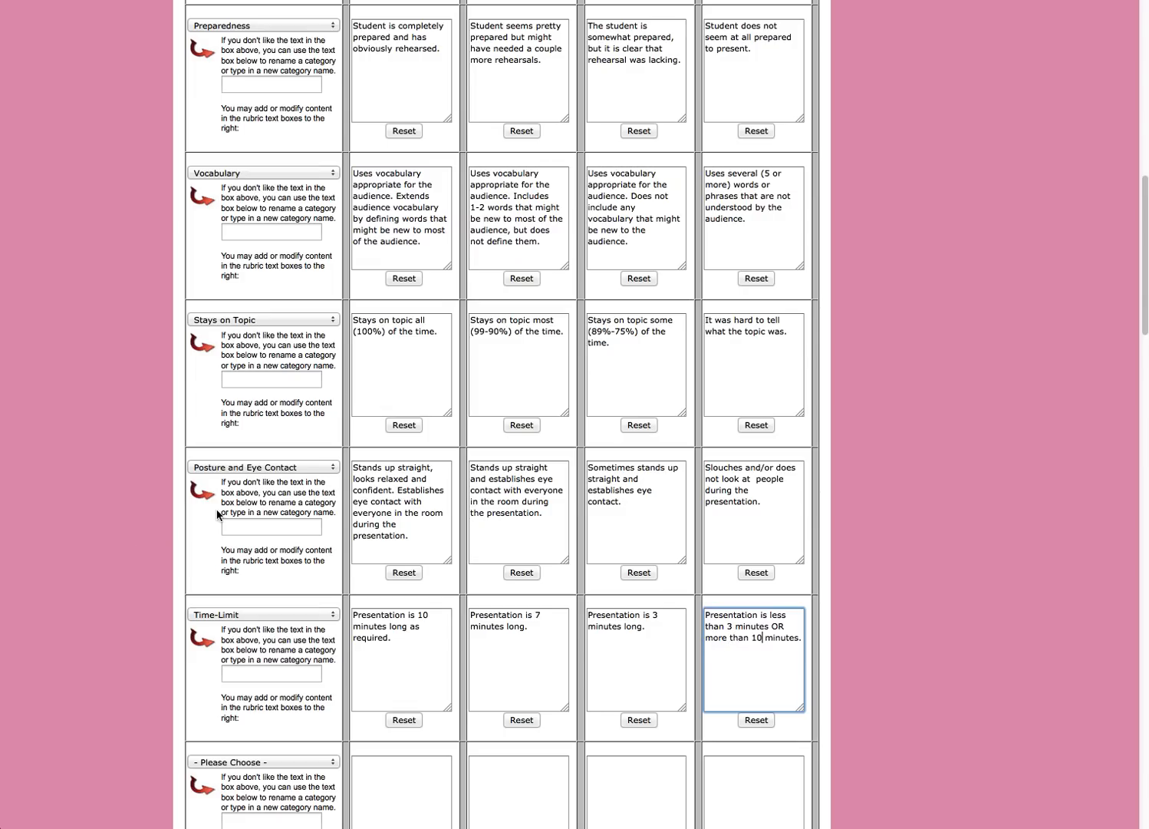
scroll("down", 3)
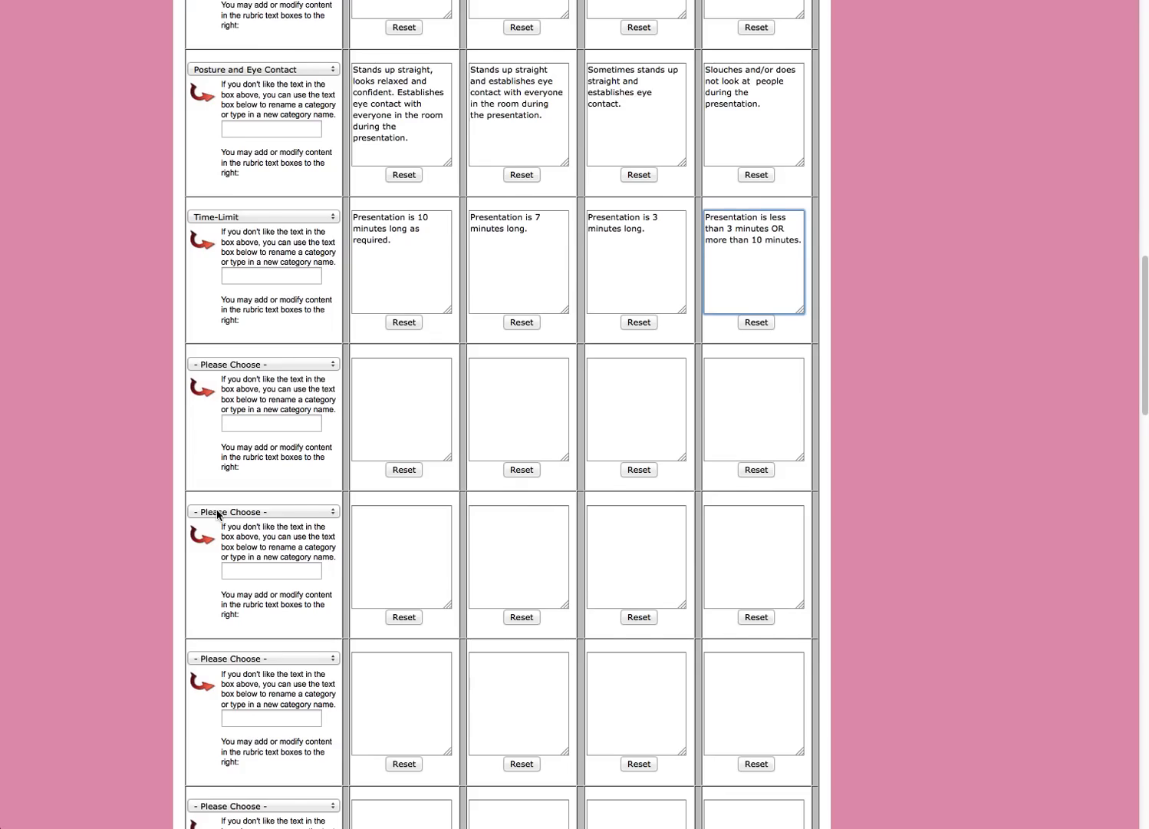
Step: Submit the completed rubric form to generate its preview
scroll("down", 3)
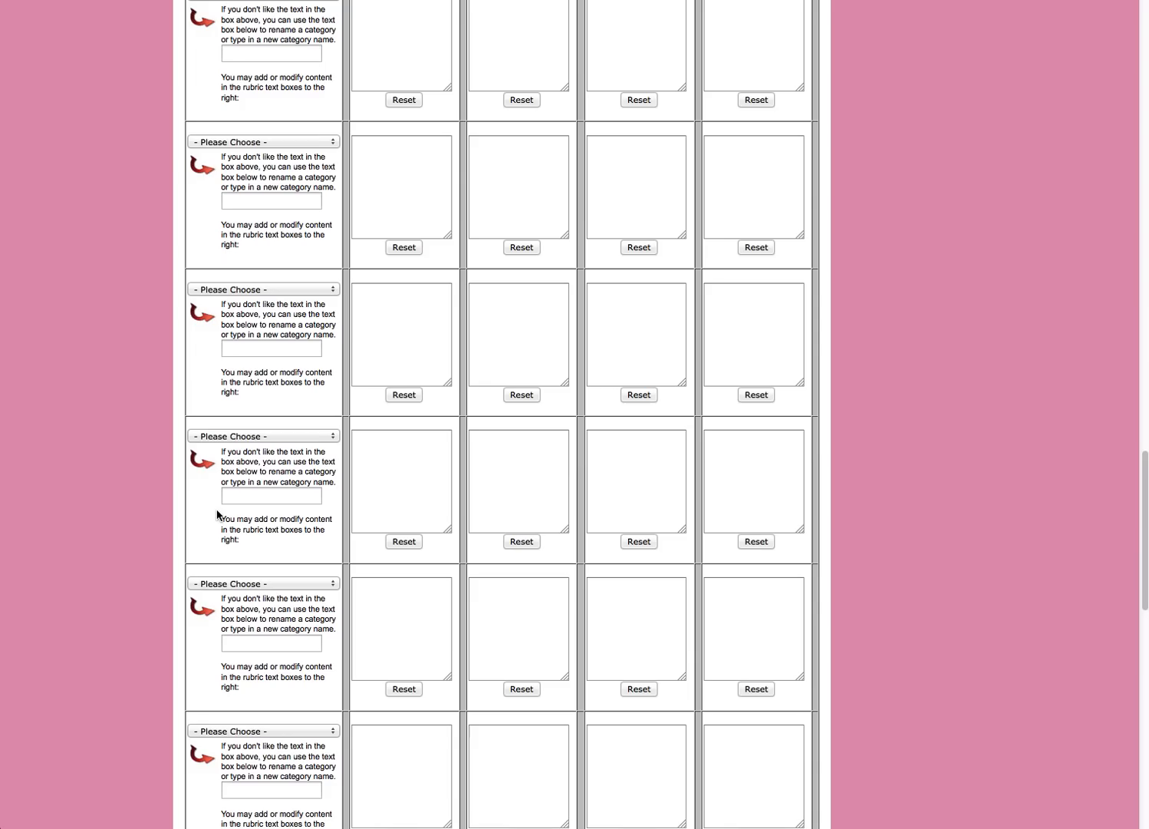
scroll("down", 3)
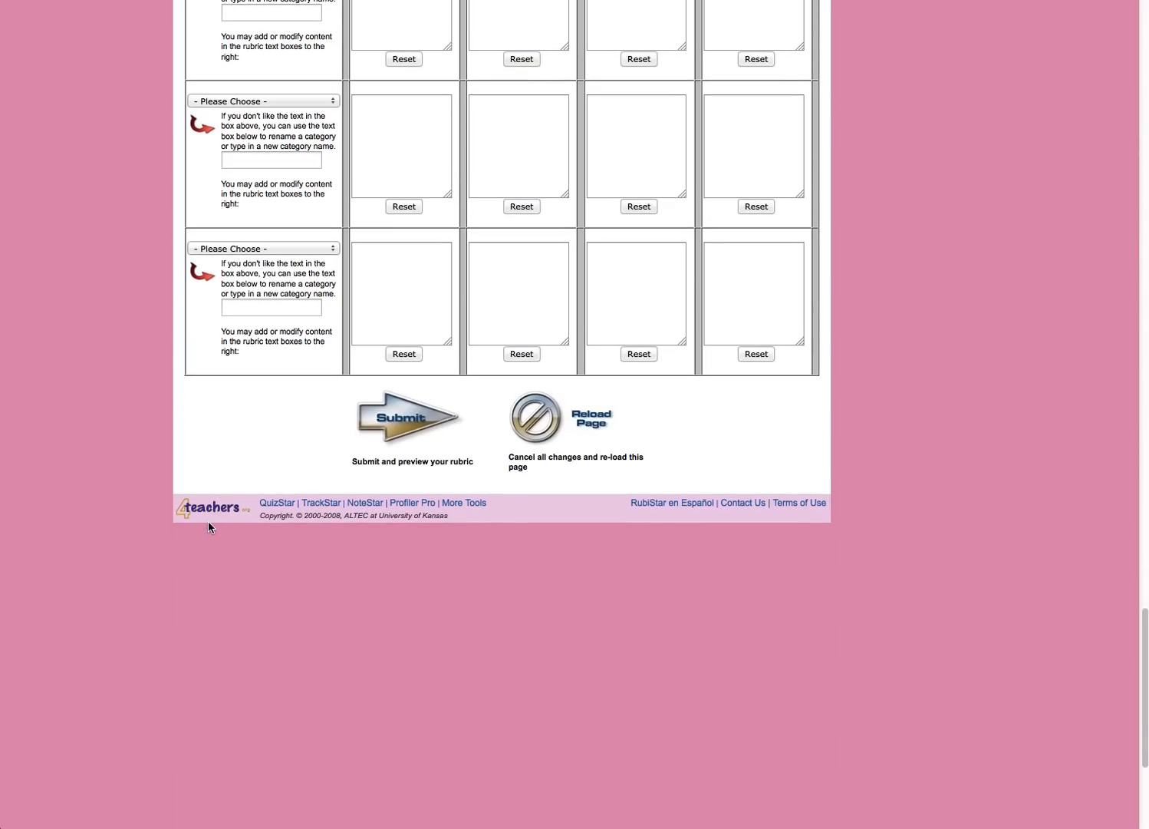
scroll("down", 3)
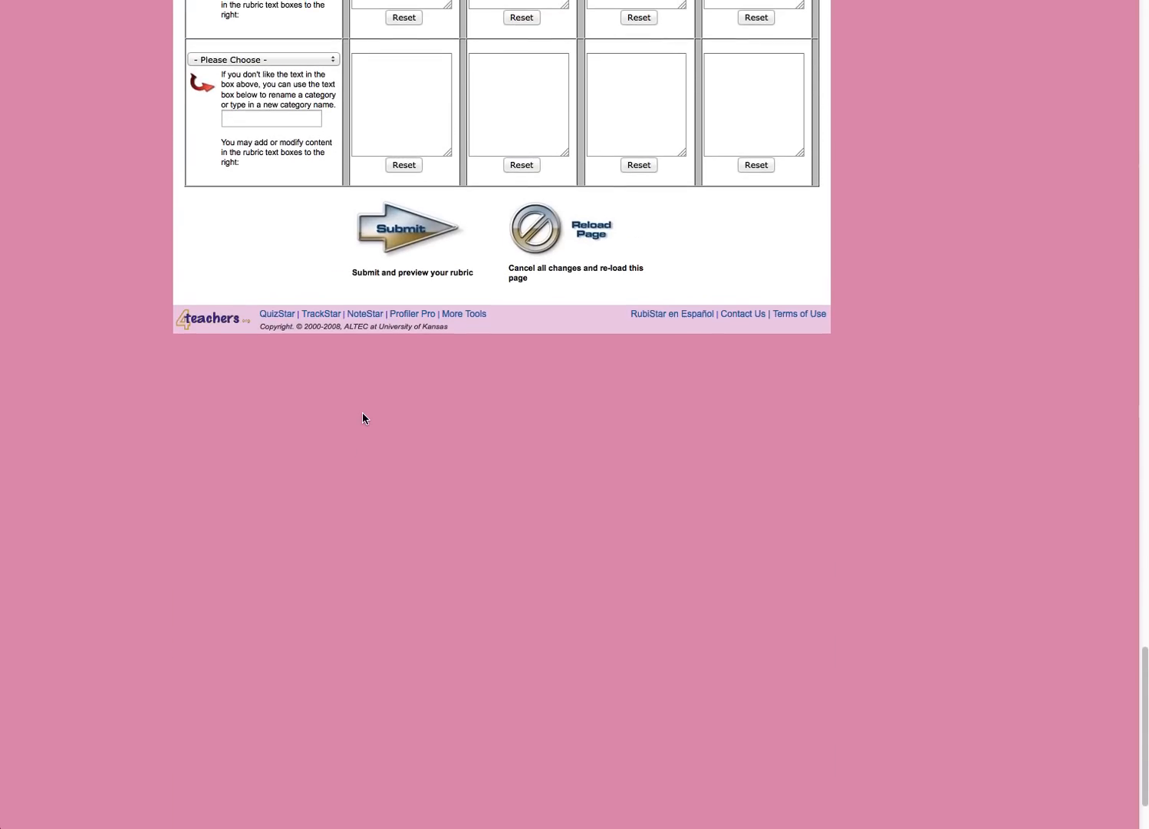
mouse_move(402, 248)
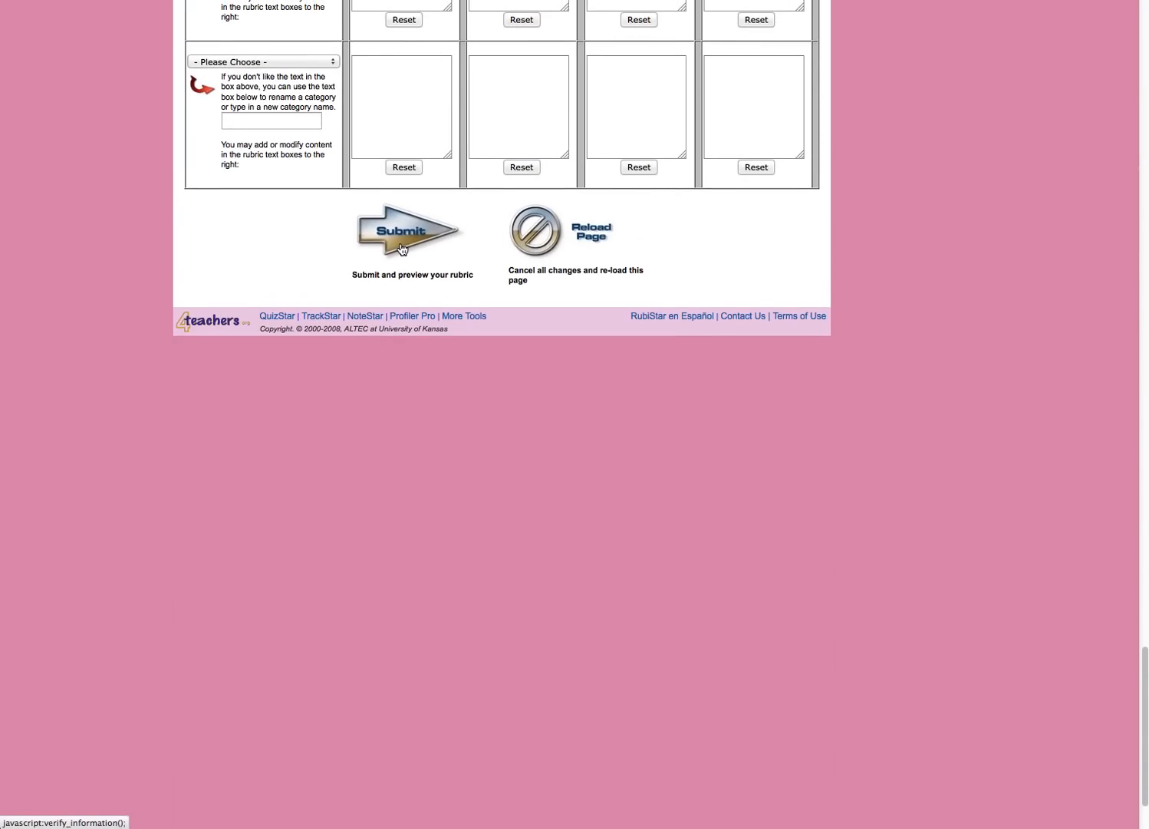
left_click(409, 230)
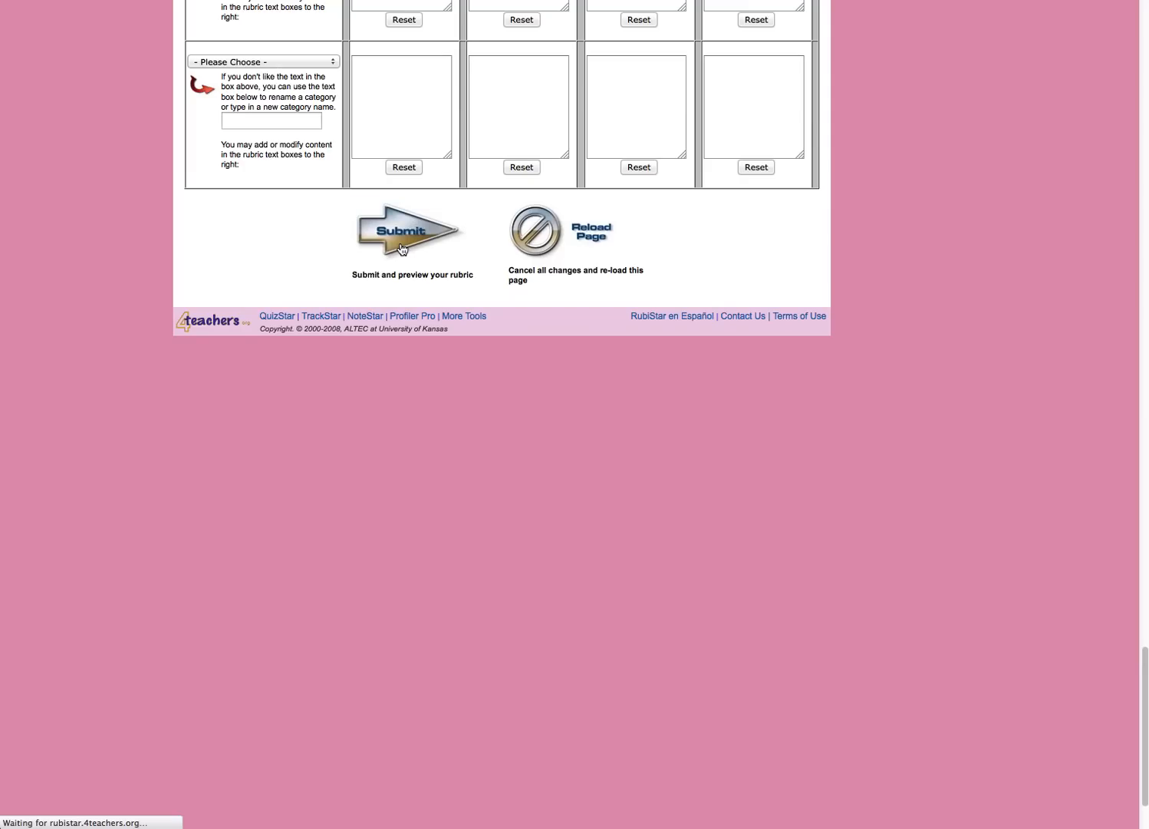
left_click(411, 230)
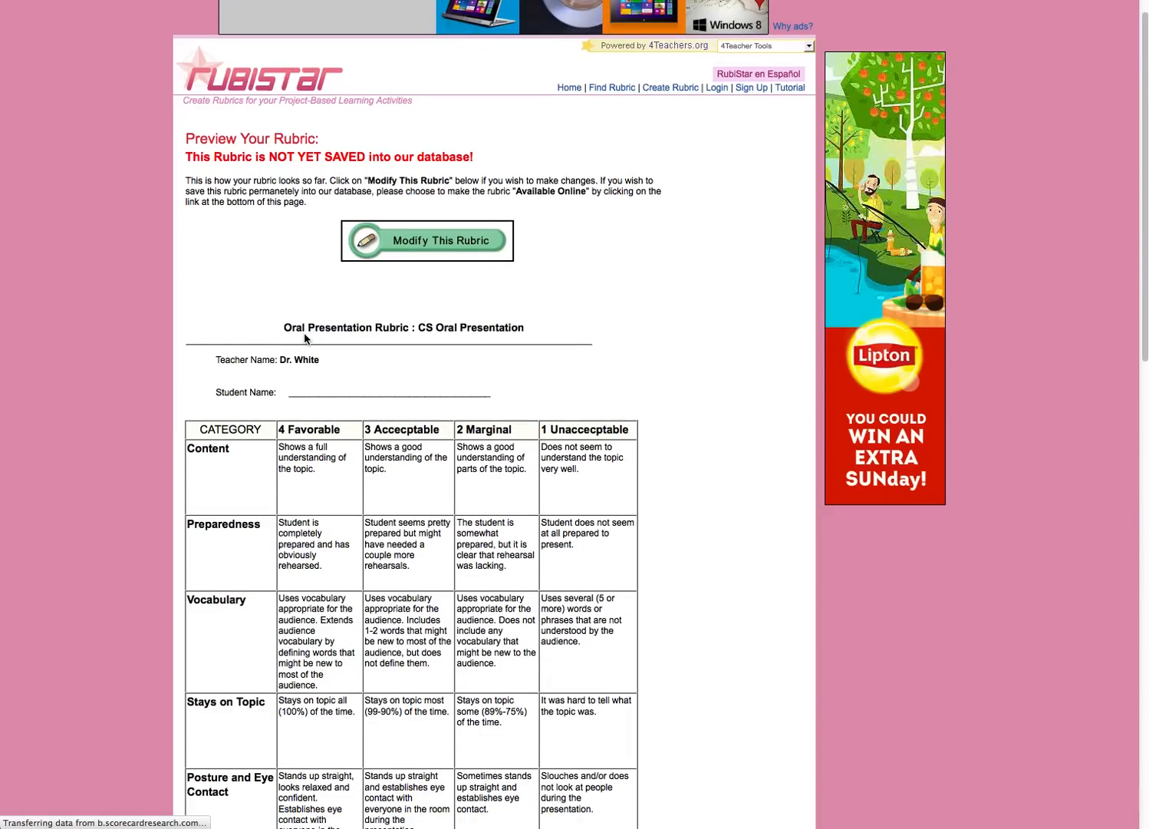
Step: Review the rubric preview, then choose Print or Download
scroll("down", 3)
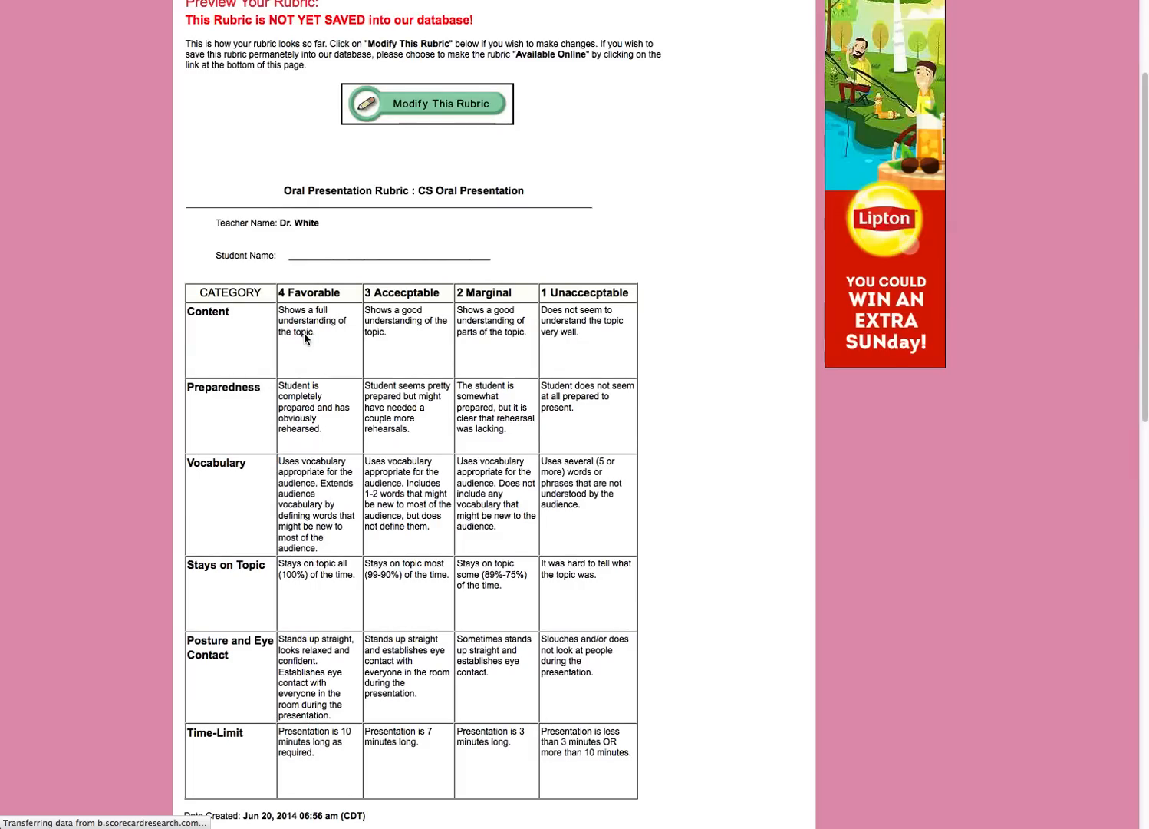
scroll("down", 3)
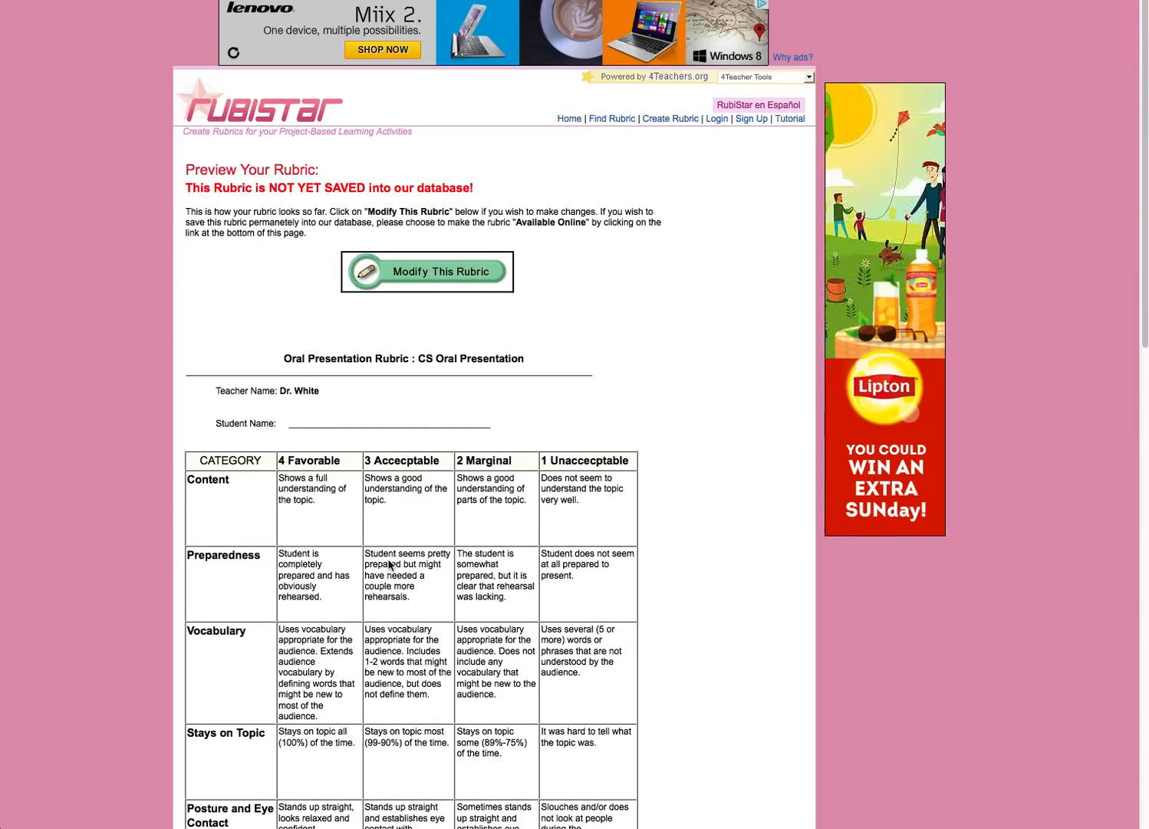
scroll("down", 3)
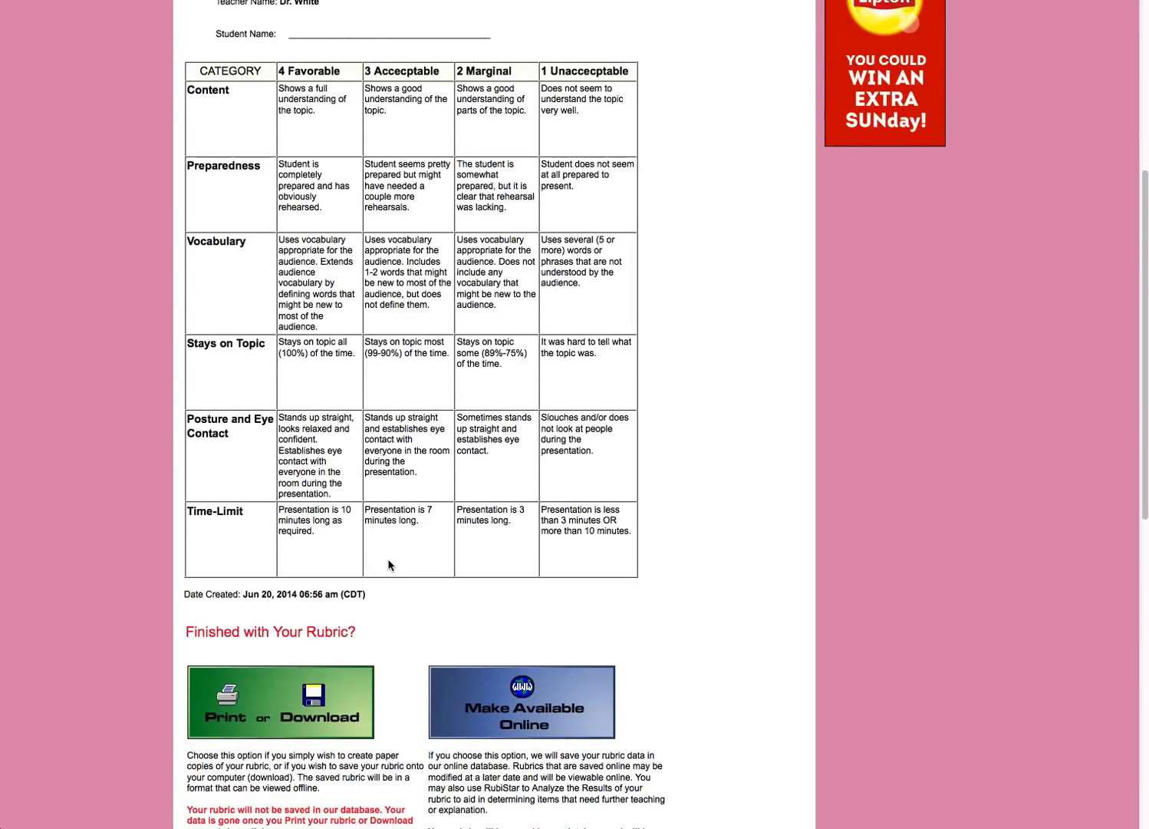
scroll("down", 3)
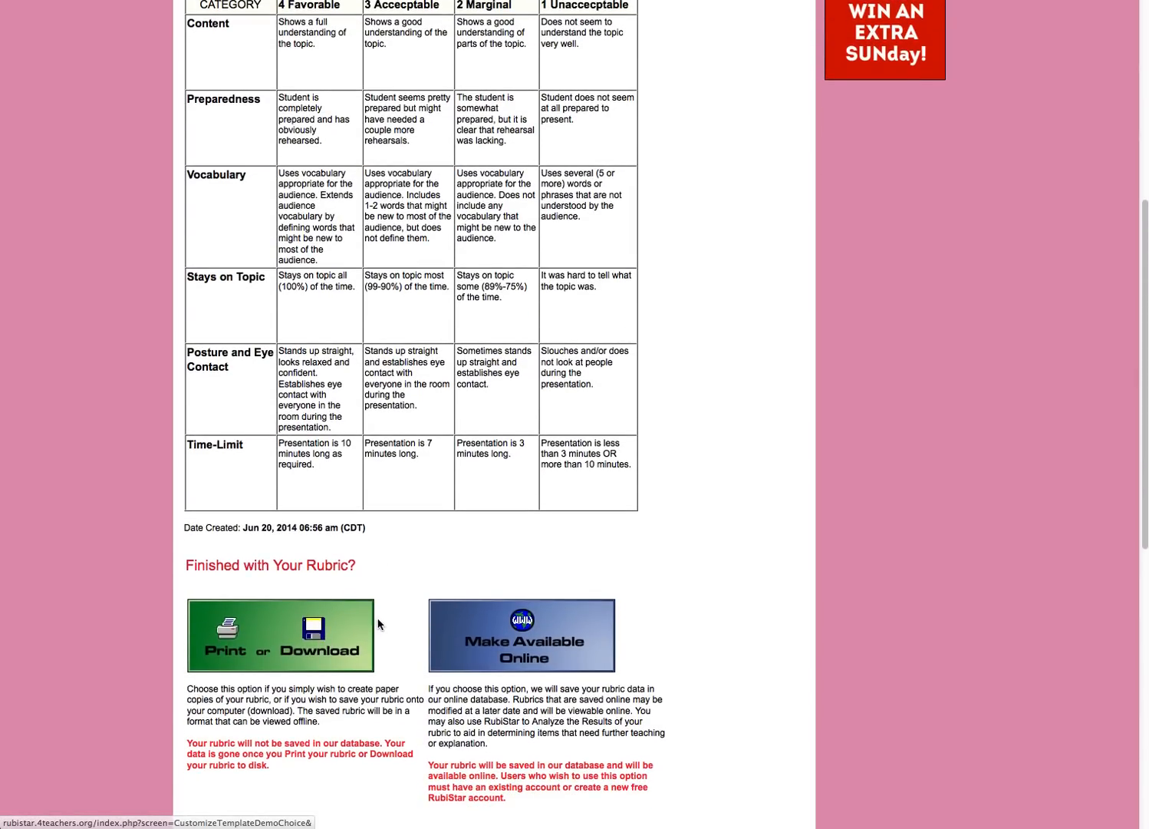
scroll("down", 3)
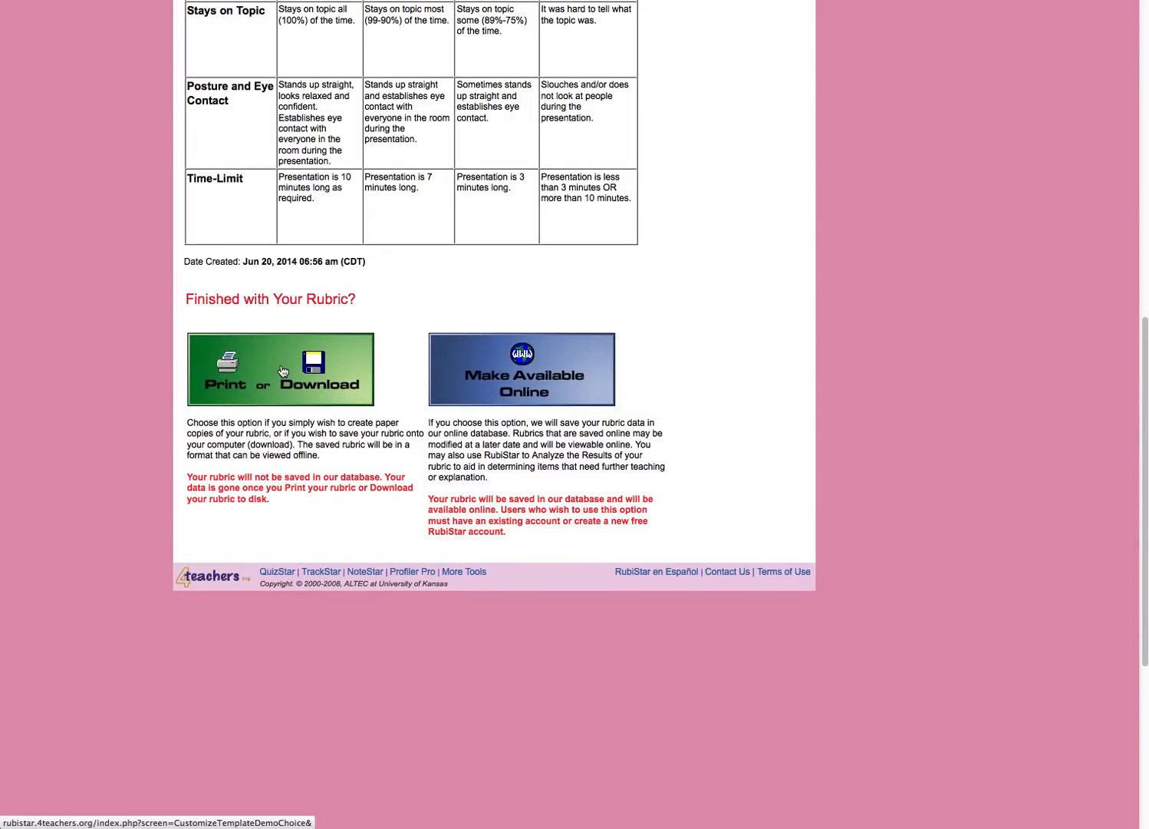
left_click(279, 368)
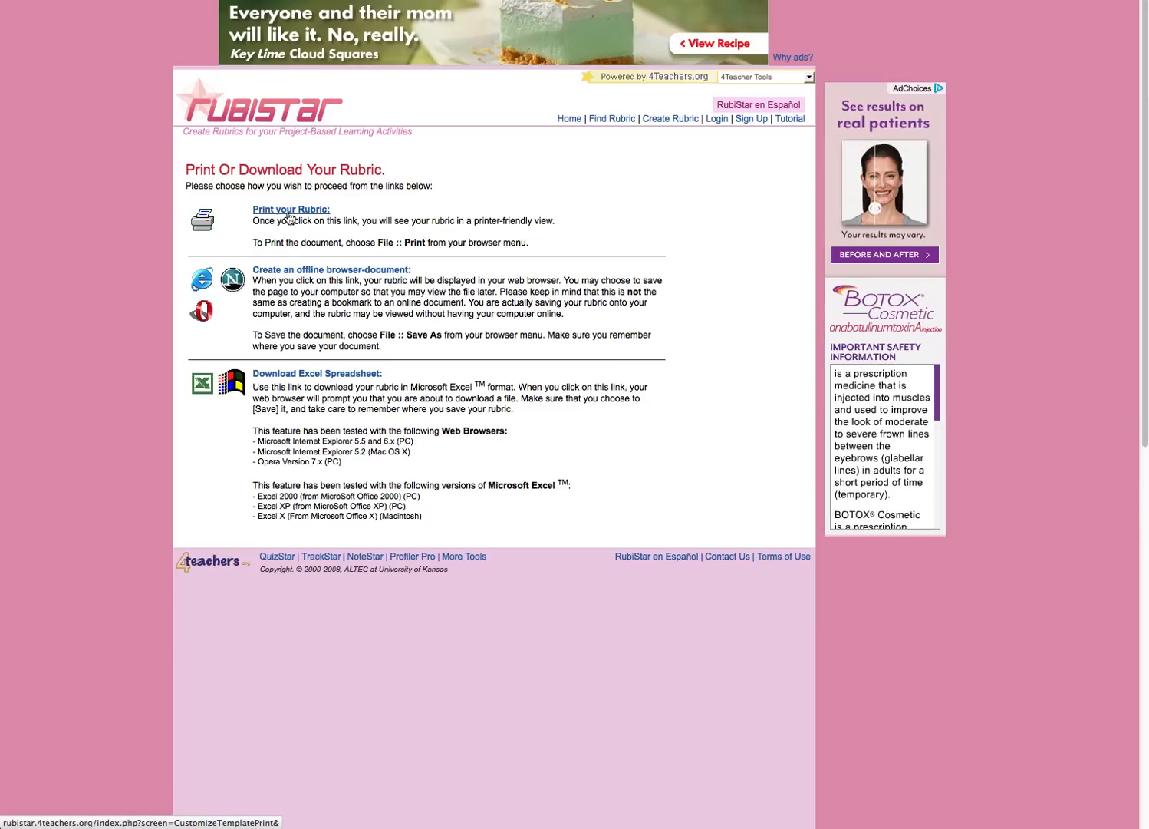
Step: Open the printer-friendly version of the Oral Presentation Rubric
left_click(290, 208)
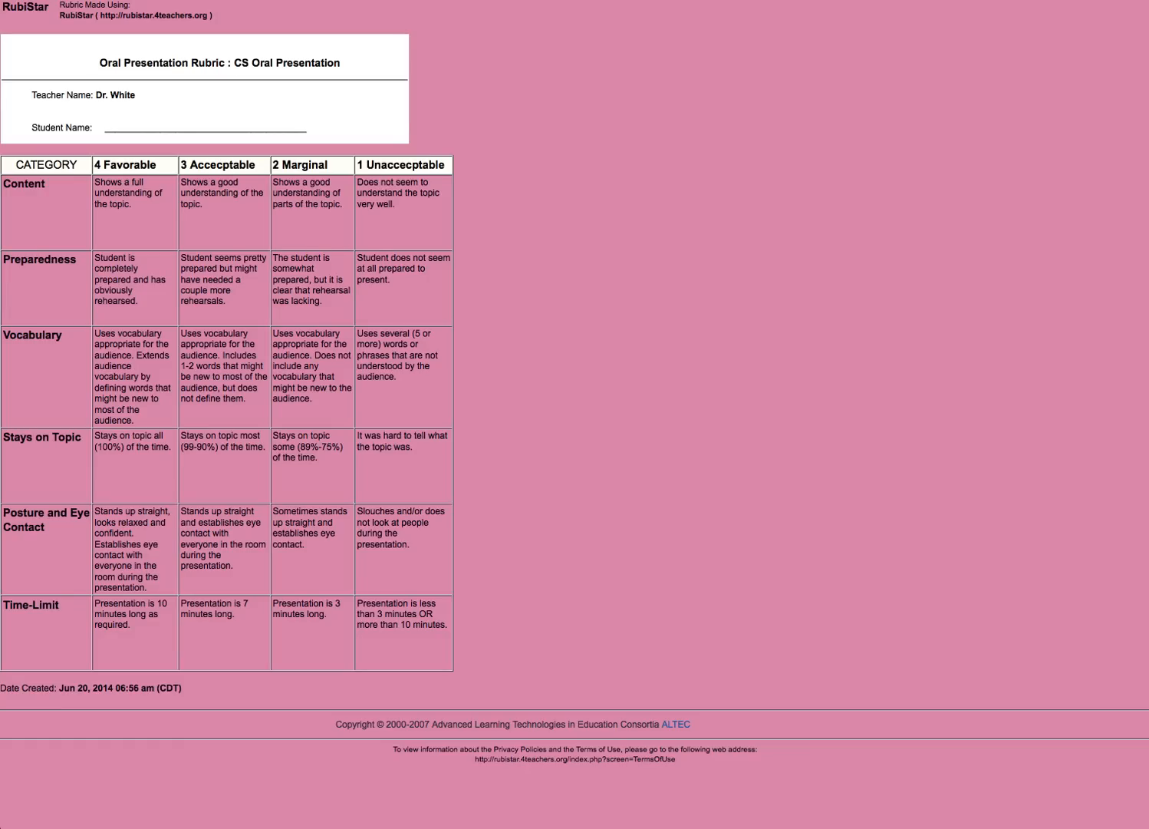
mouse_move(425, 354)
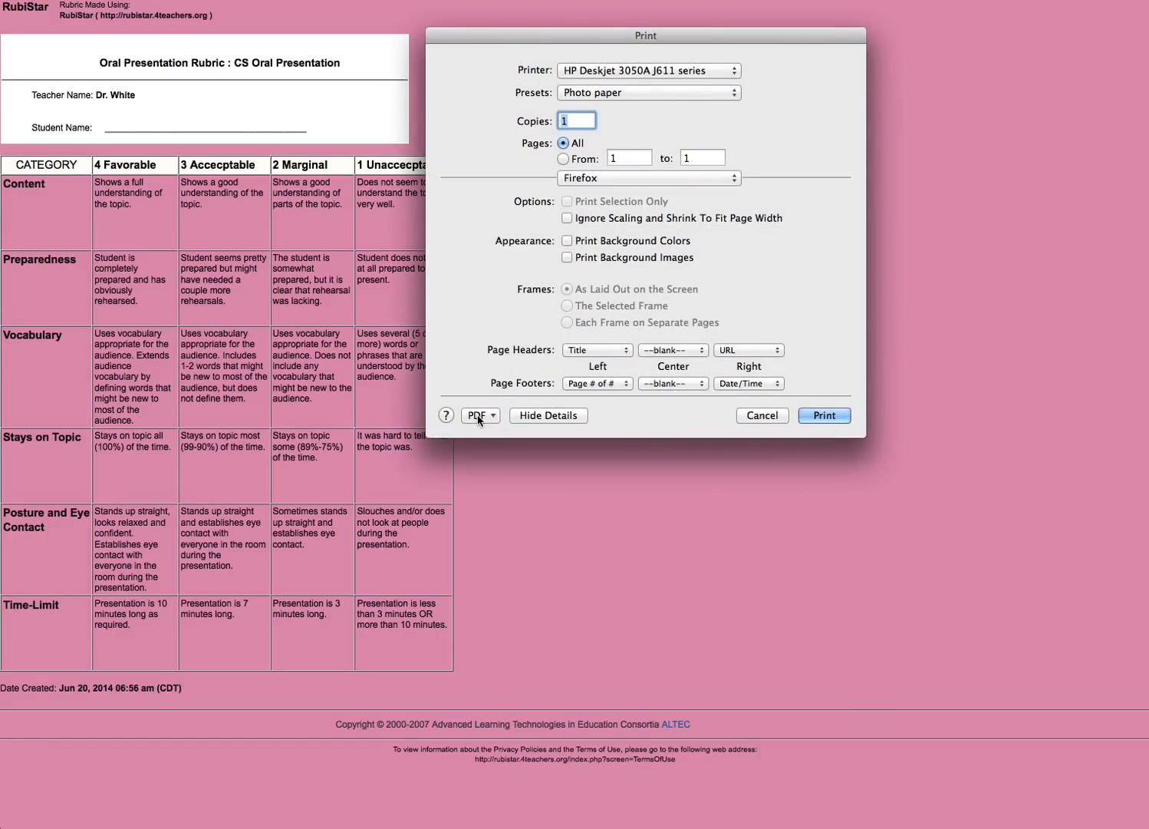
Step: Save the printer-friendly rubric as a PDF into the NASA 15mill Grant folder
left_click(479, 415)
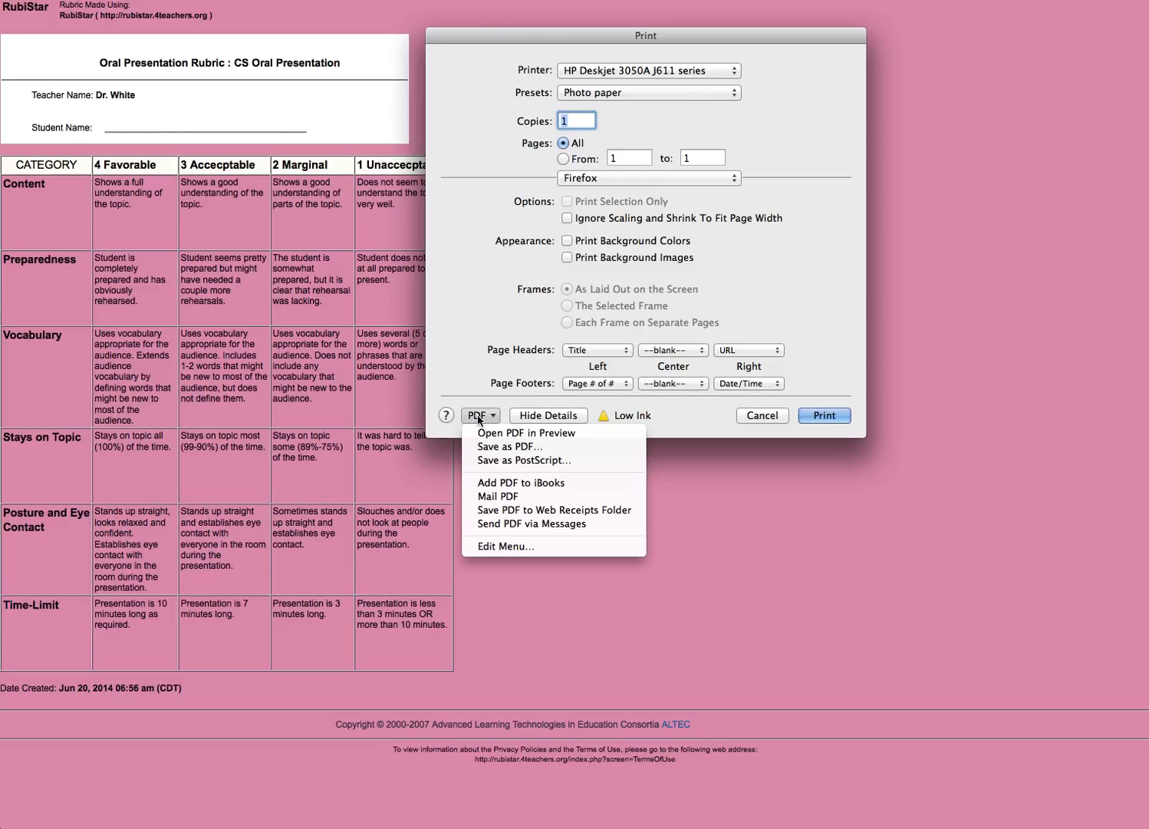
mouse_move(510, 447)
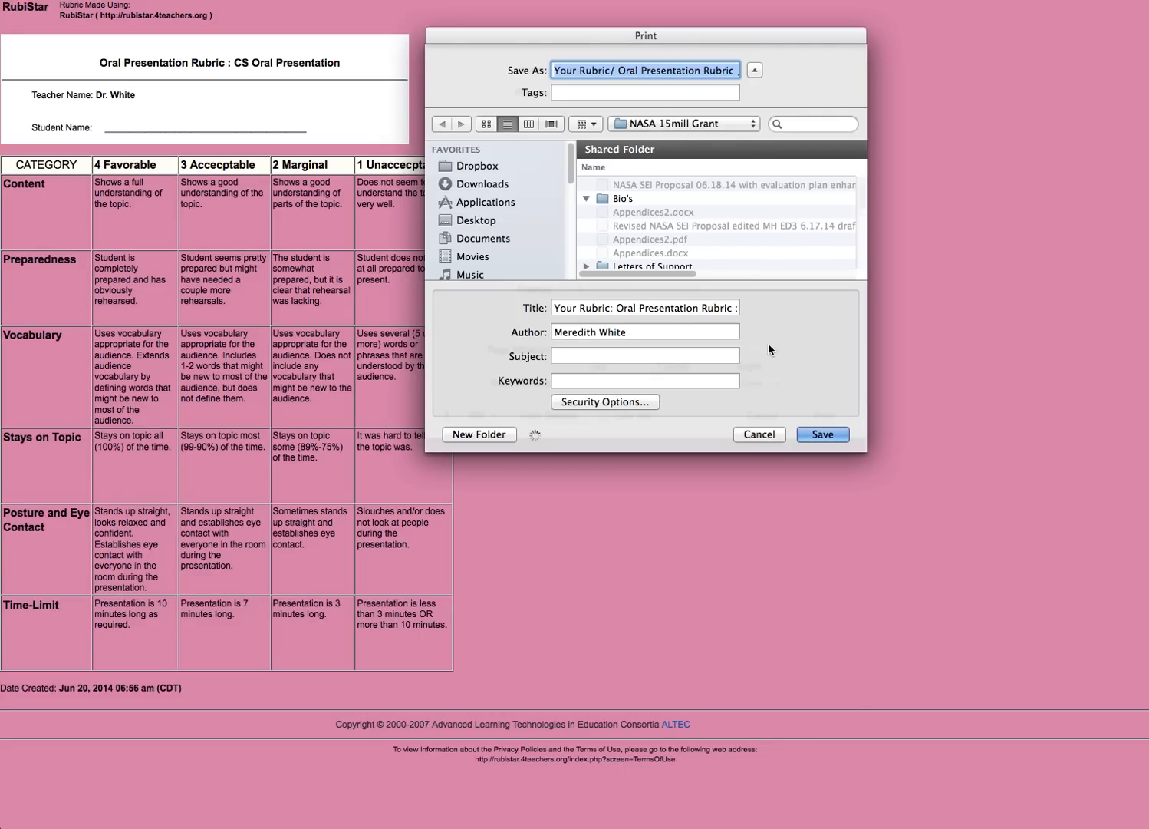
left_click(823, 434)
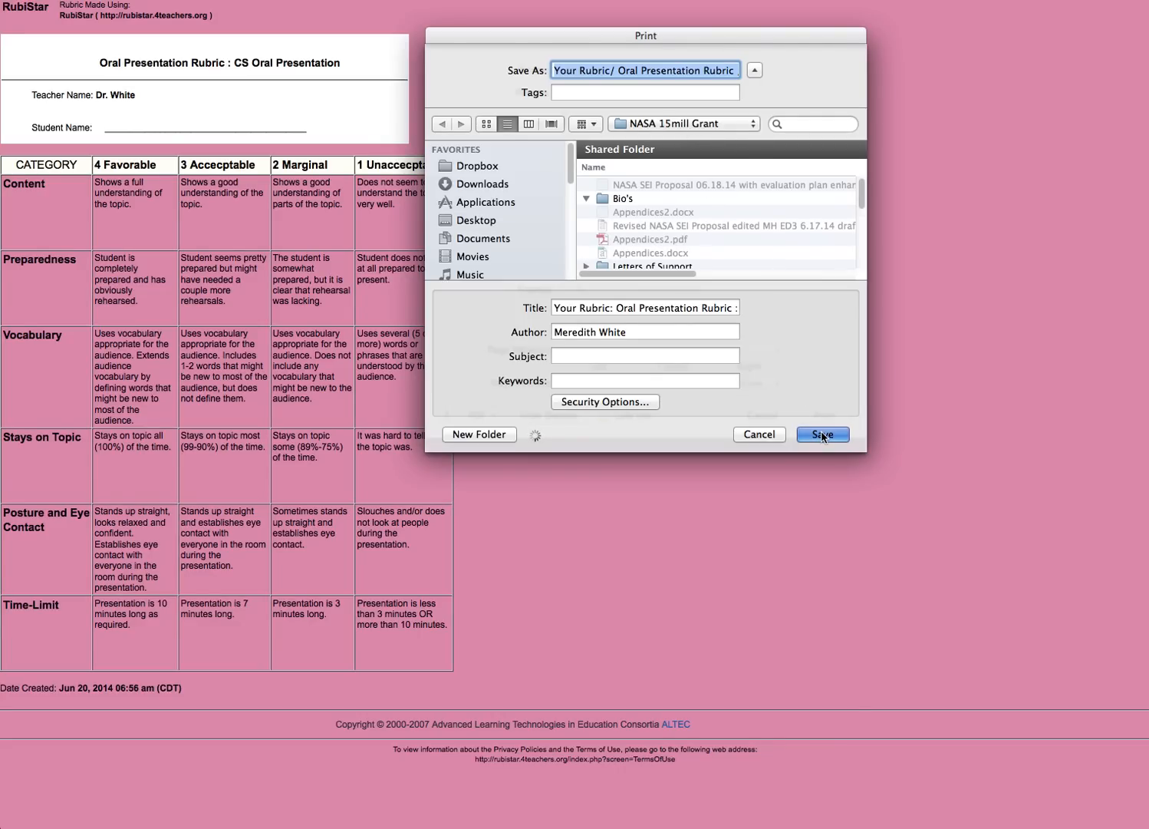
left_click(822, 434)
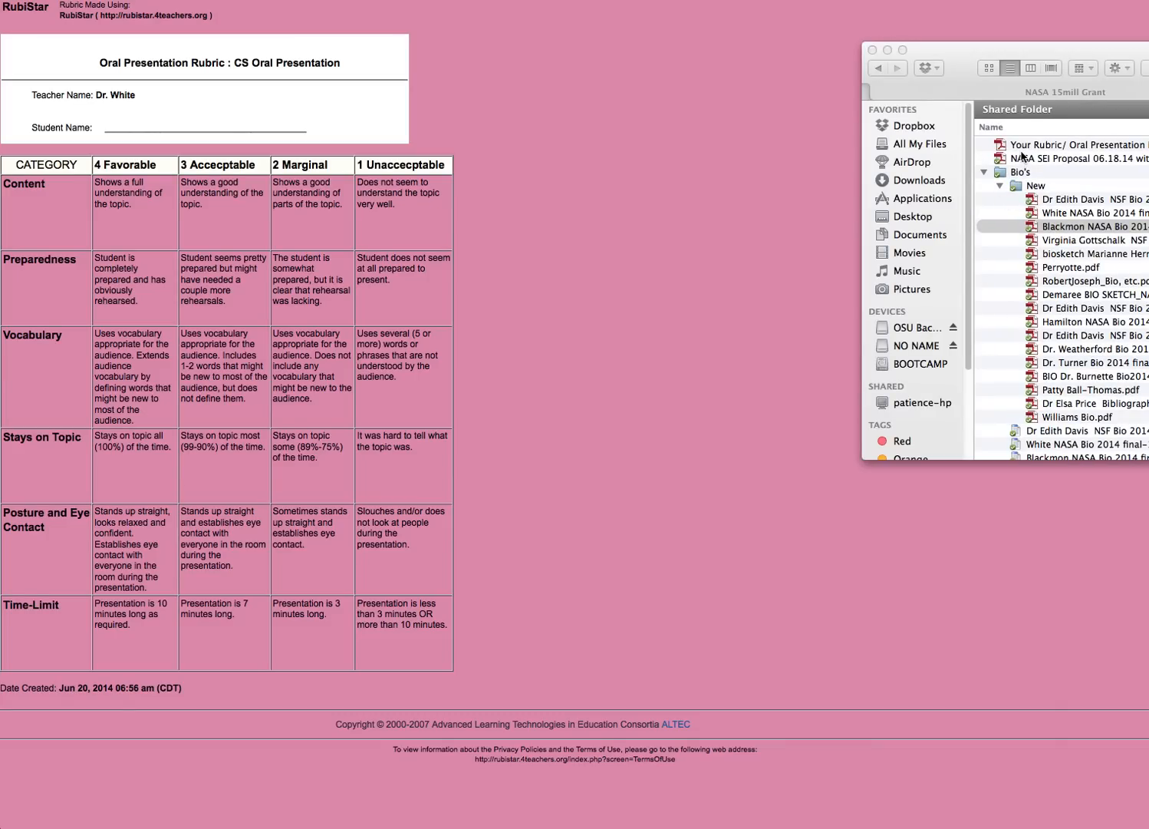
Step: Open the saved Your Rubric PDF from the Finder folder window
left_click(1089, 227)
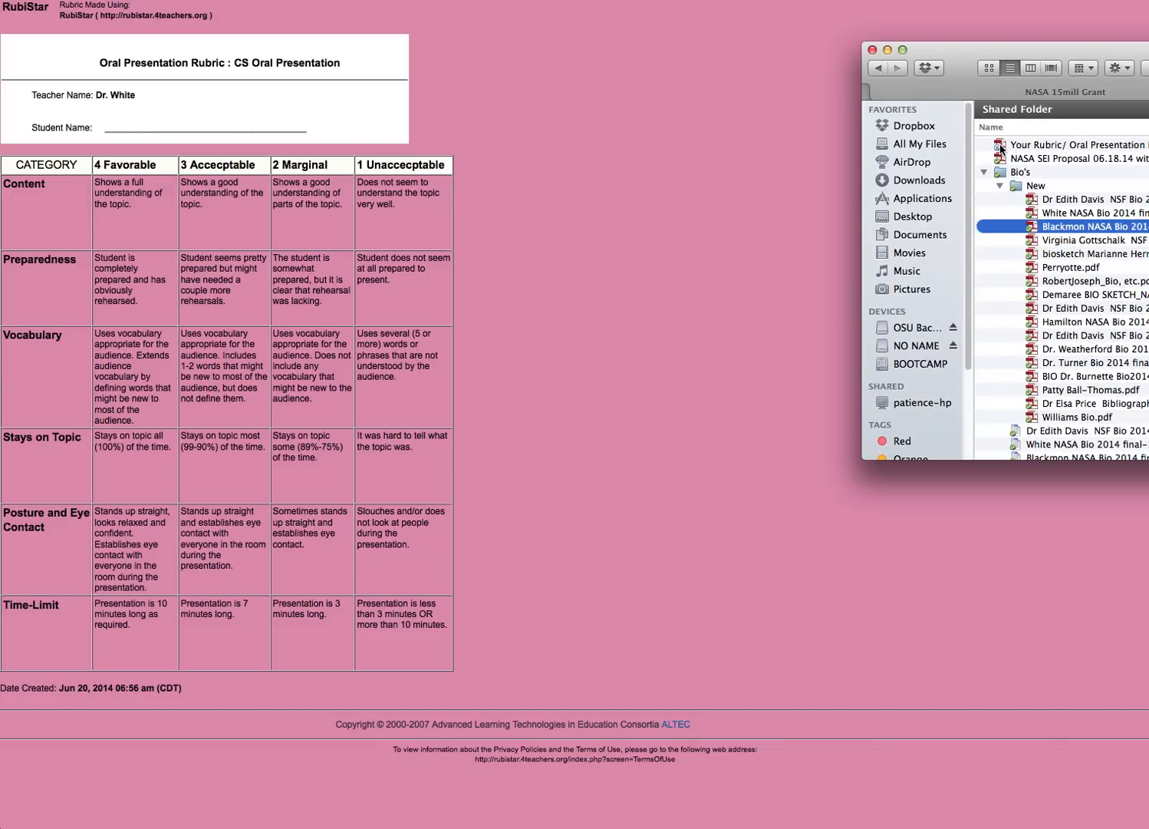
left_click(1074, 144)
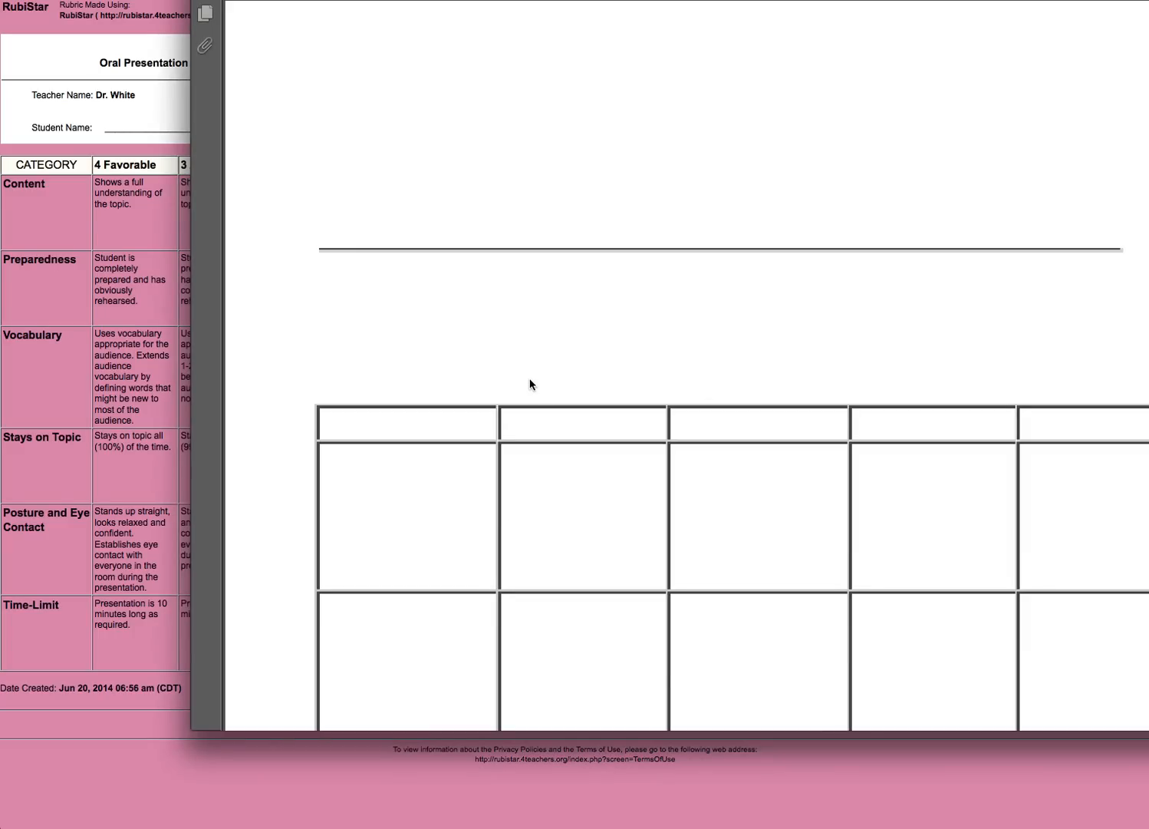
mouse_move(558, 355)
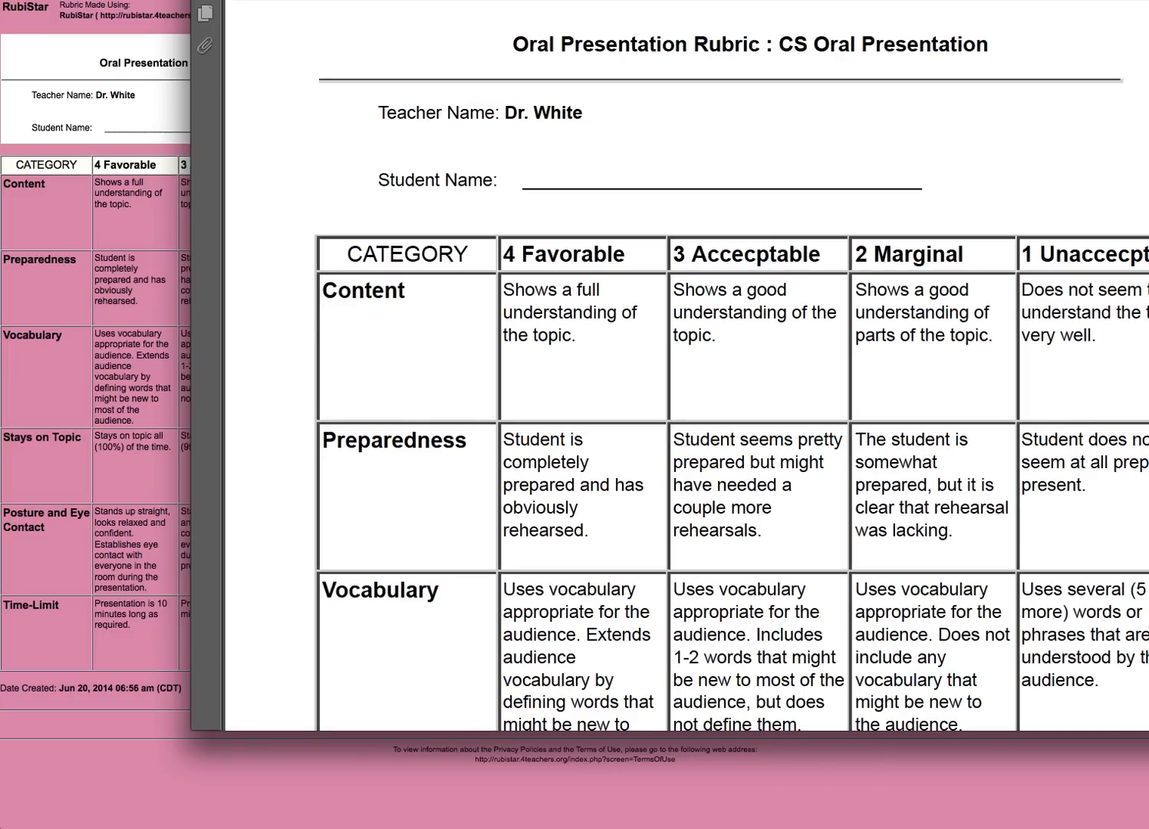
Step: Set Preview zoom to Fit Visible and scroll through both rubric pages
left_click(614, 46)
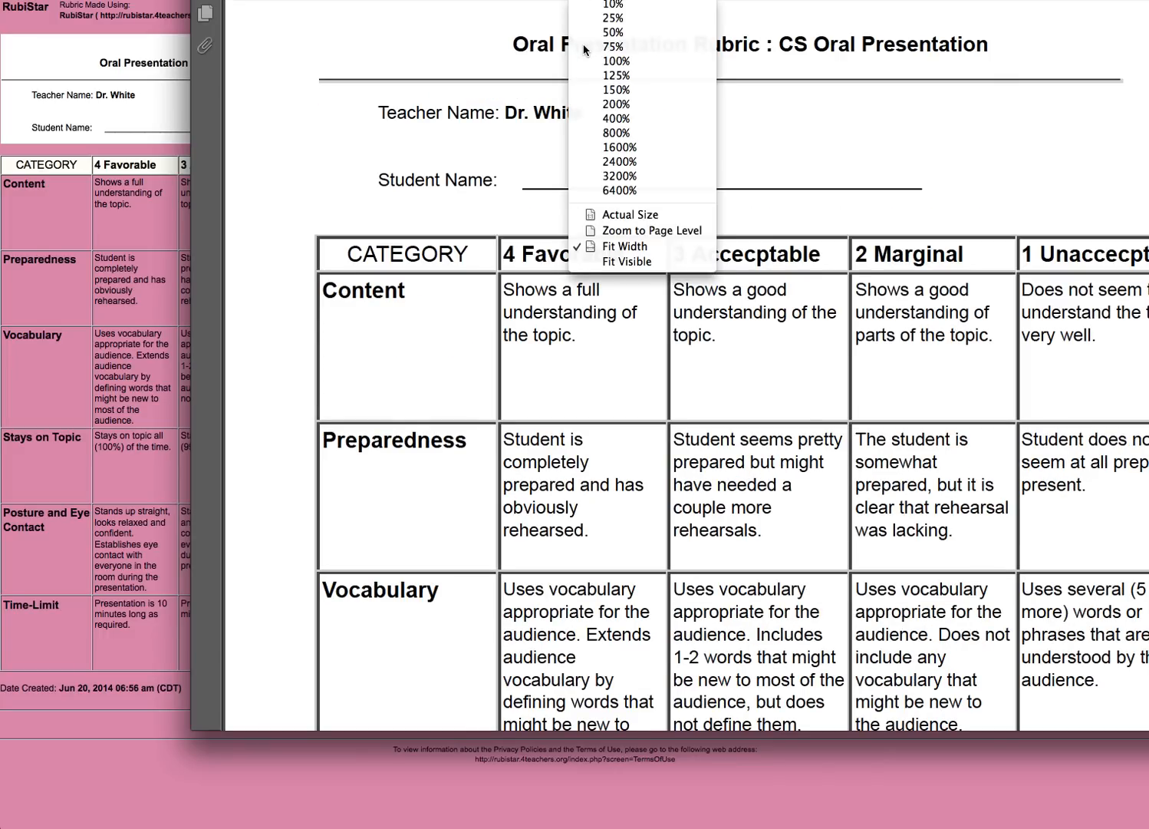
left_click(626, 261)
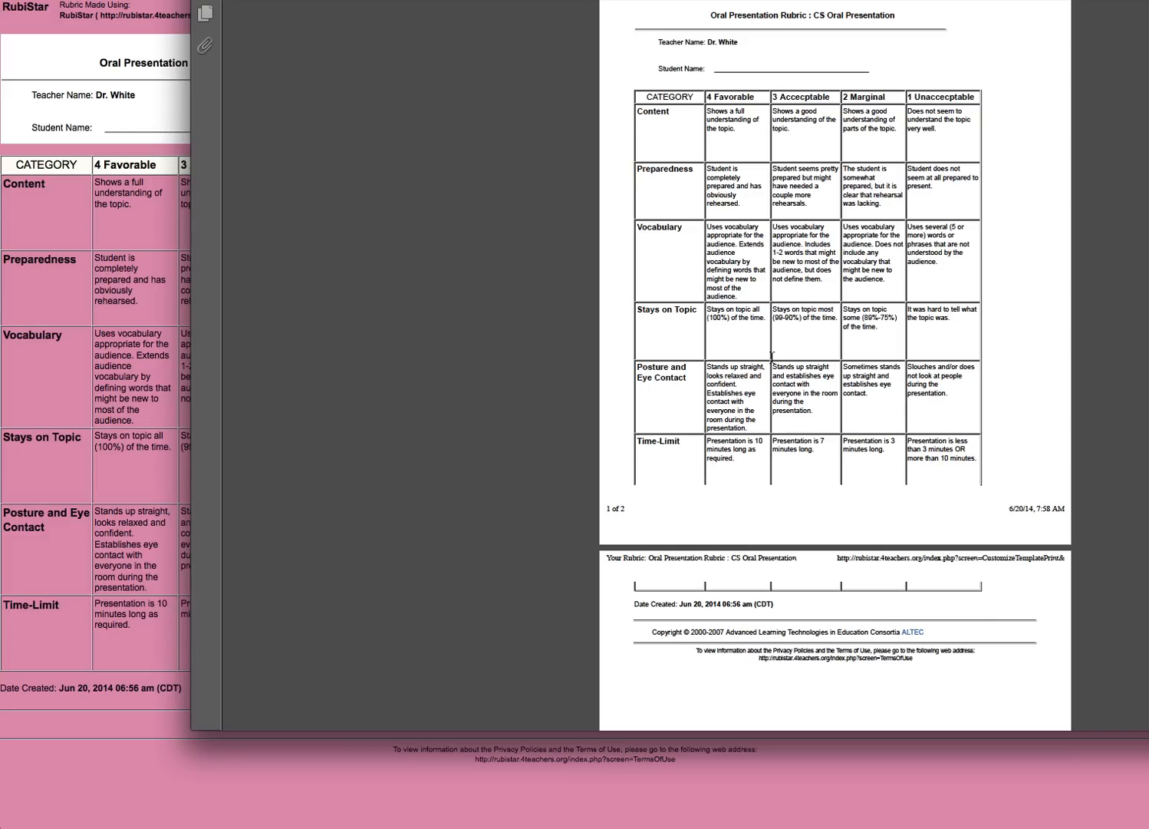
scroll("down", 3)
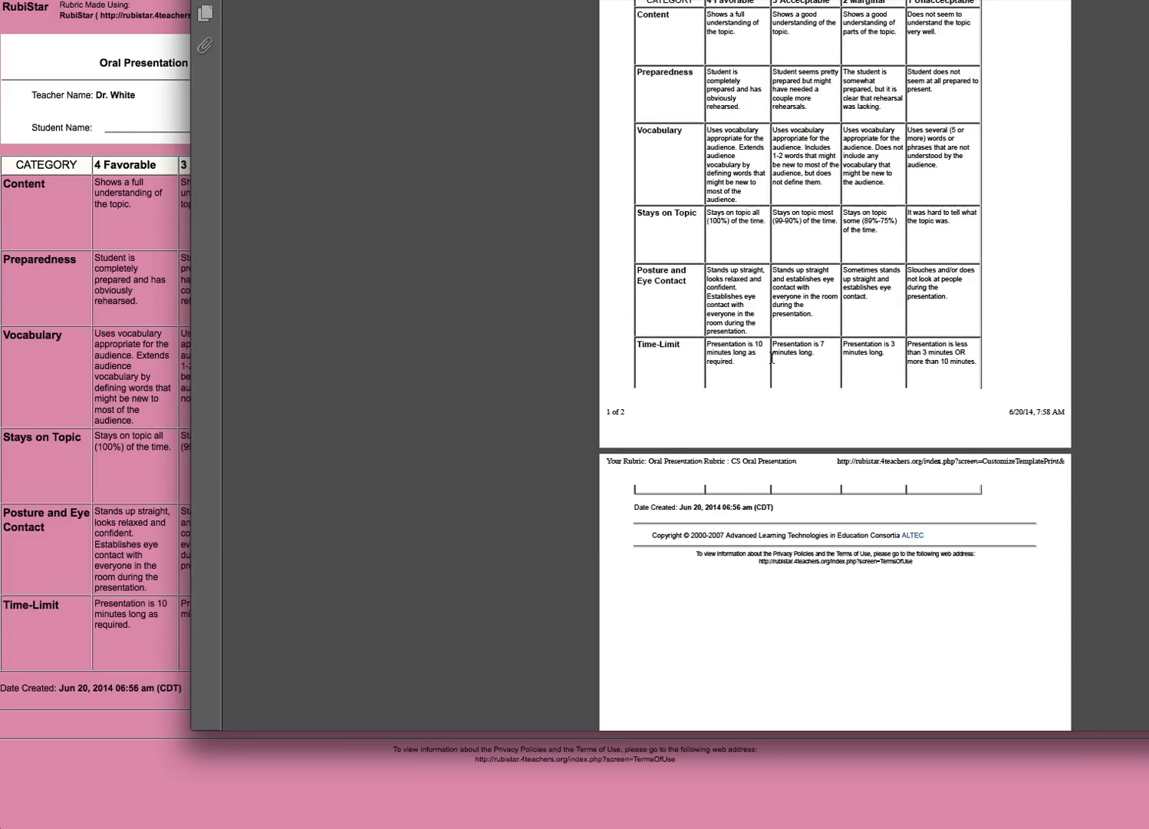
scroll("down", 3)
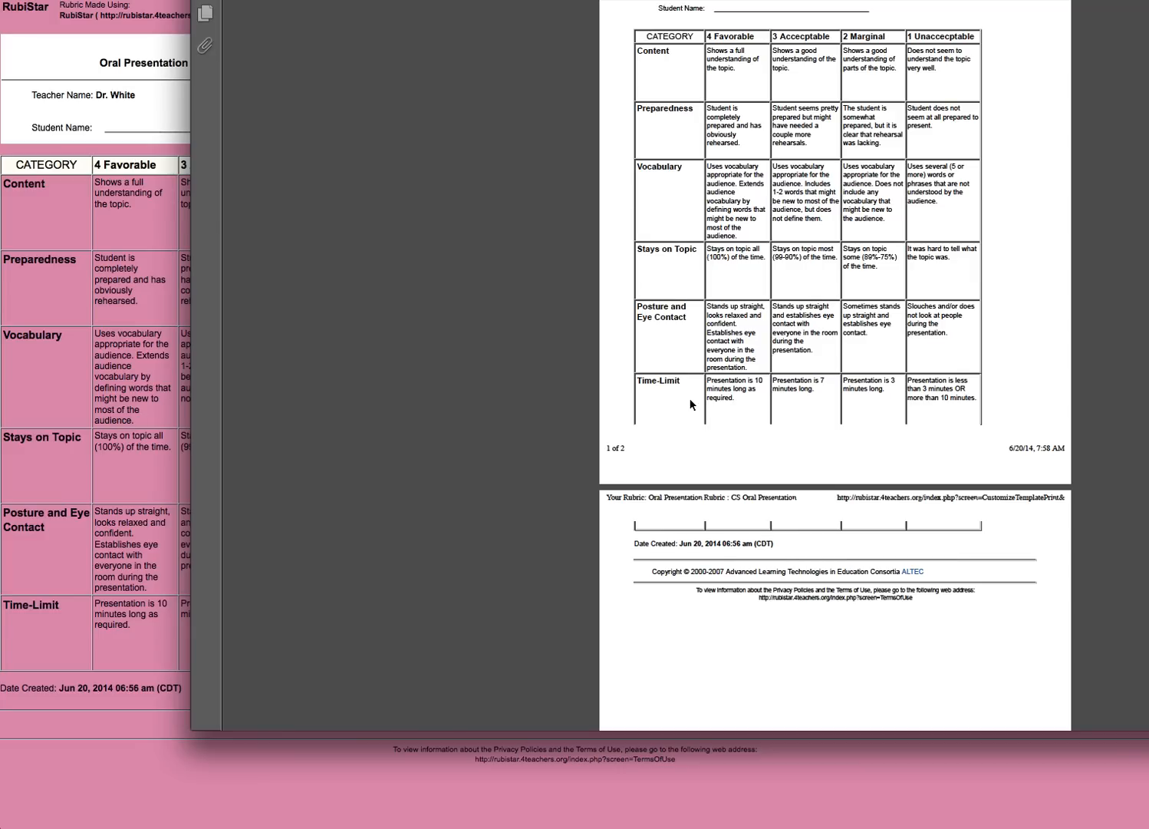
mouse_move(830, 537)
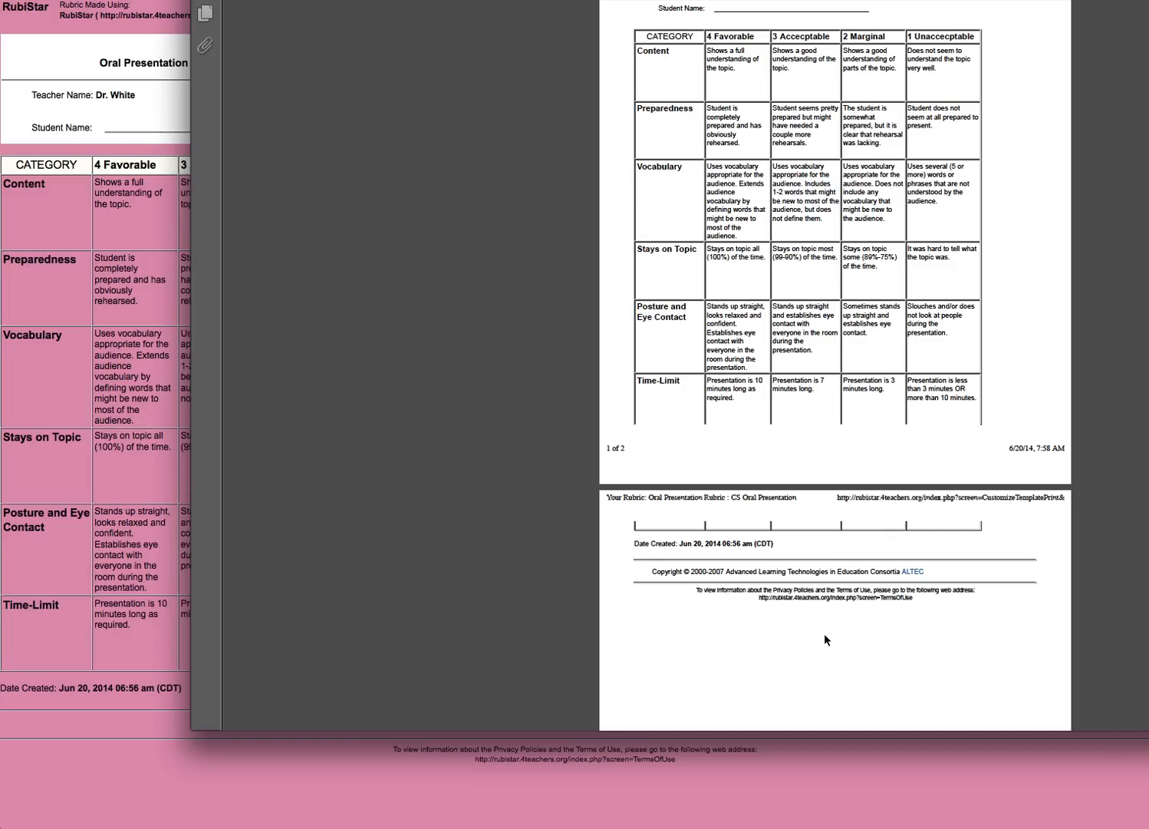
scroll("down", 3)
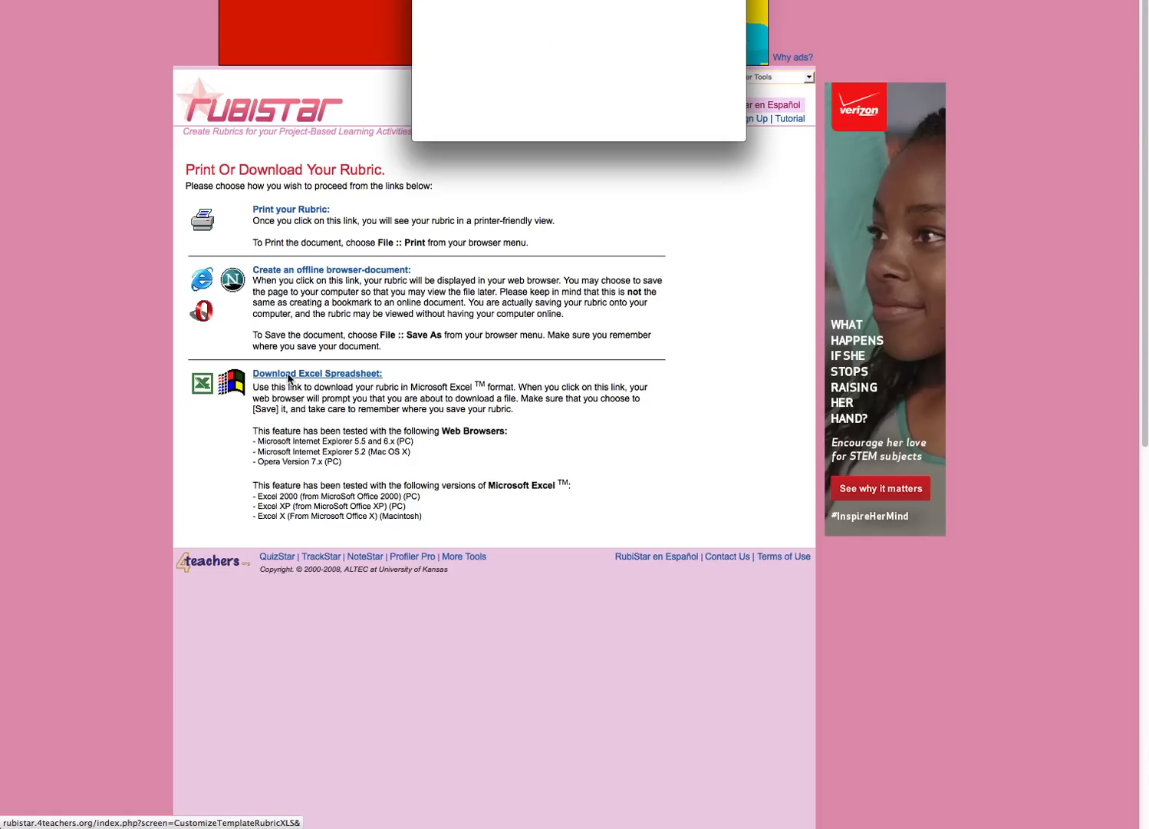
Step: Download the rubric as an Excel spreadsheet and confirm opening MyRubric-1.xls
left_click(317, 374)
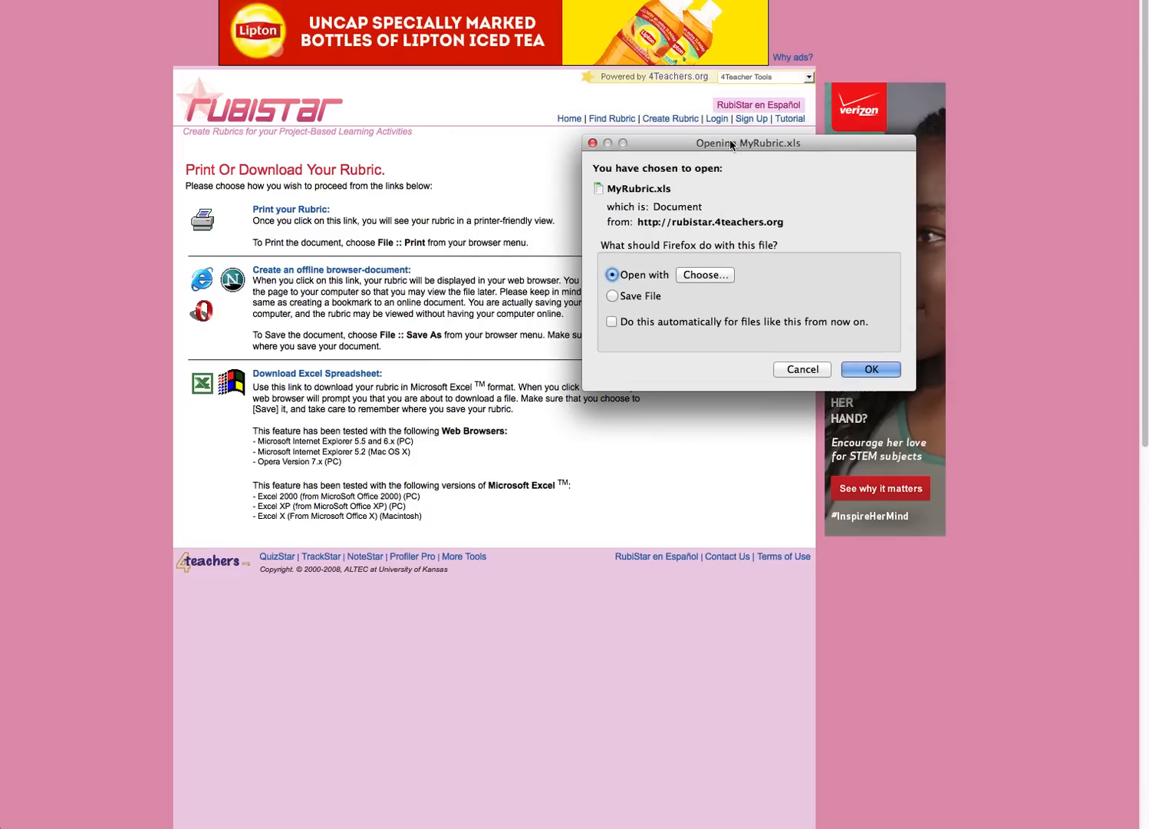
mouse_move(621, 246)
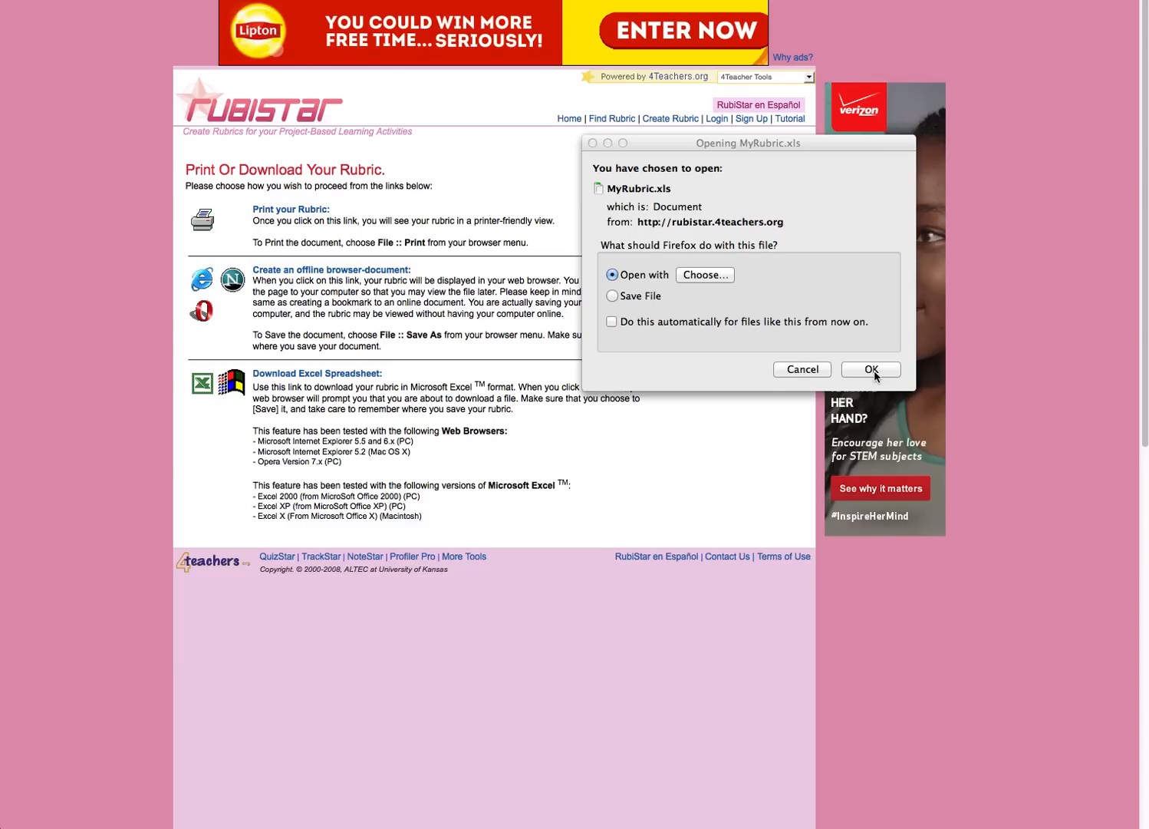
left_click(871, 369)
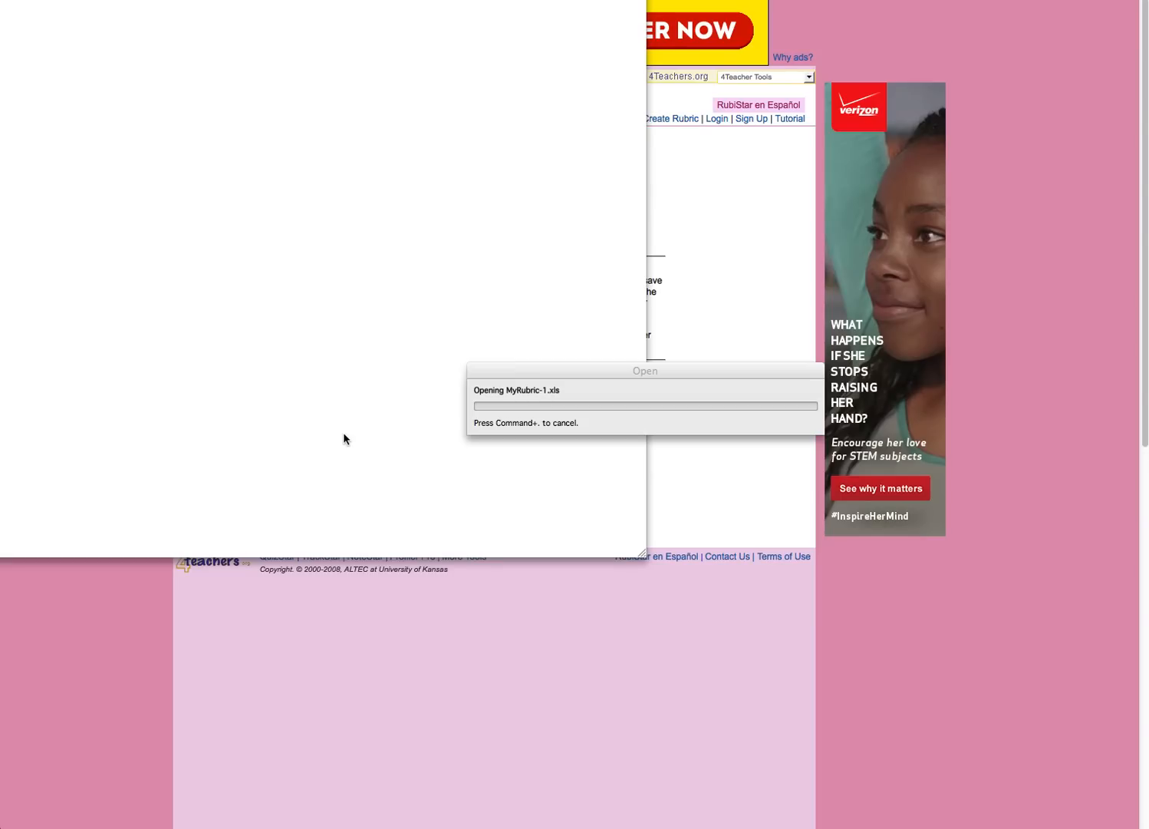
mouse_move(366, 415)
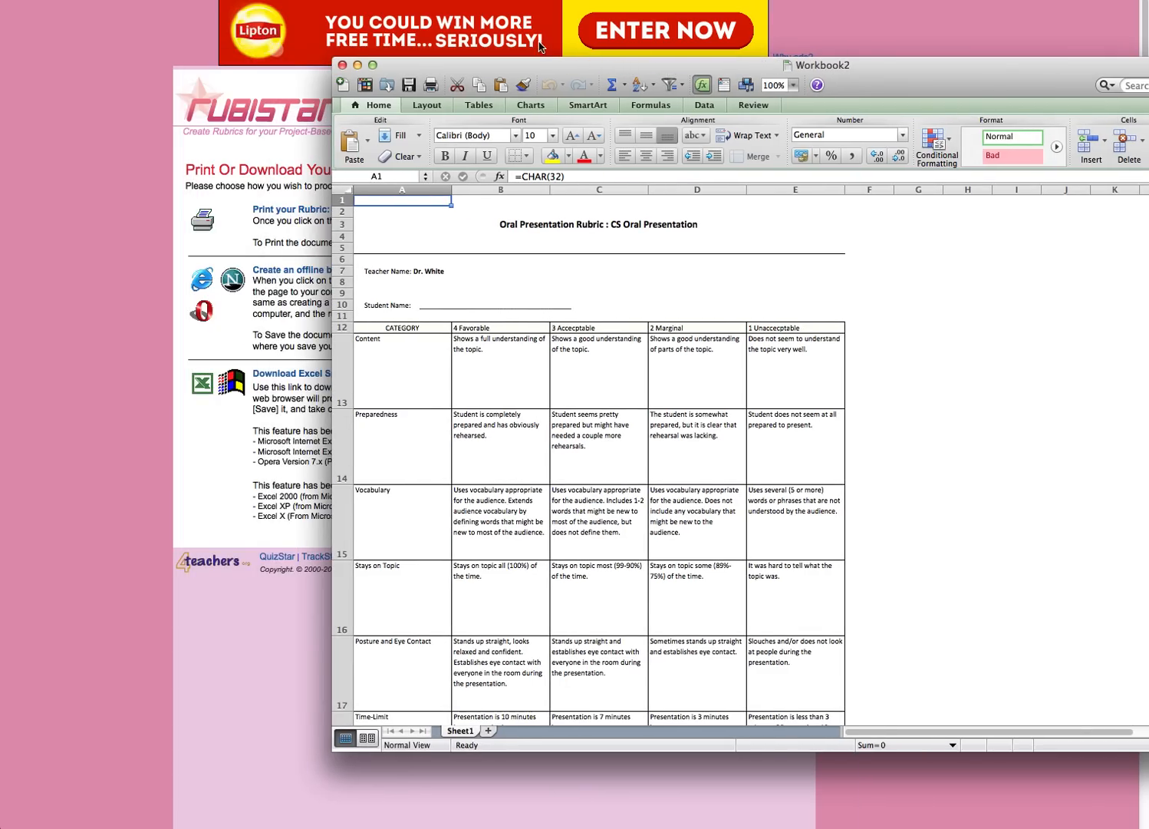
Step: Drag the MyRubric-1.xls Excel window into view and scroll down the rubric table
left_click_drag(816, 64, 698, 63)
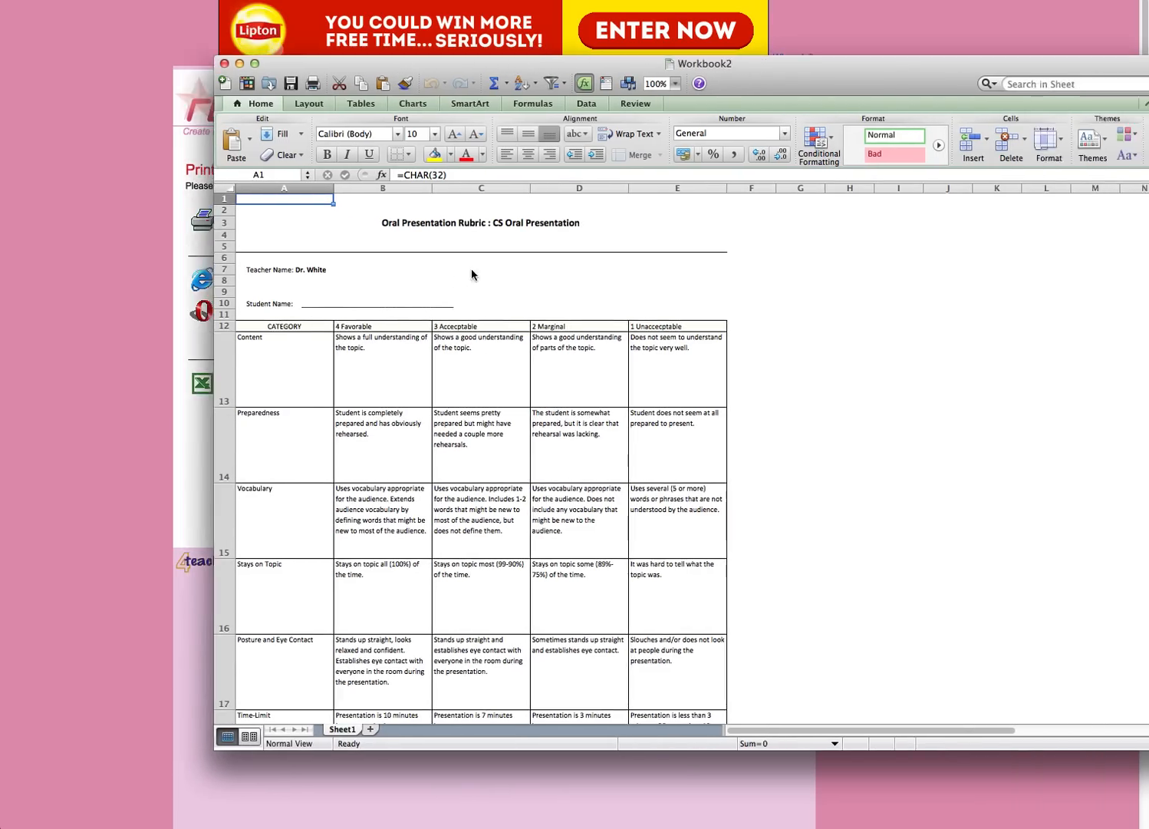
mouse_move(455, 399)
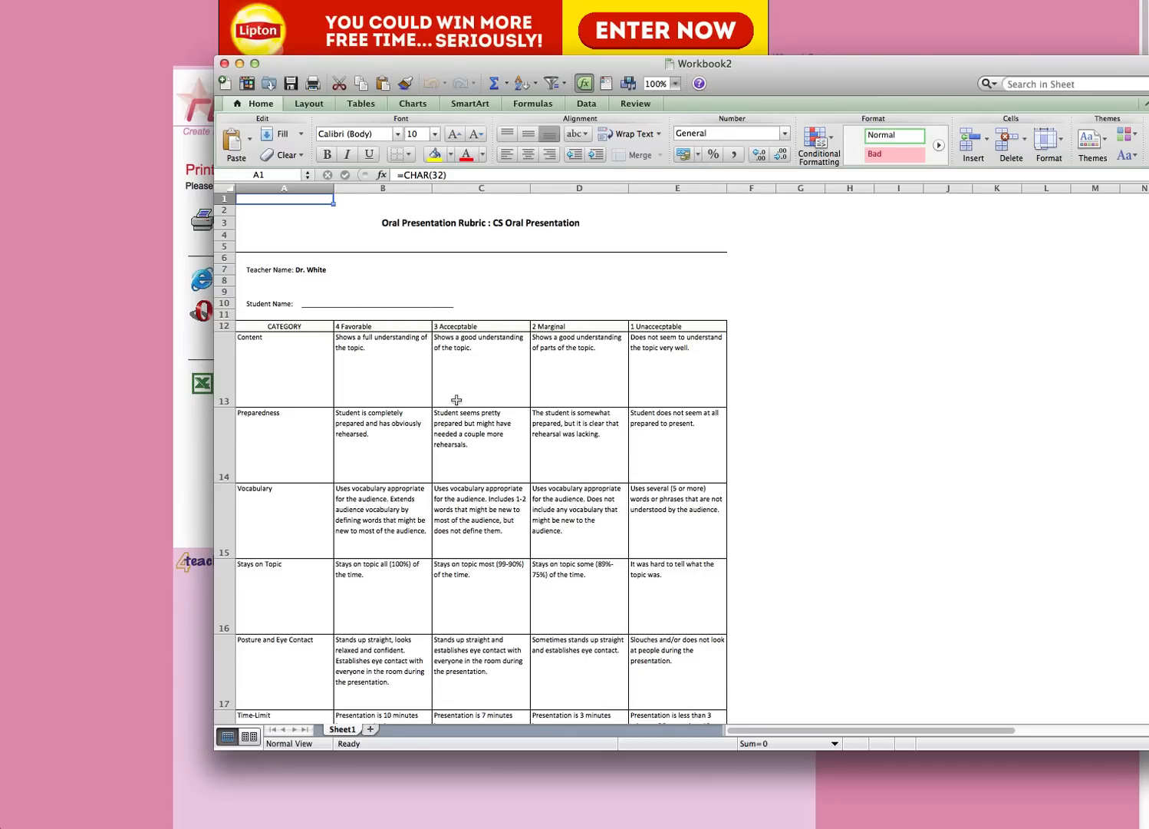
scroll("down", 3)
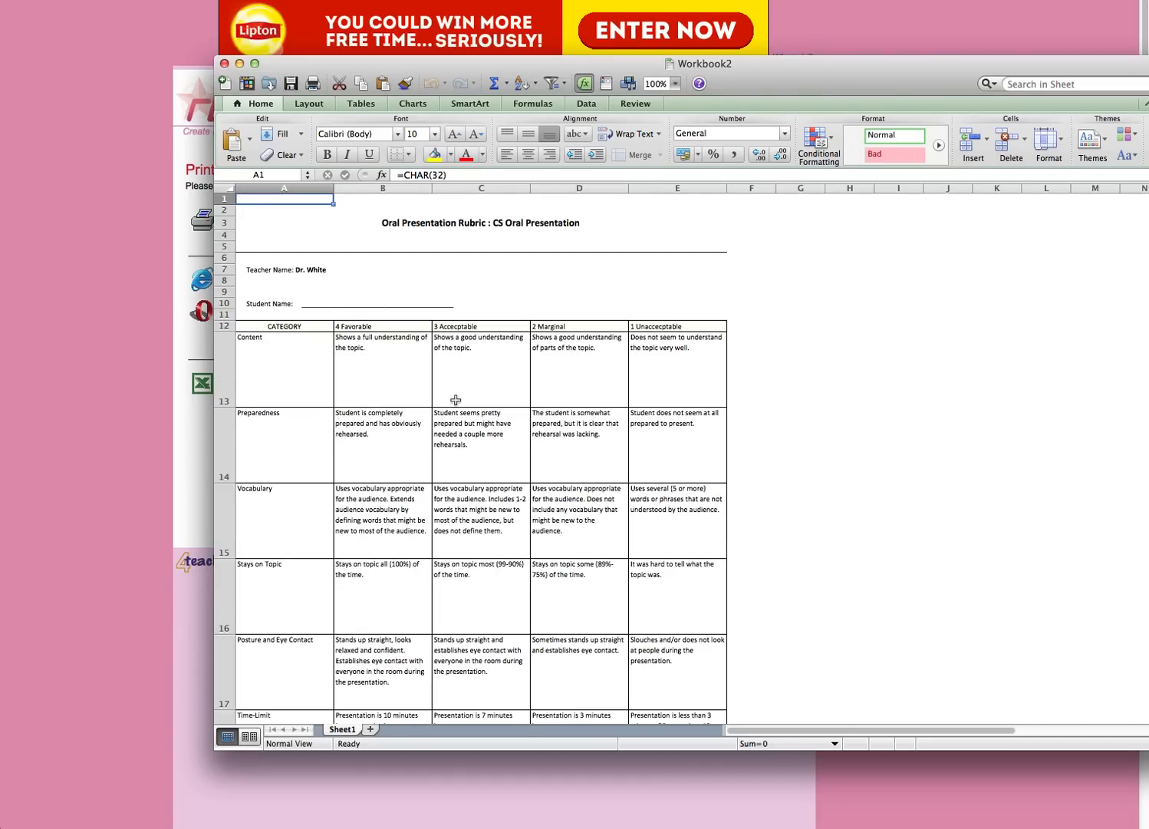
mouse_move(374, 221)
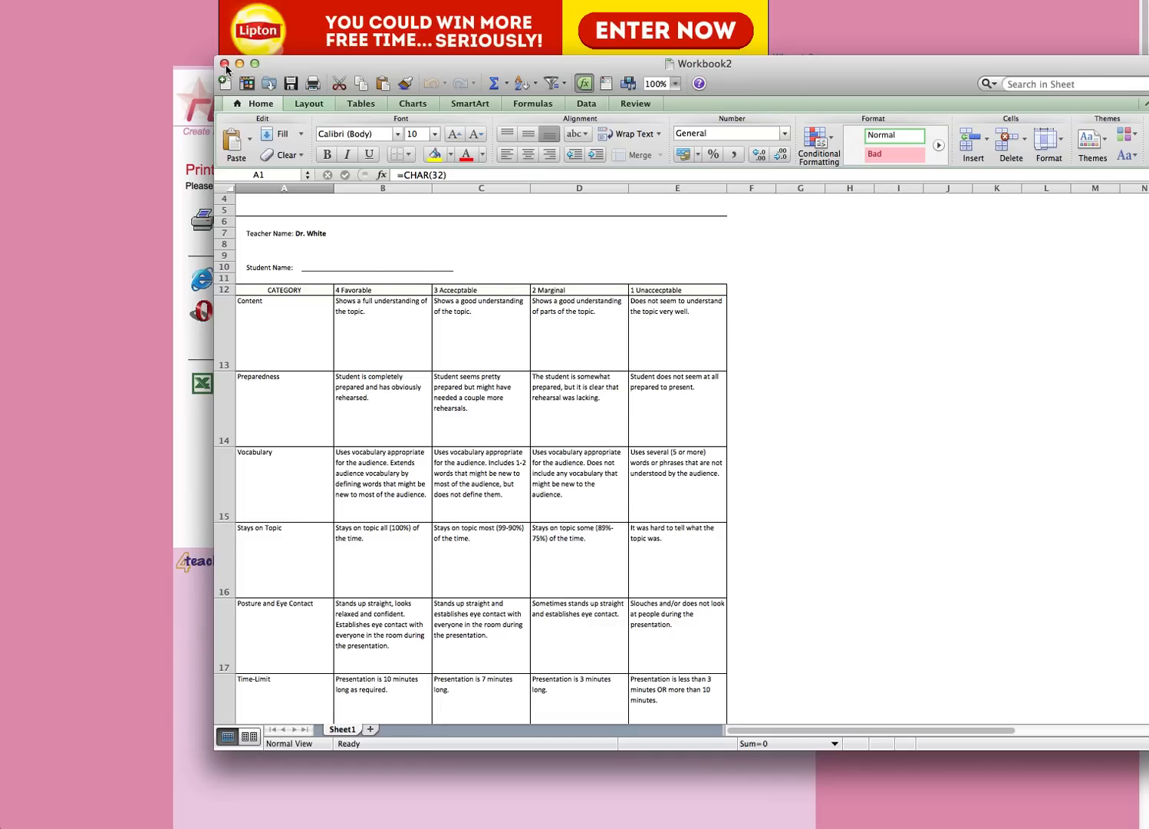
mouse_move(144, 236)
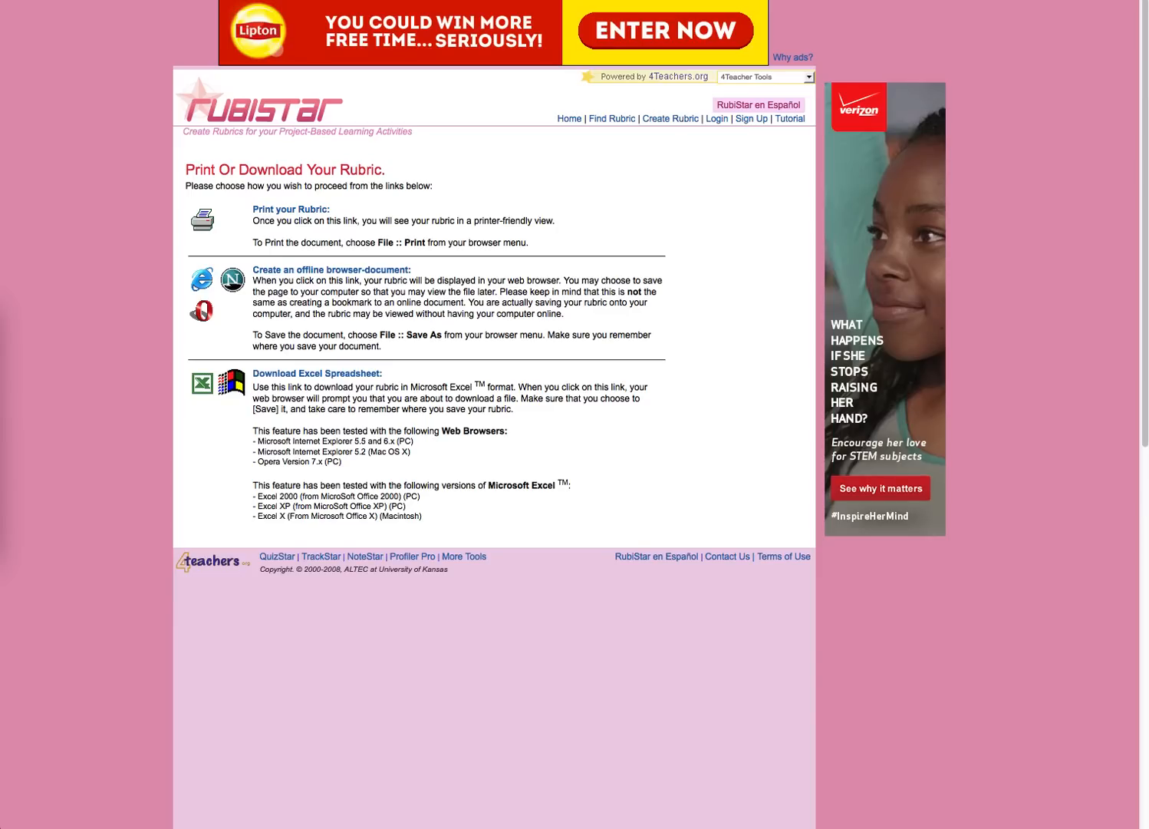
mouse_move(37, 135)
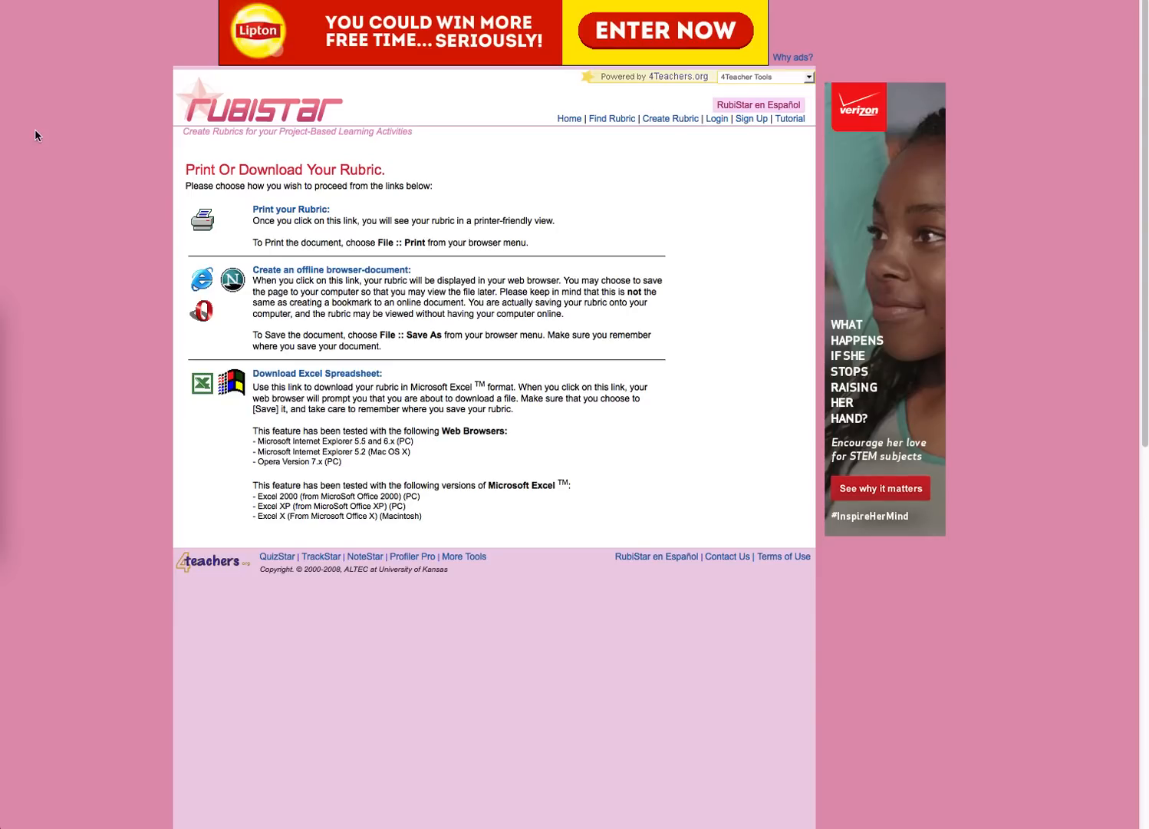
mouse_move(52, 39)
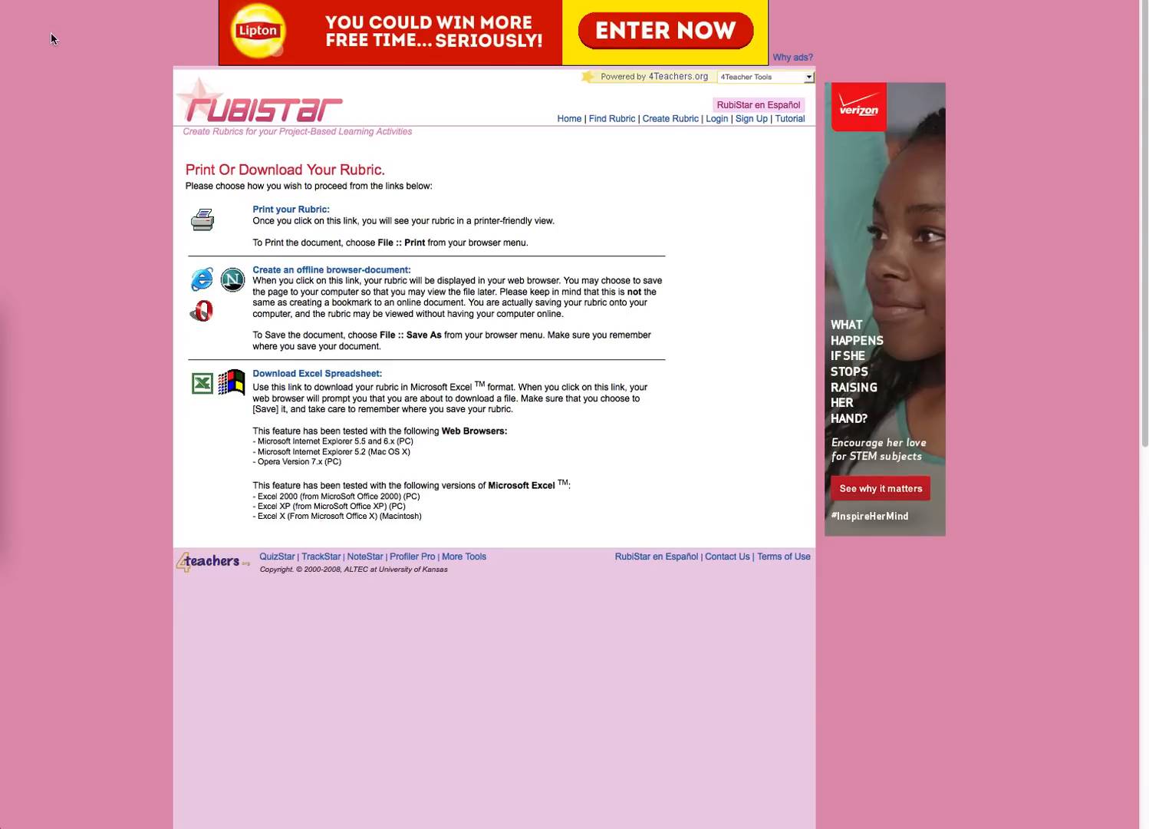